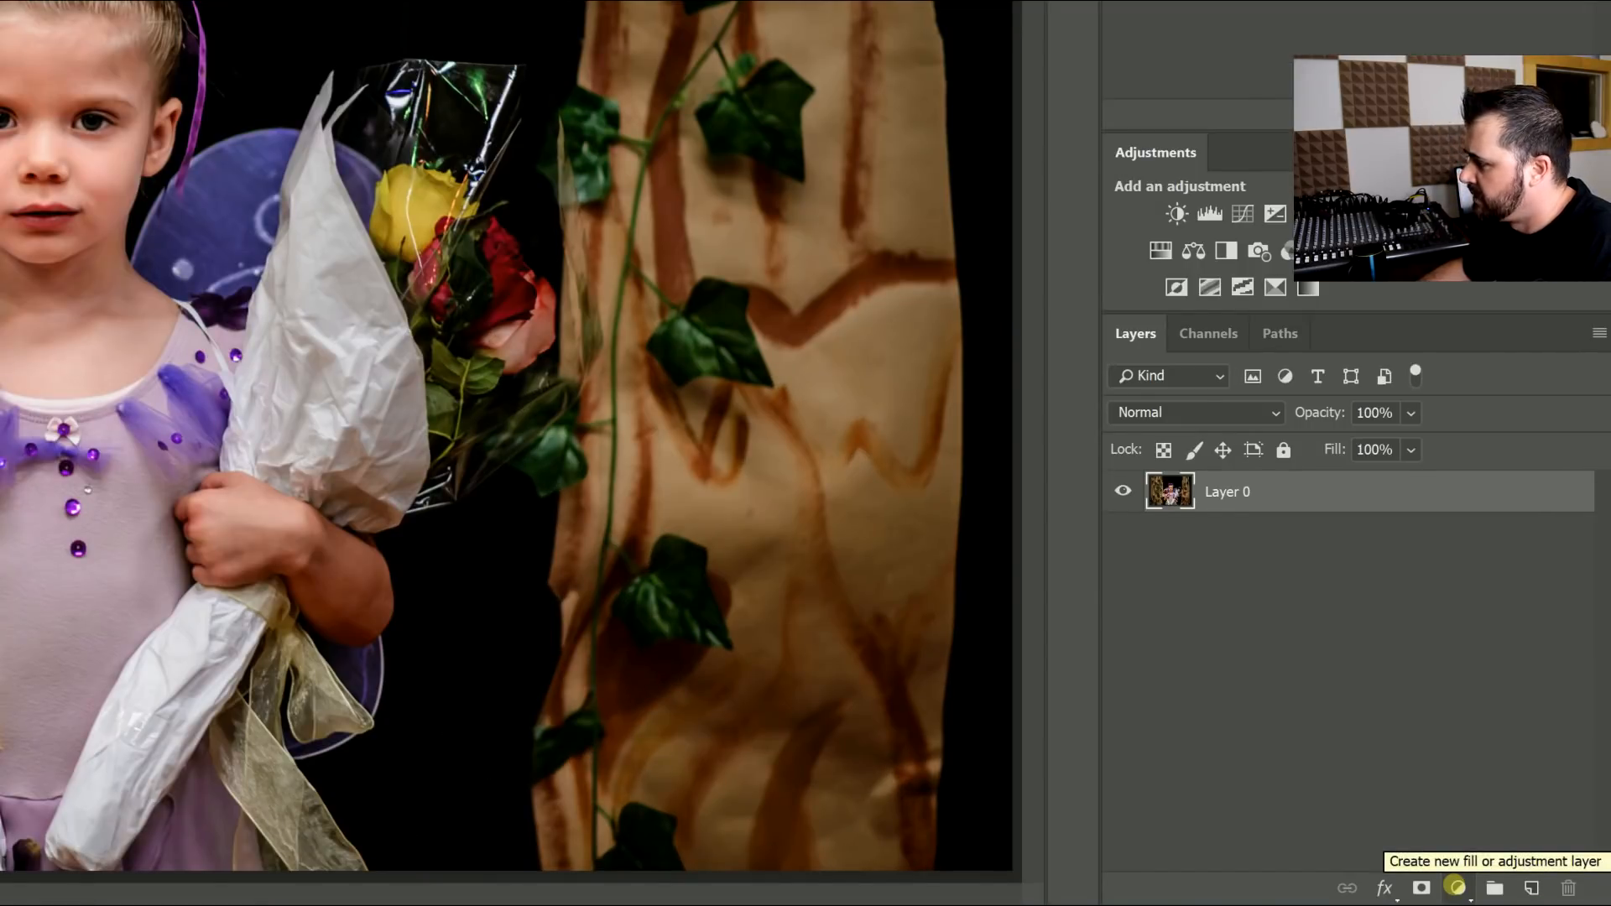
- Add a Gradient Map adjustment layer above the fairy photo, tinting it red and black
click(1455, 886)
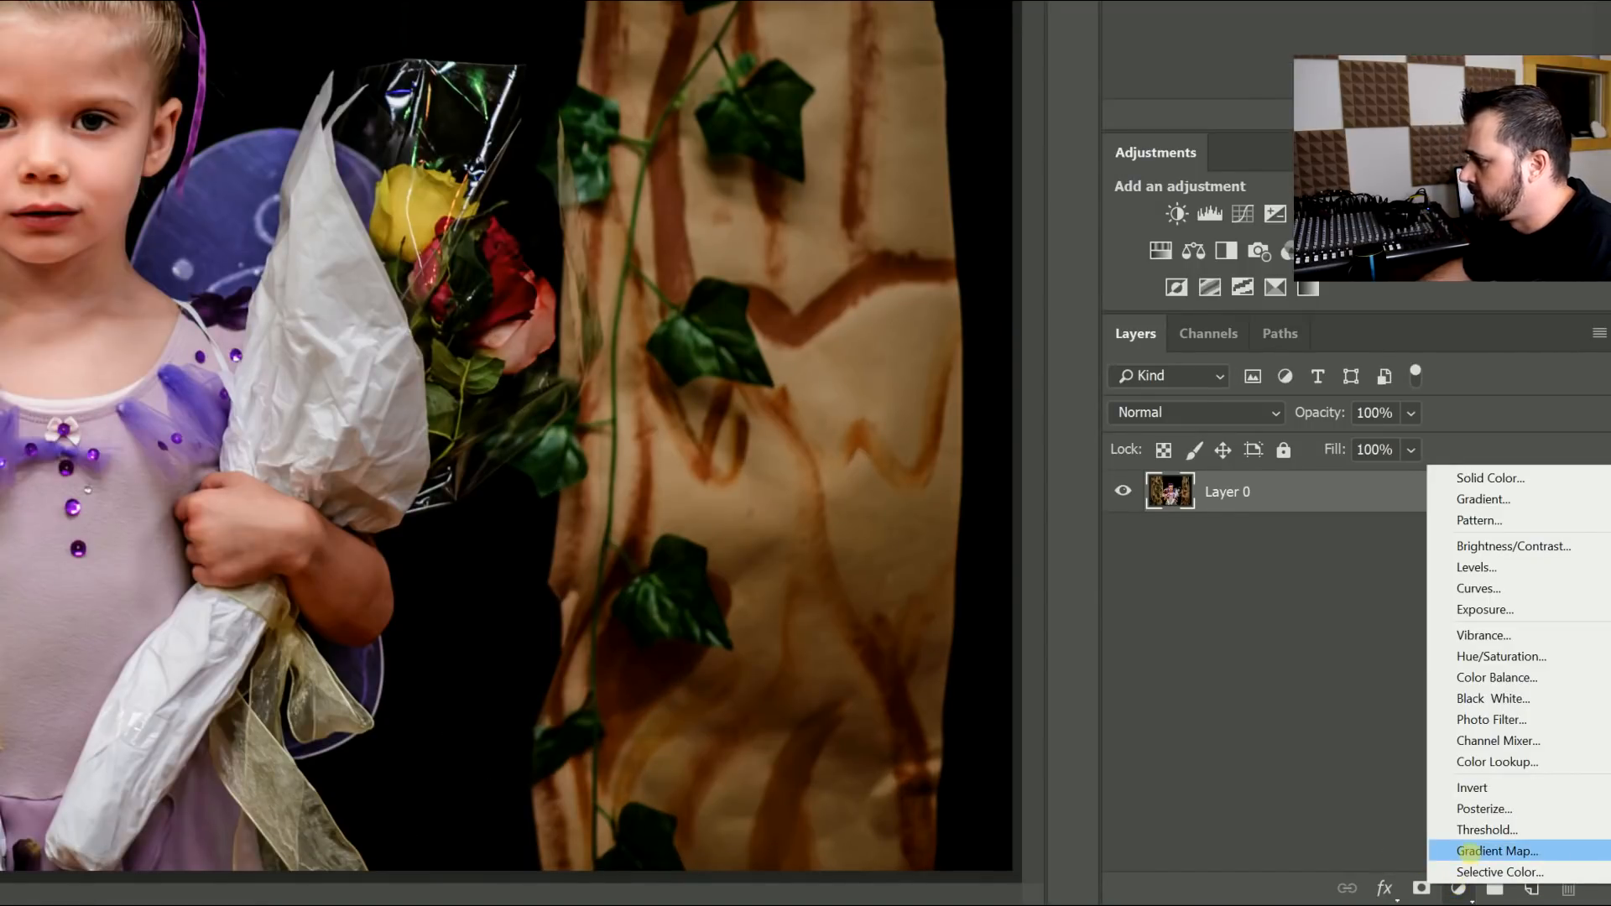
click(1496, 851)
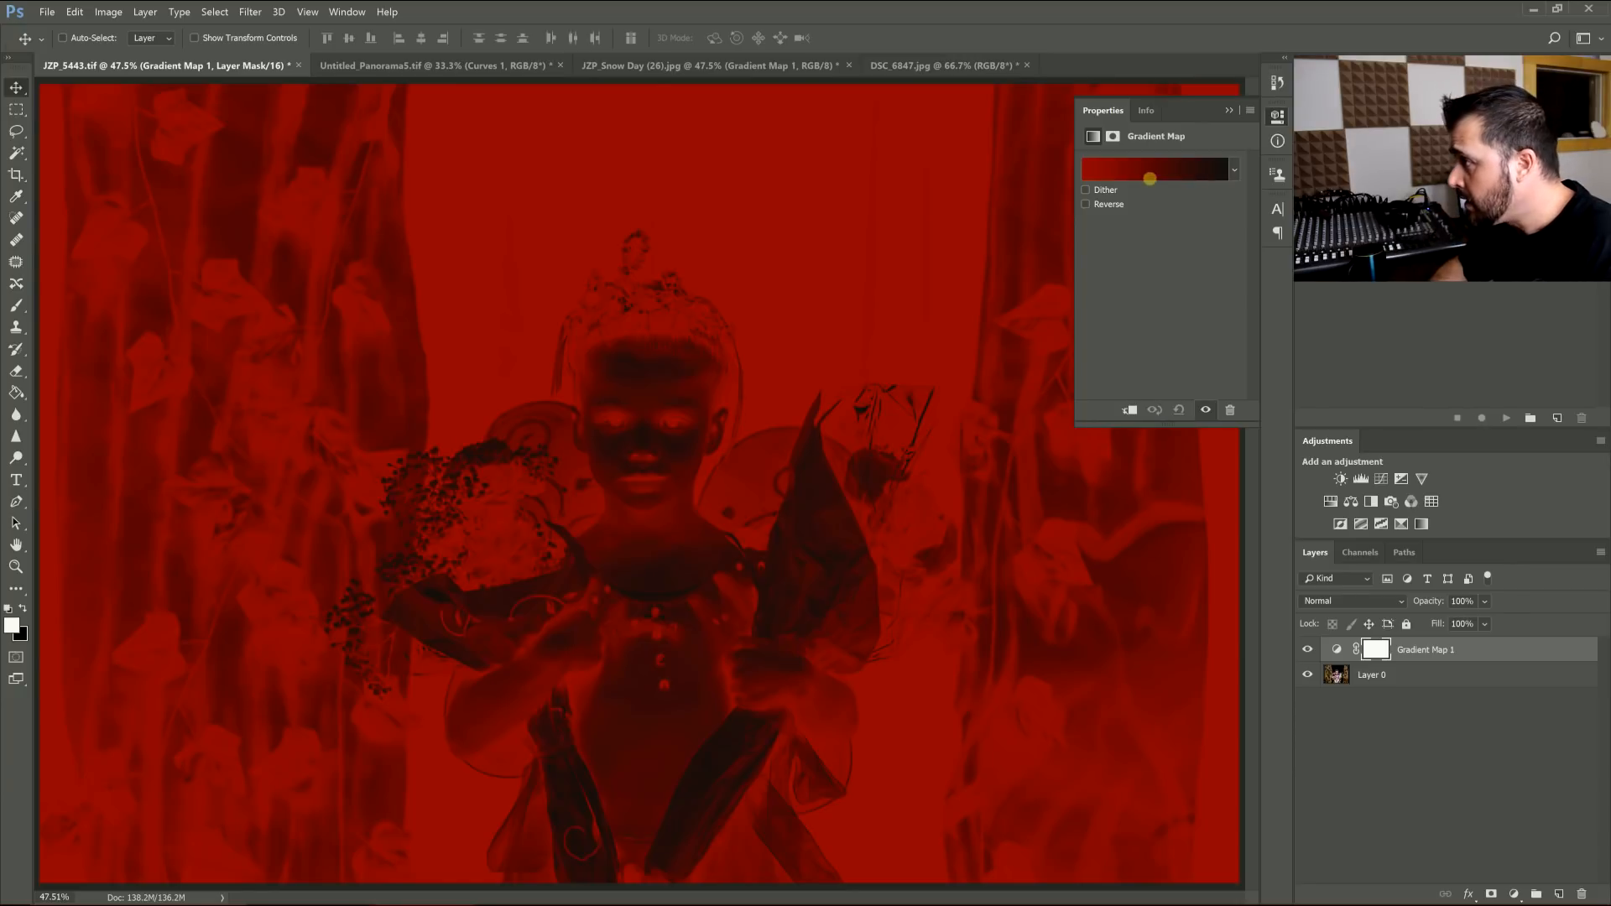
- Change the gradient's left stop to bright blue #001597 so it runs blue to black
click(1155, 168)
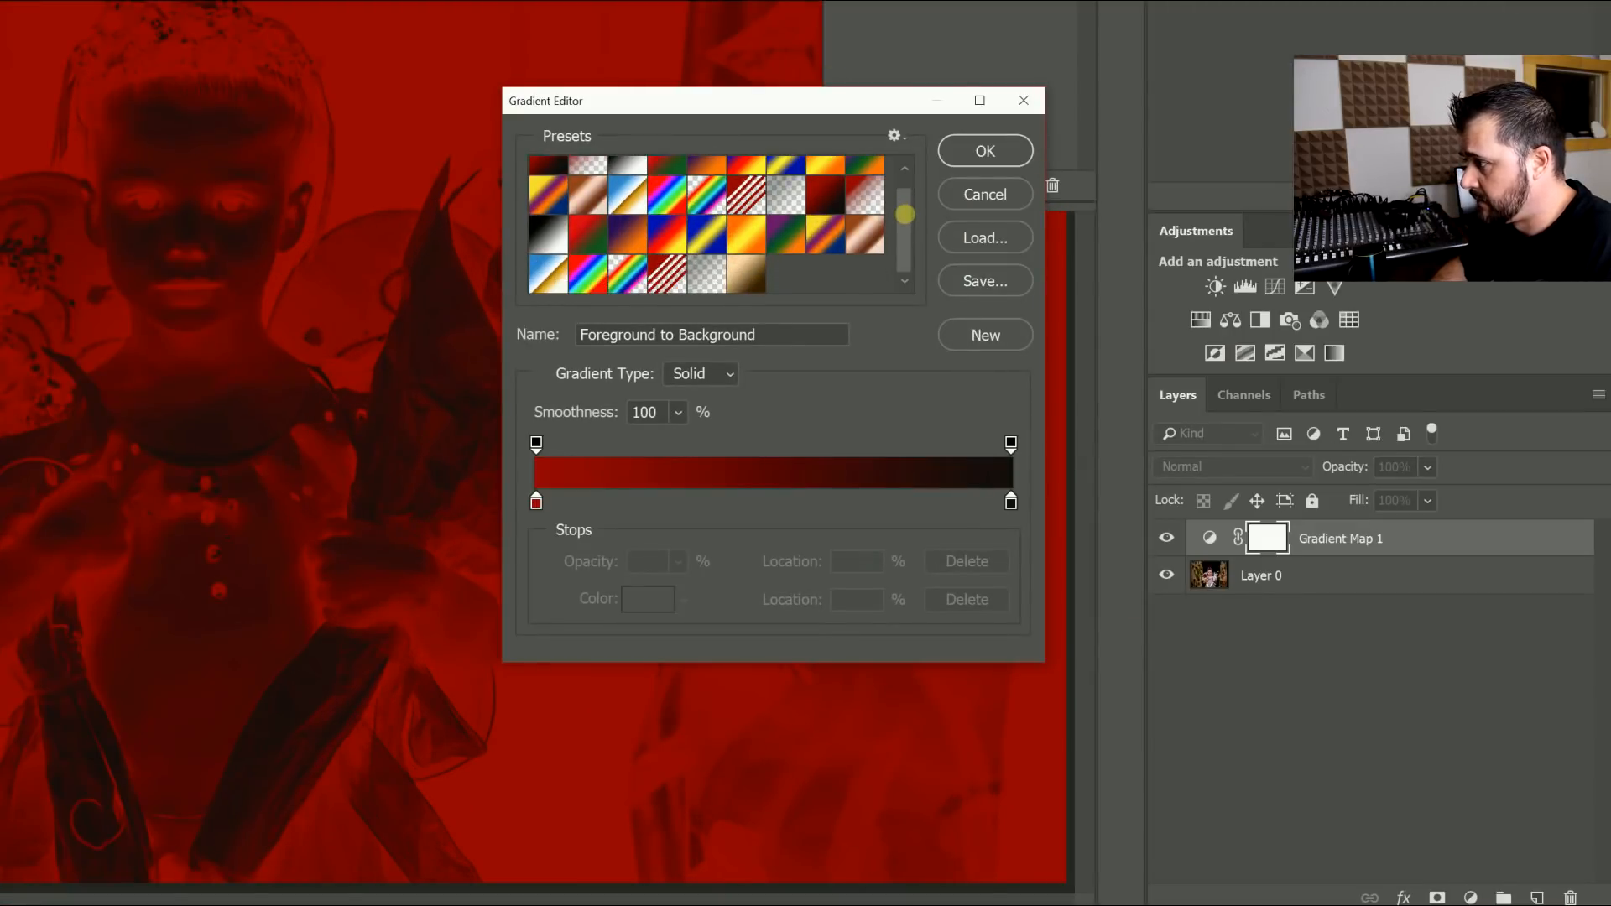
click(535, 501)
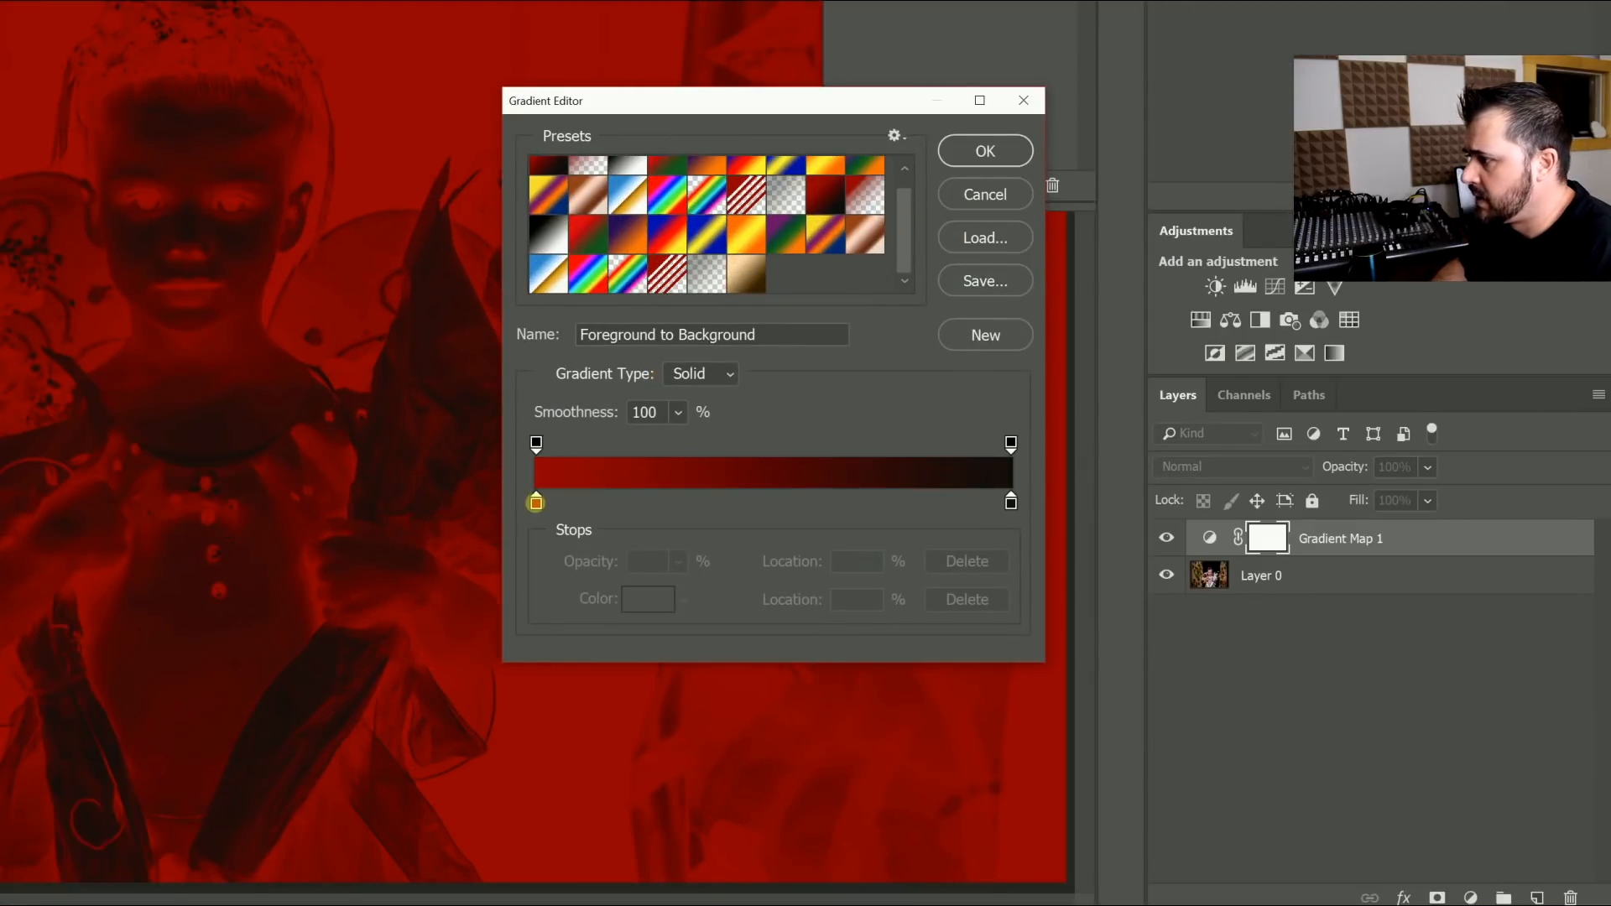
double_click(536, 502)
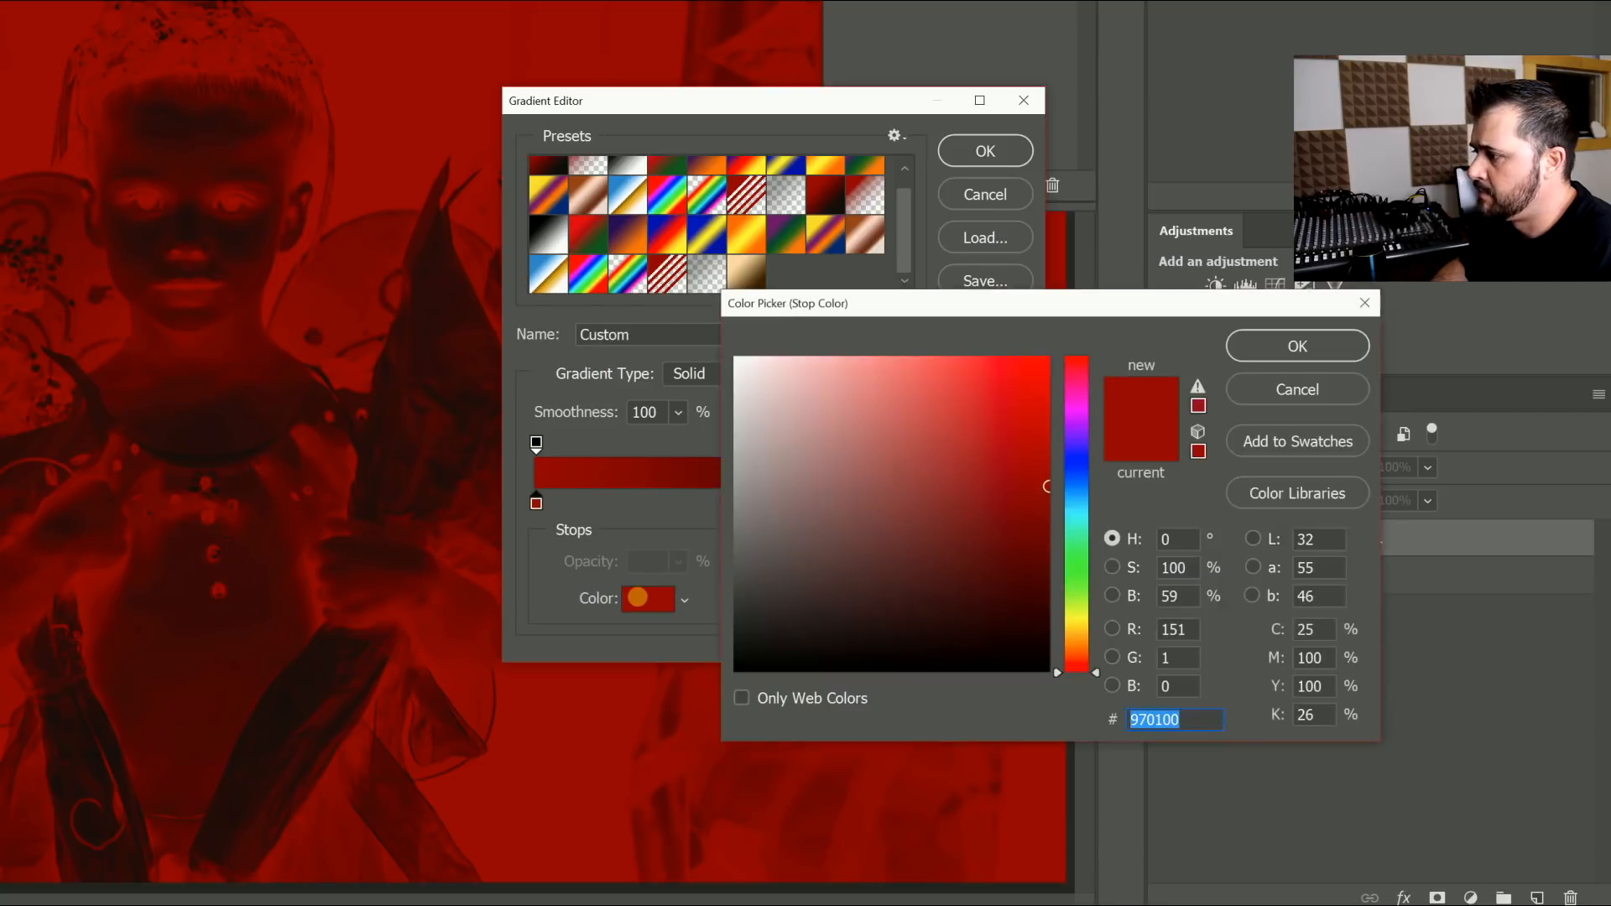
text(001597)
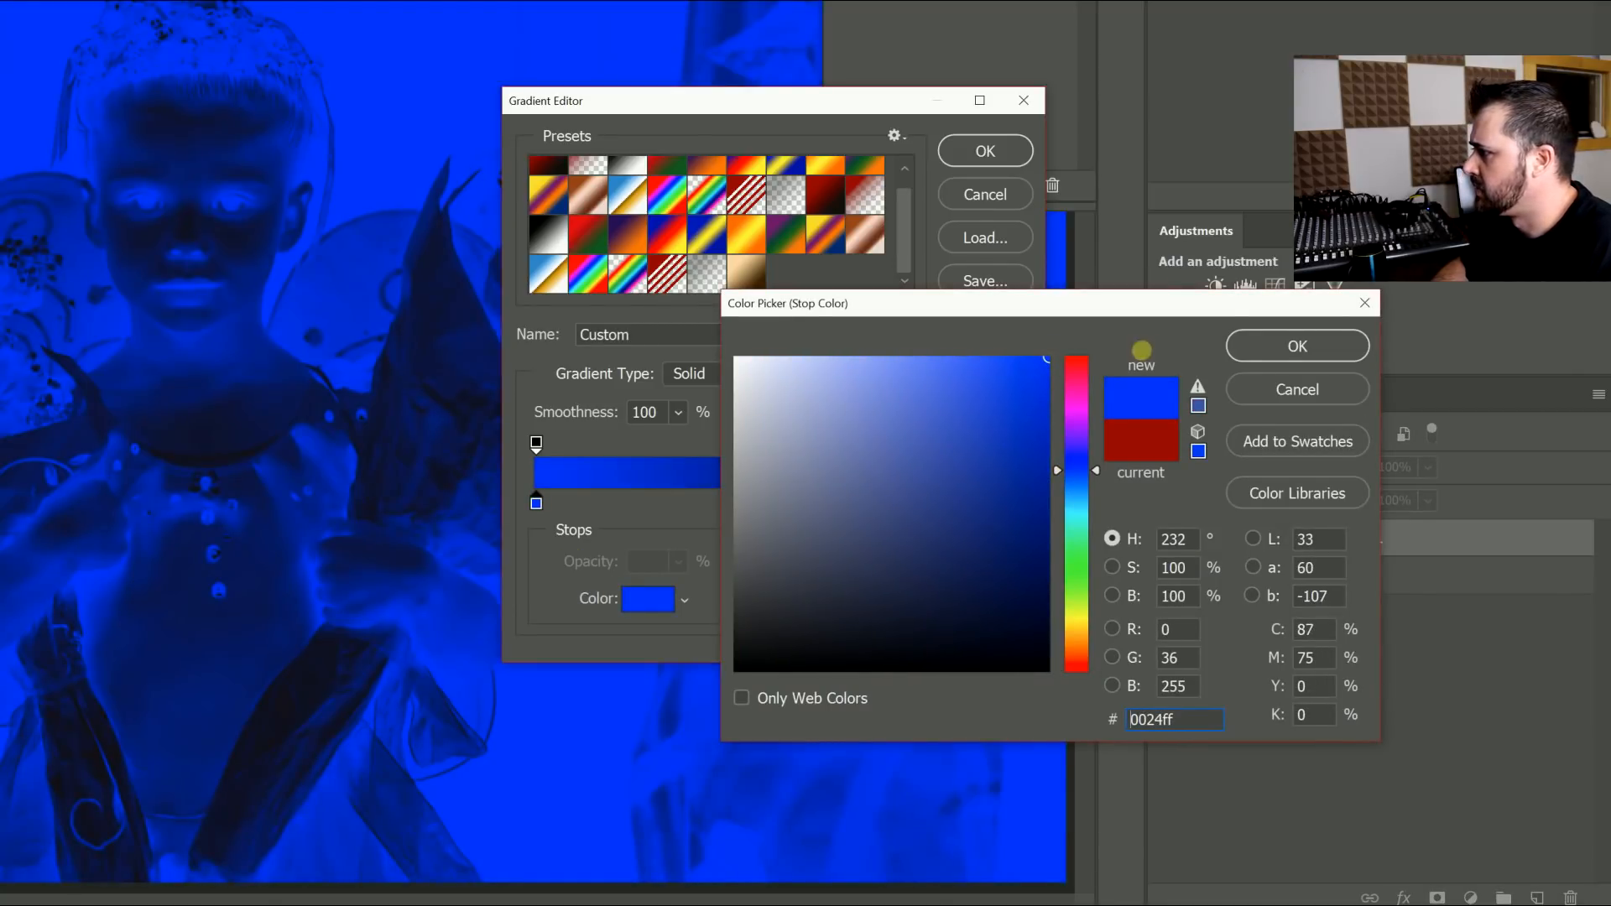
click(1295, 346)
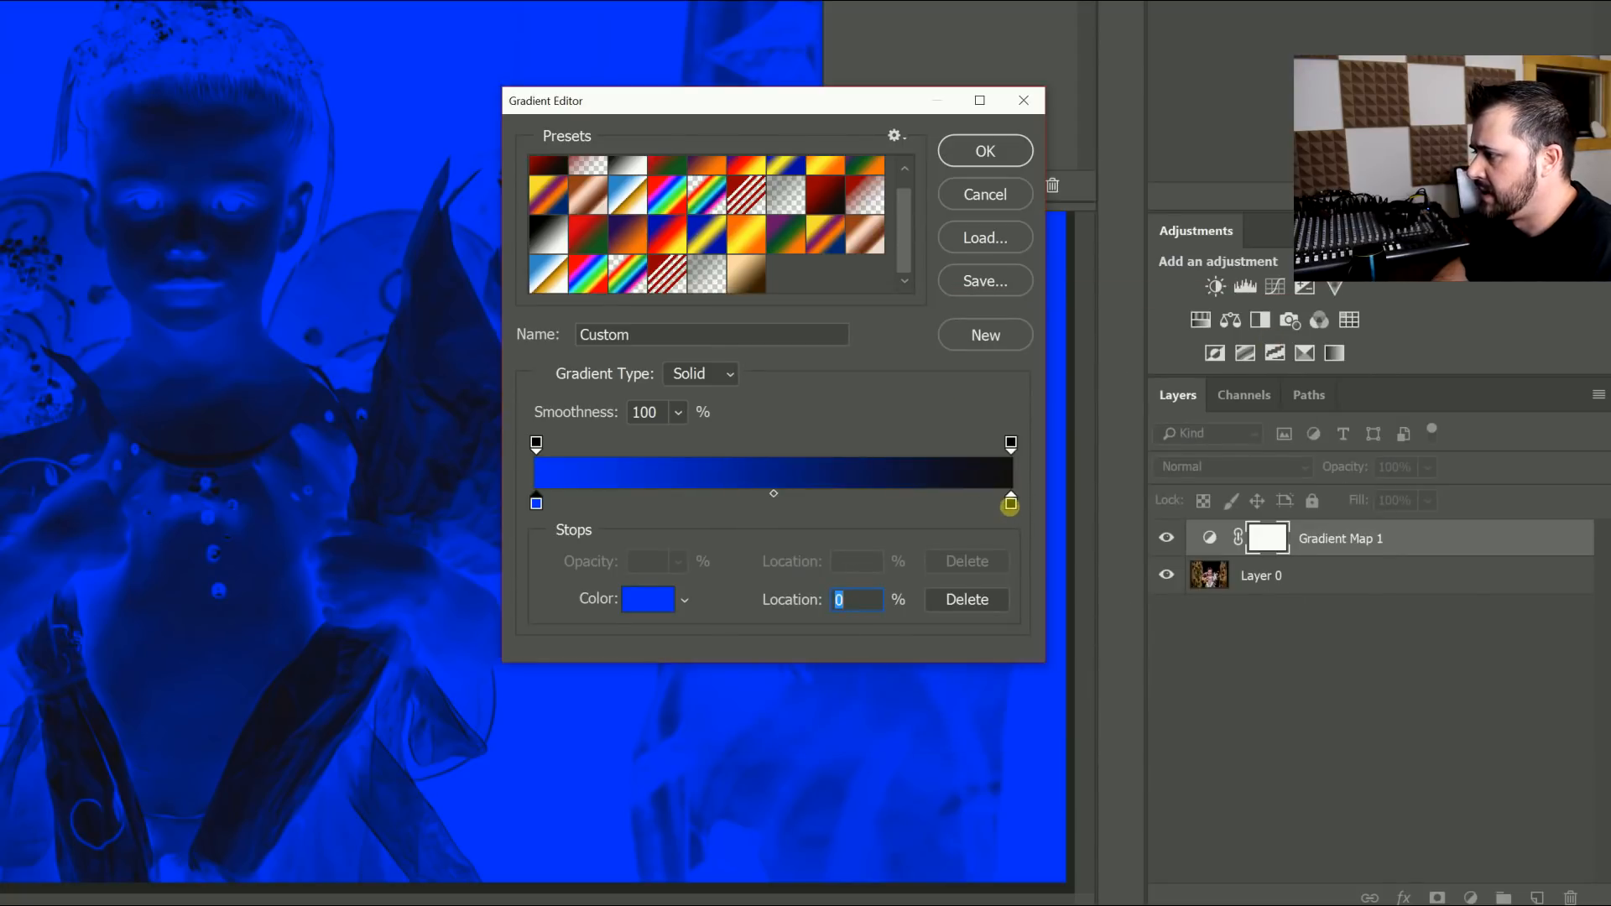
click(984, 151)
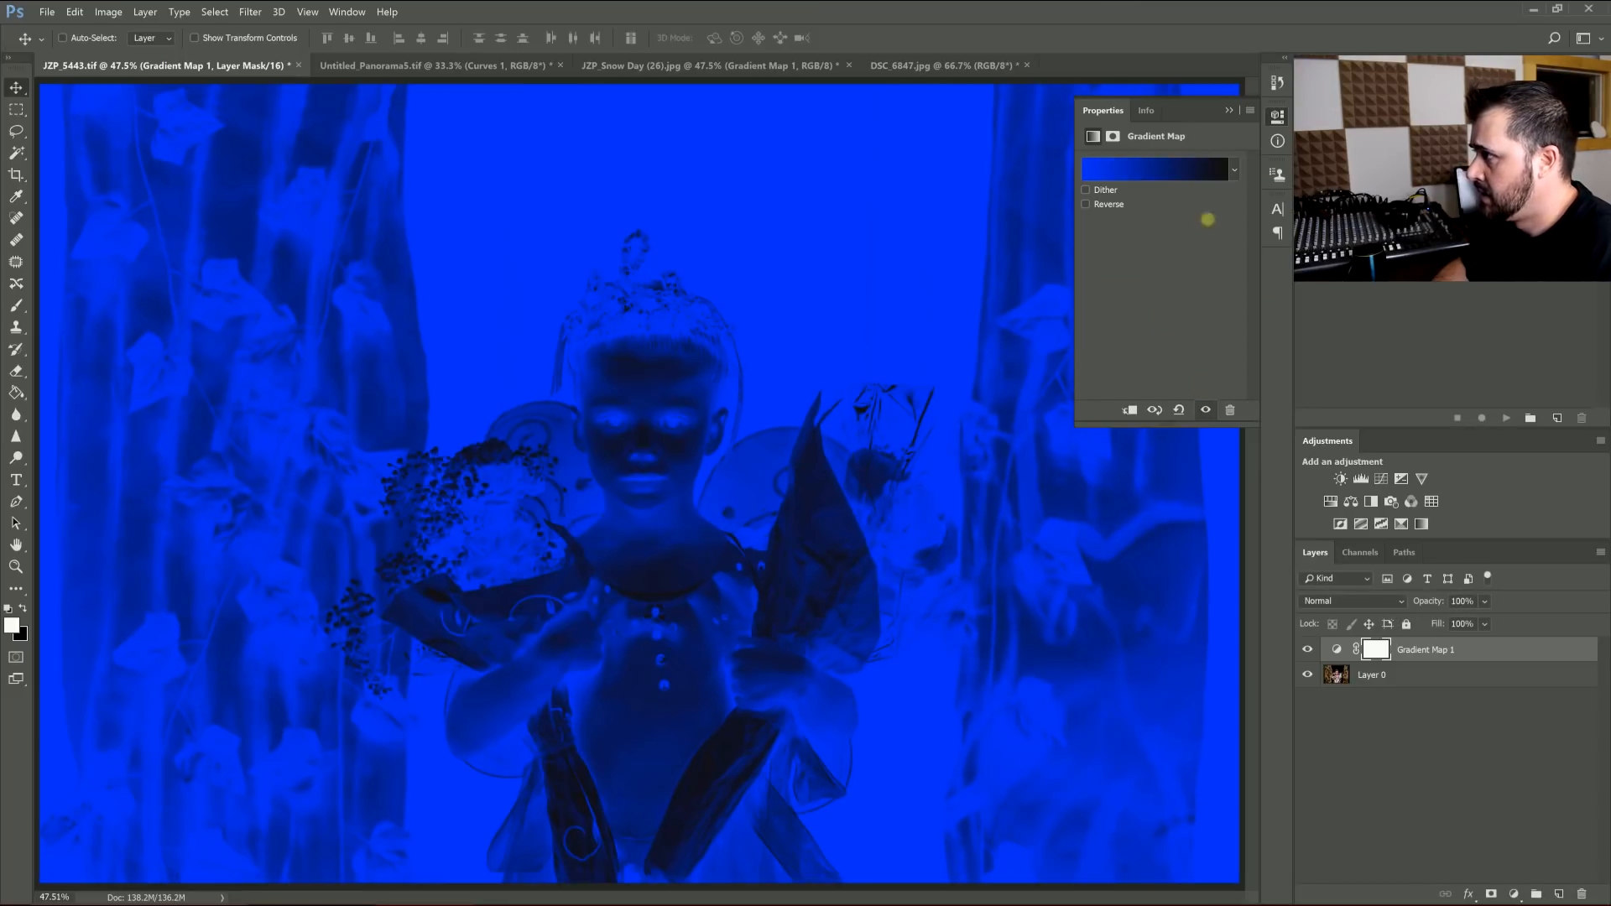
- Set the gradient map layer to Soft Light and show it again for a cool blue tint
click(1228, 110)
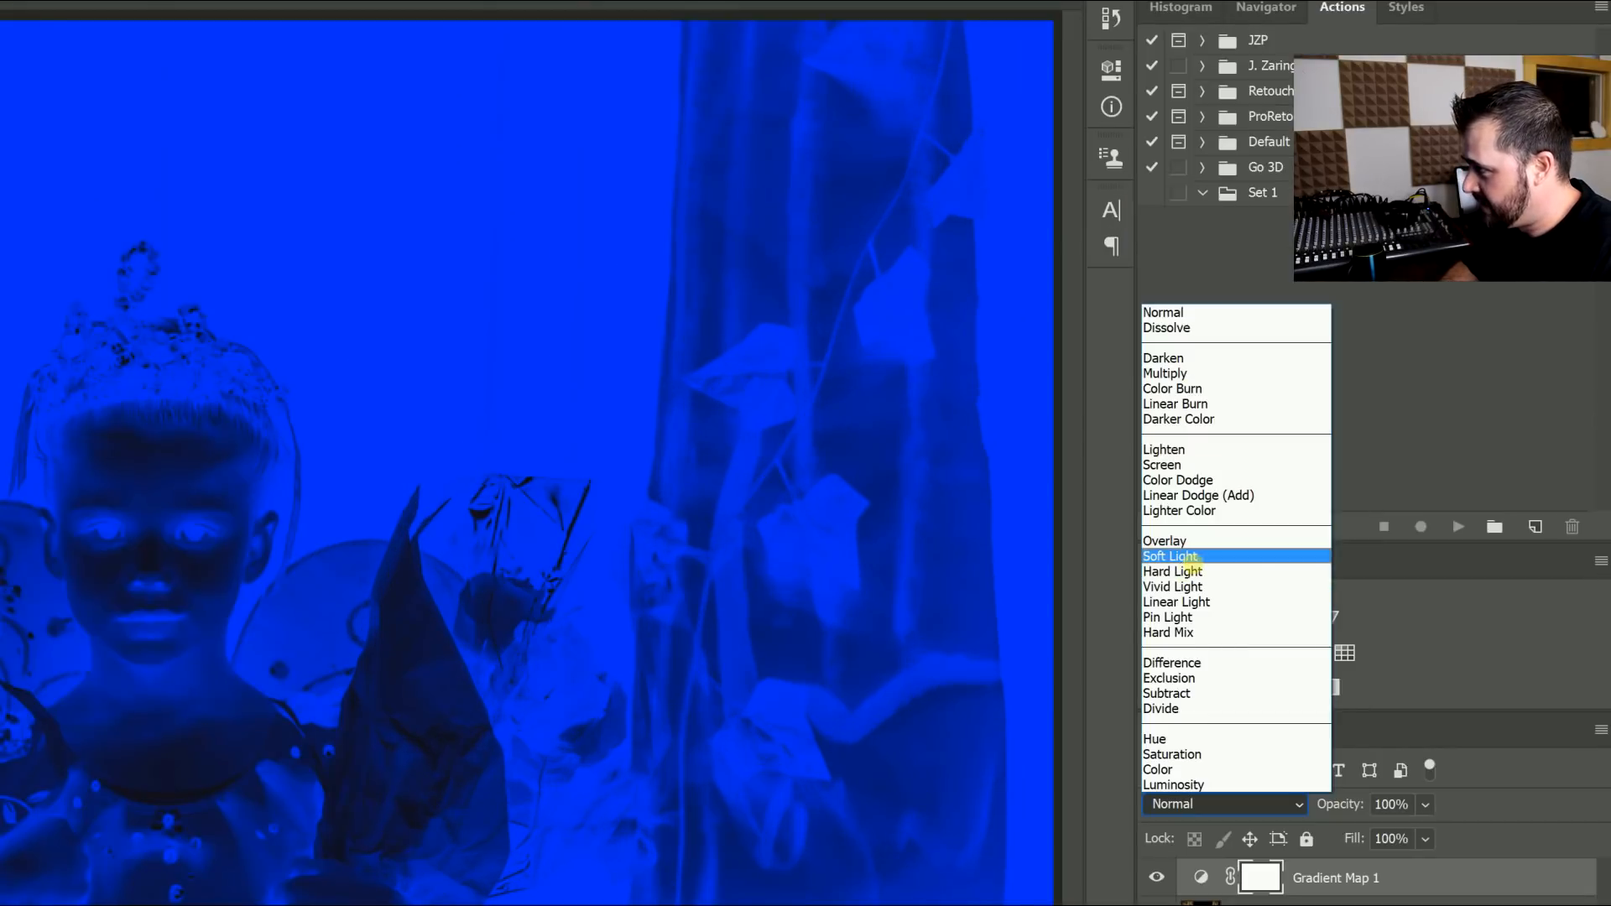
mouse_move(1166, 540)
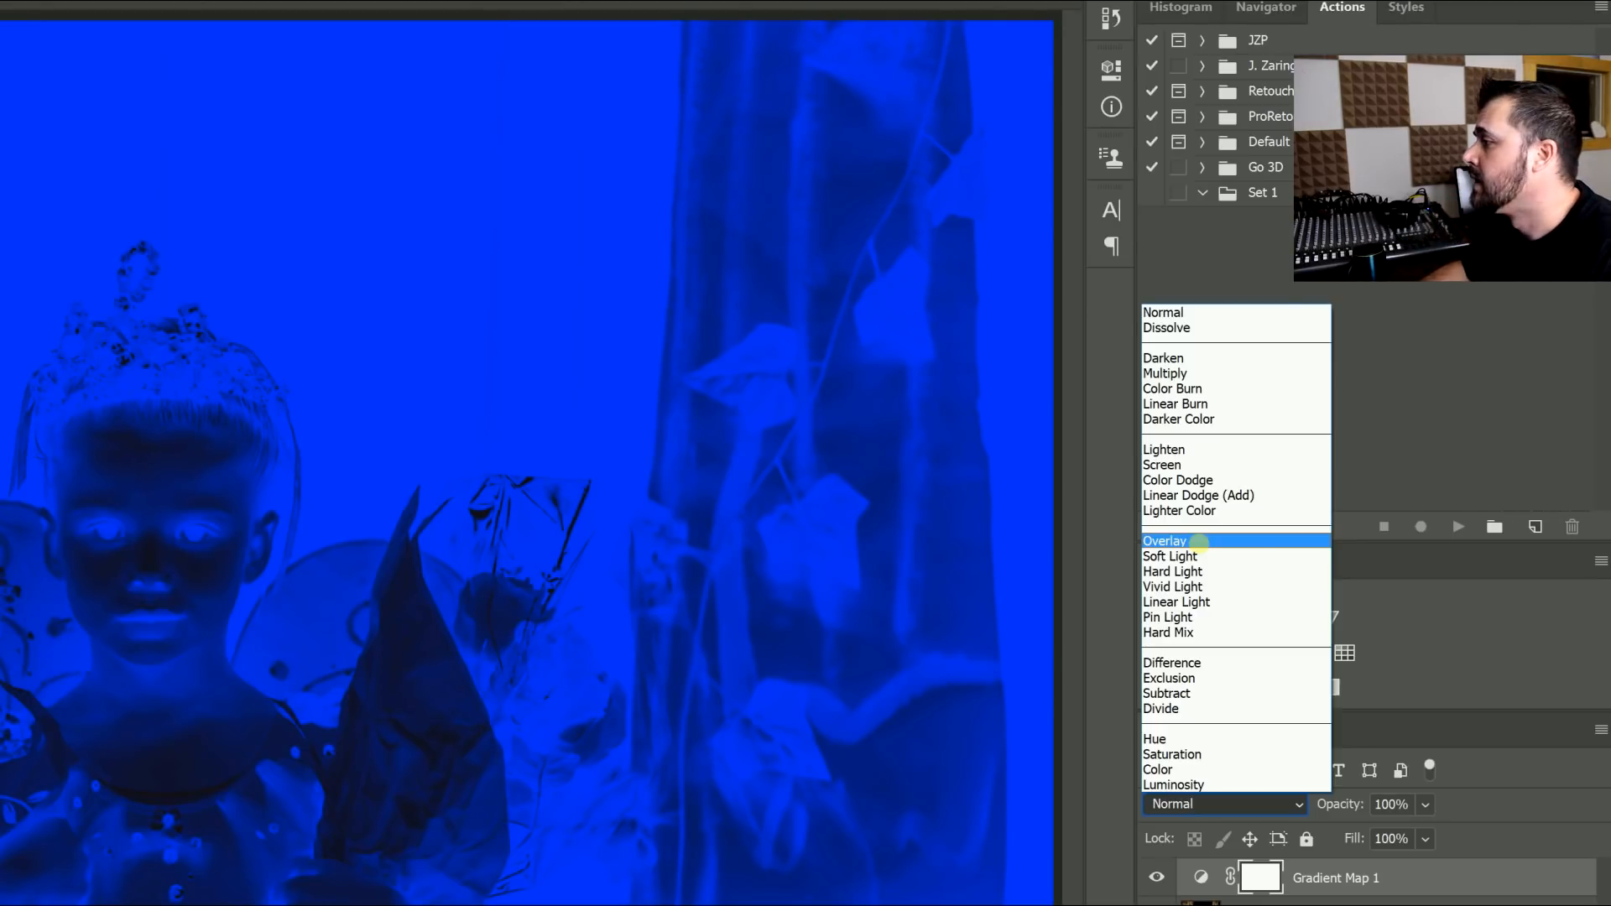
click(1169, 555)
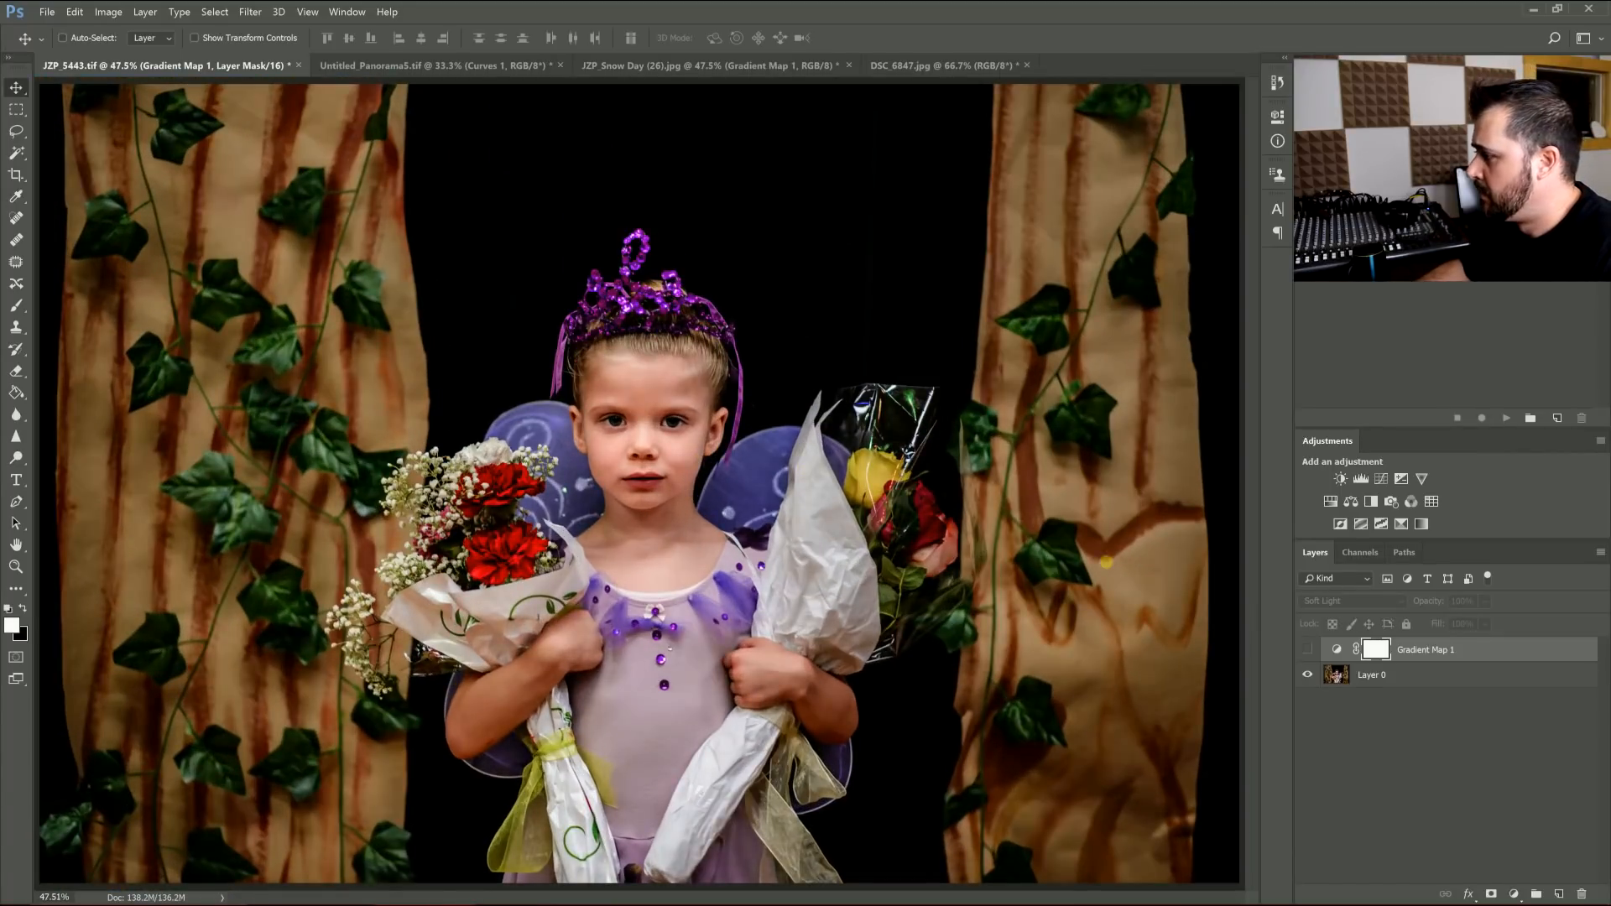
click(1307, 648)
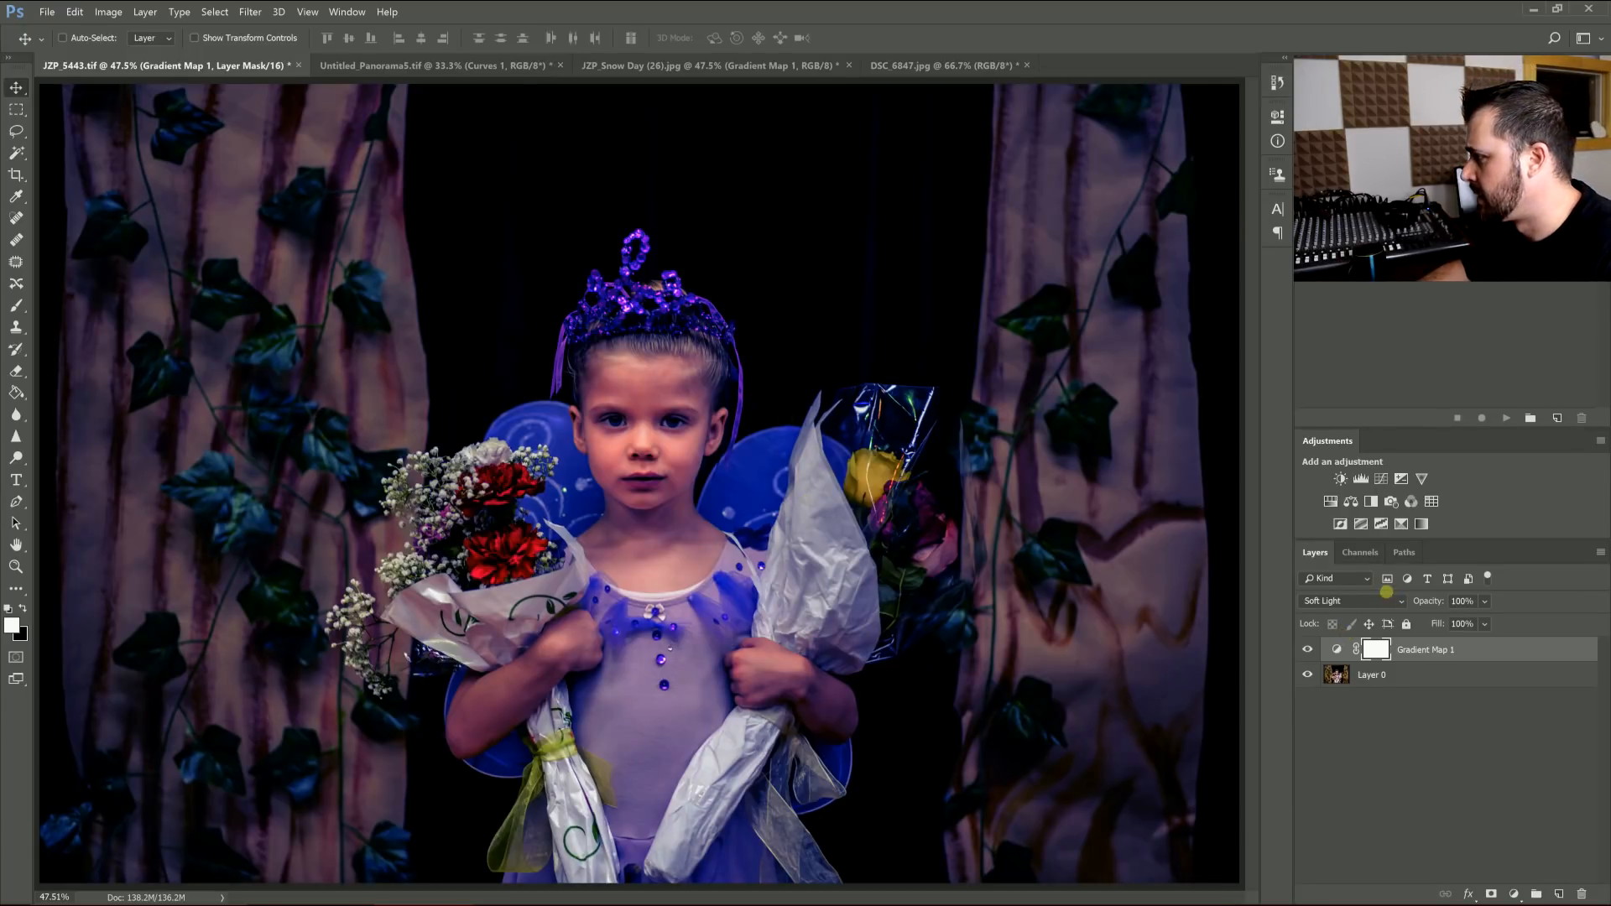
- Switch the gradient map to Overlay and settle its opacity at about 30%
click(1349, 601)
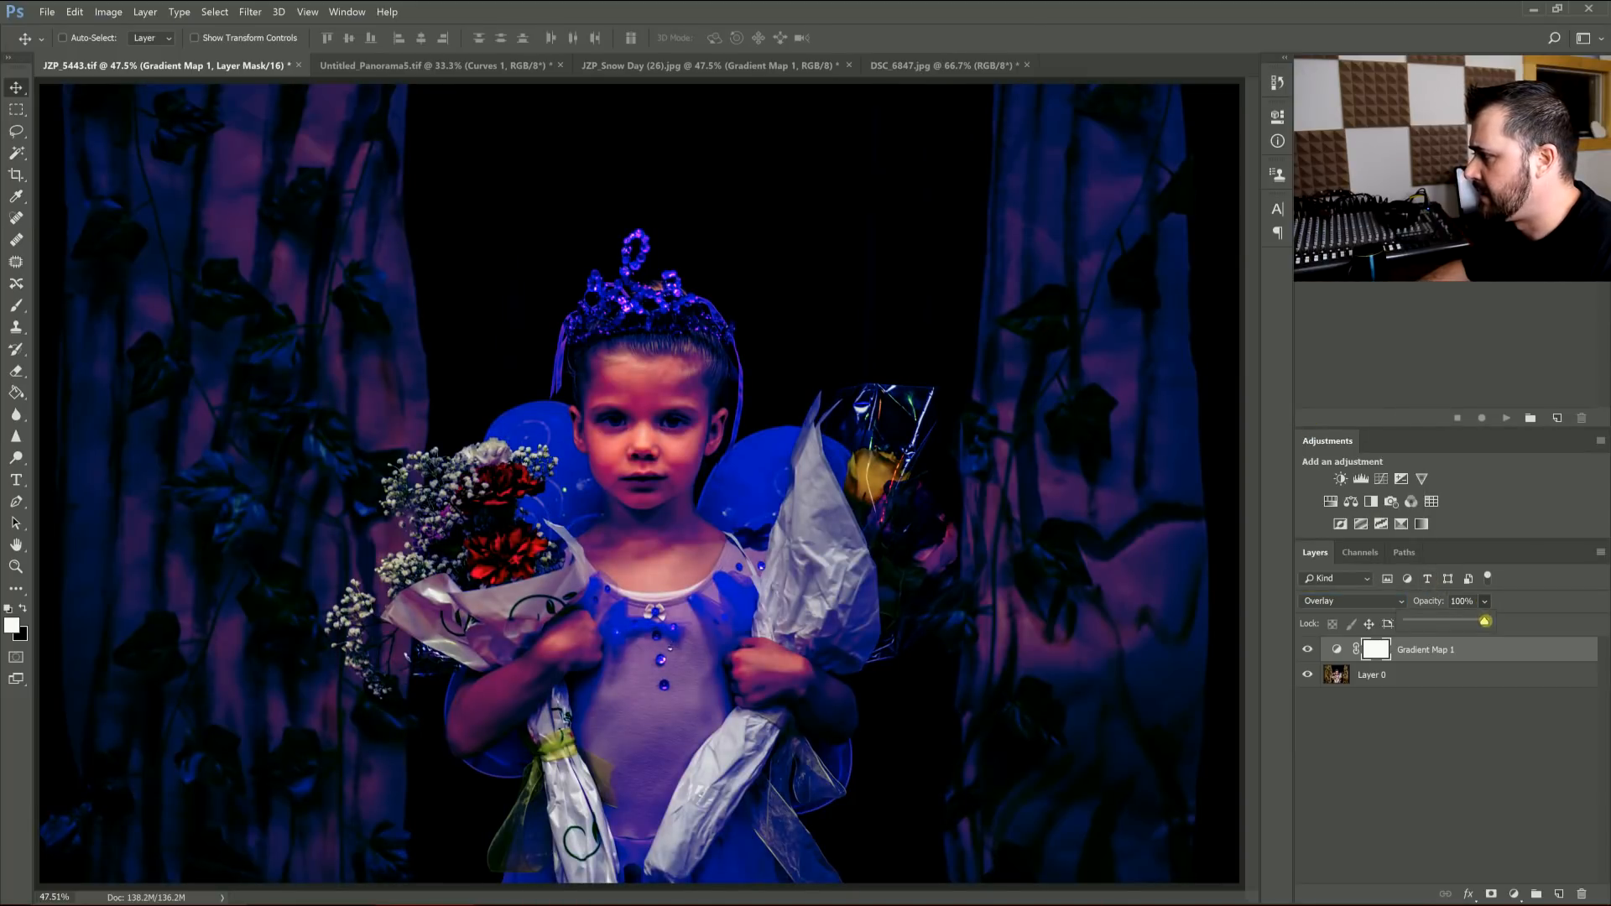
drag(1483, 620, 1412, 620)
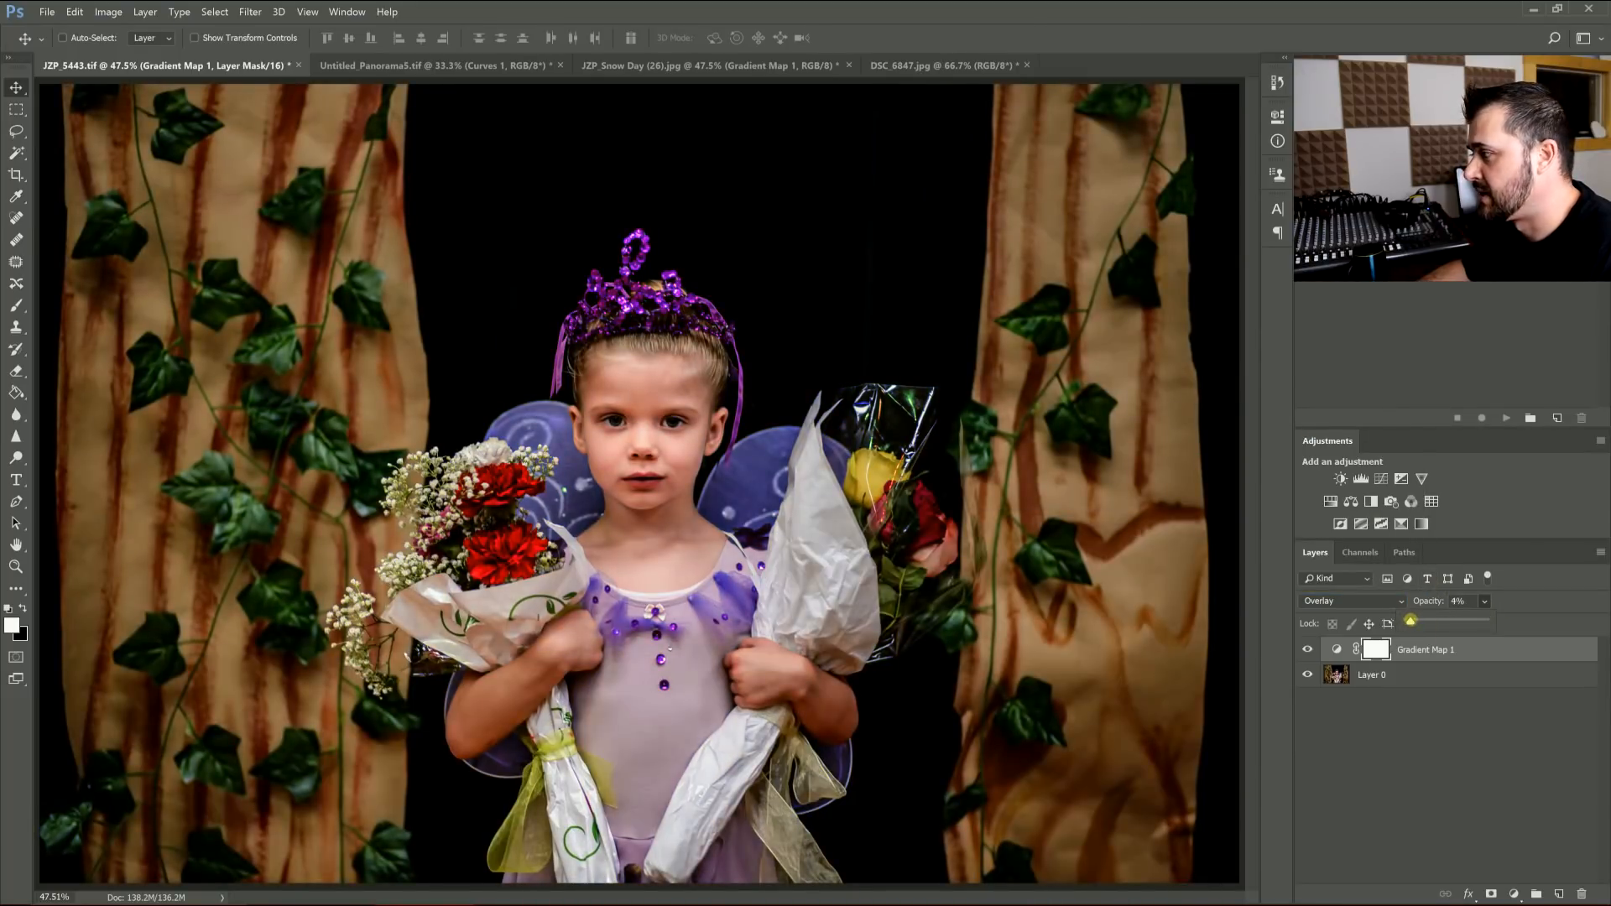
drag(1410, 625, 1421, 624)
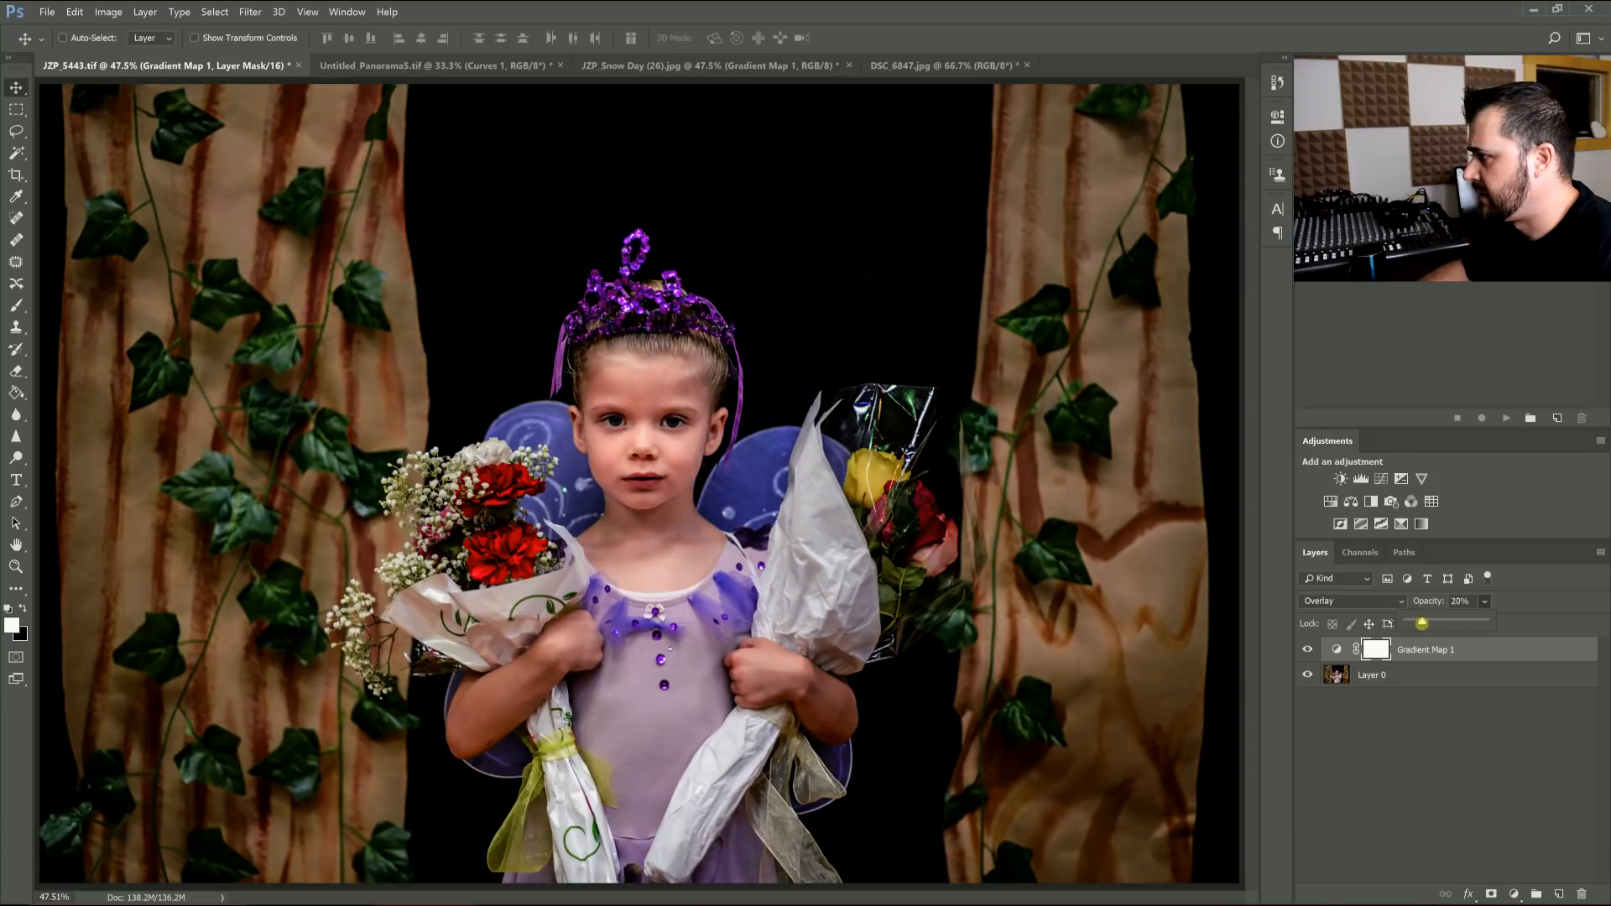
drag(1421, 623, 1430, 623)
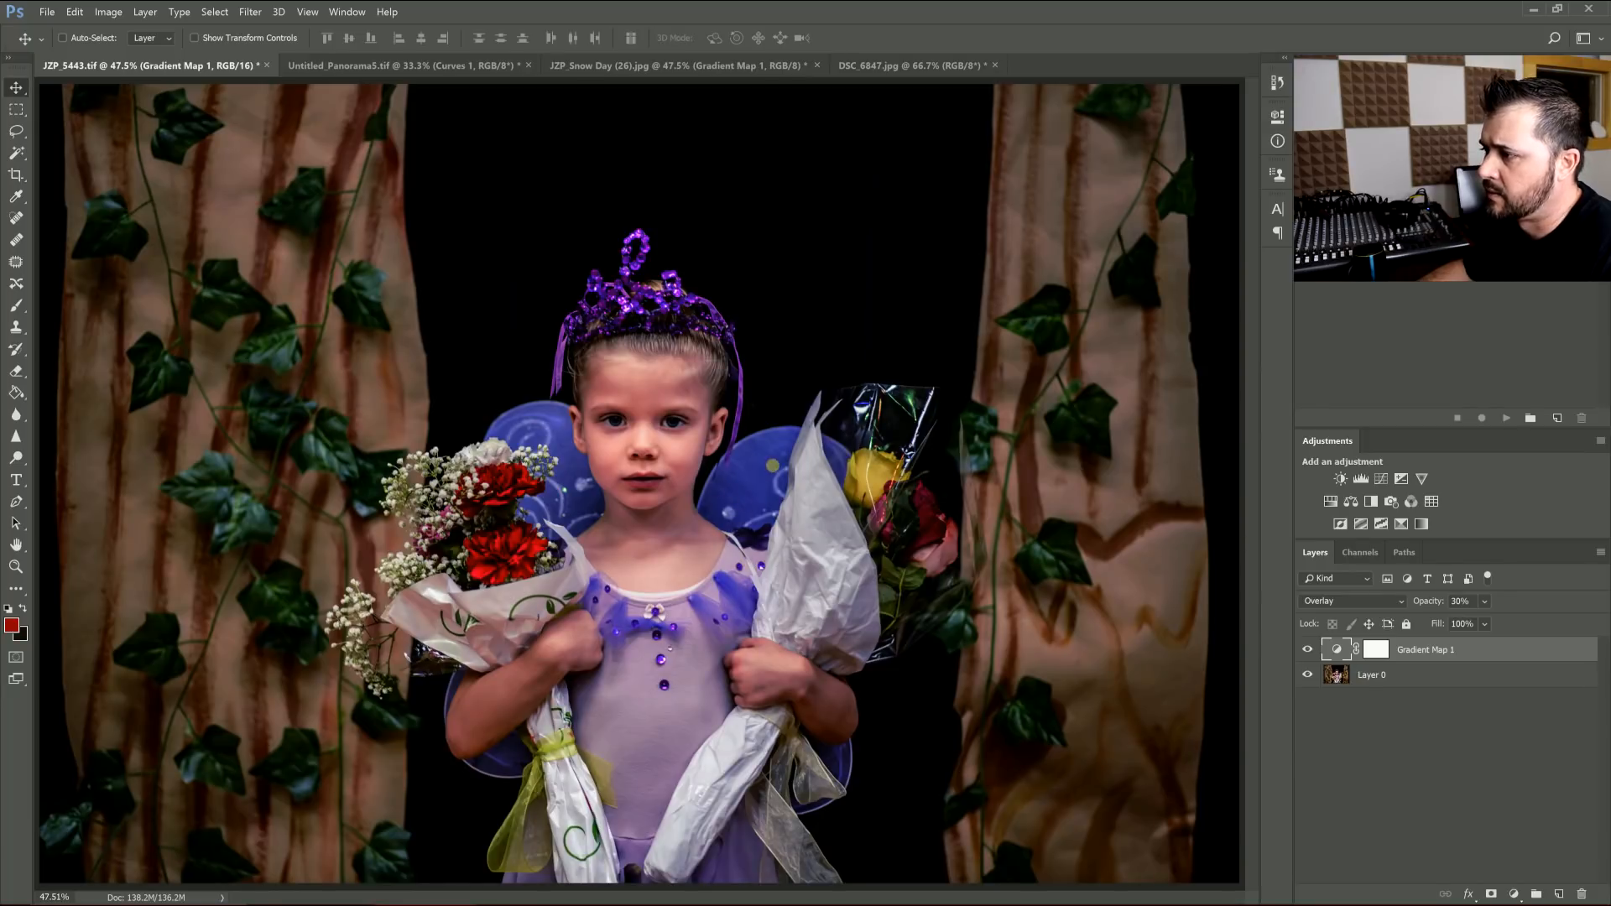
- Toggle the gradient map's visibility off and on to compare the tint
click(1307, 648)
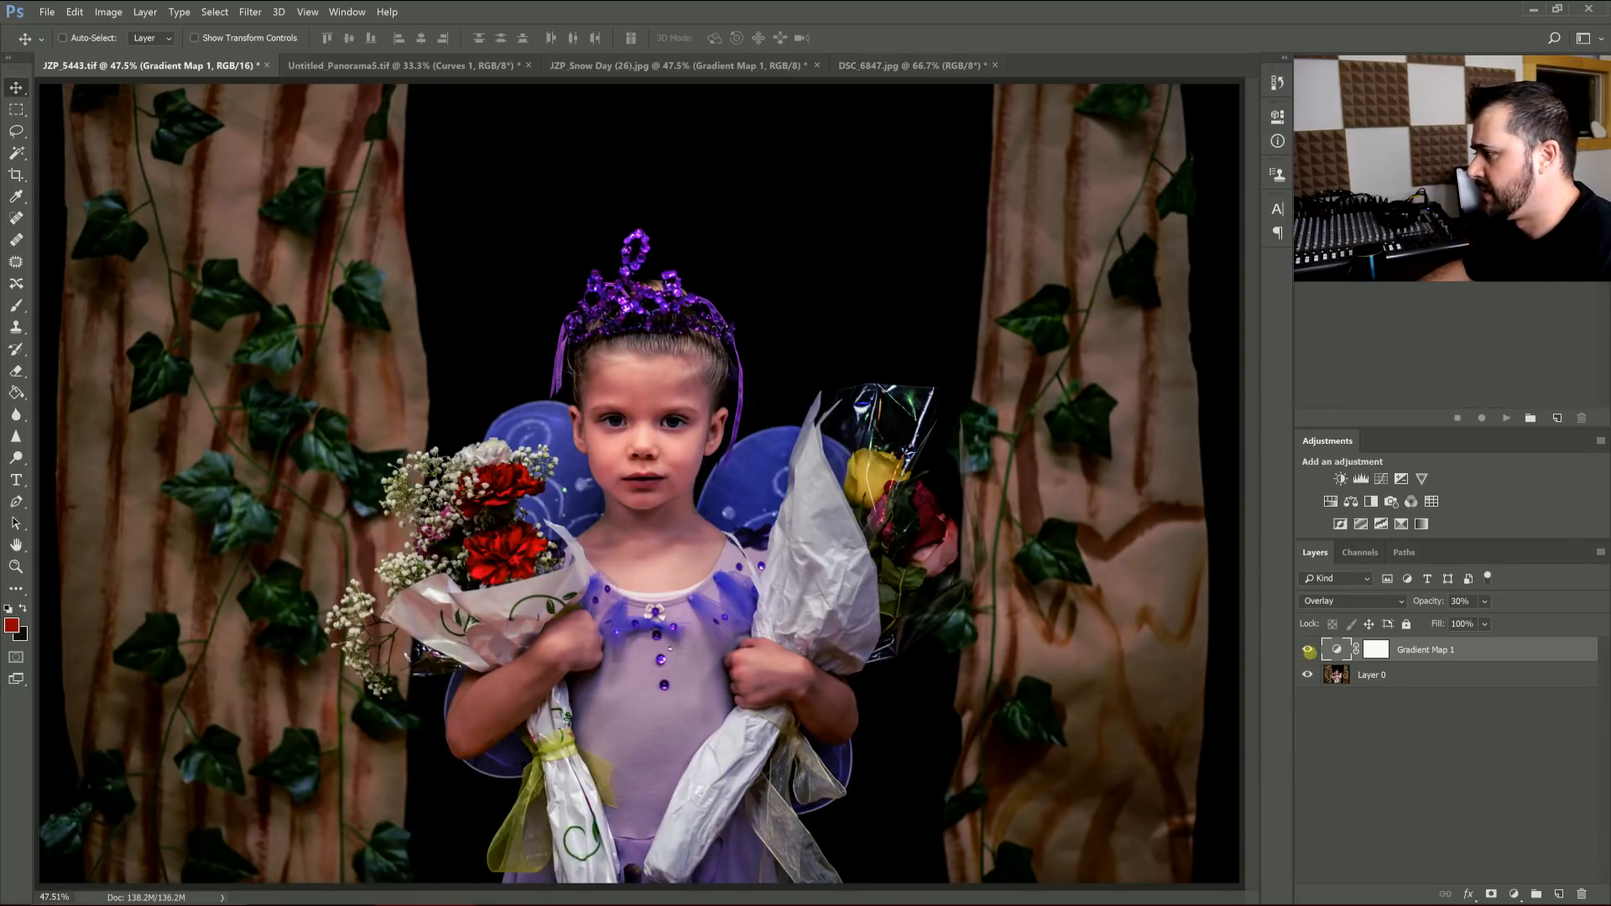
click(1307, 648)
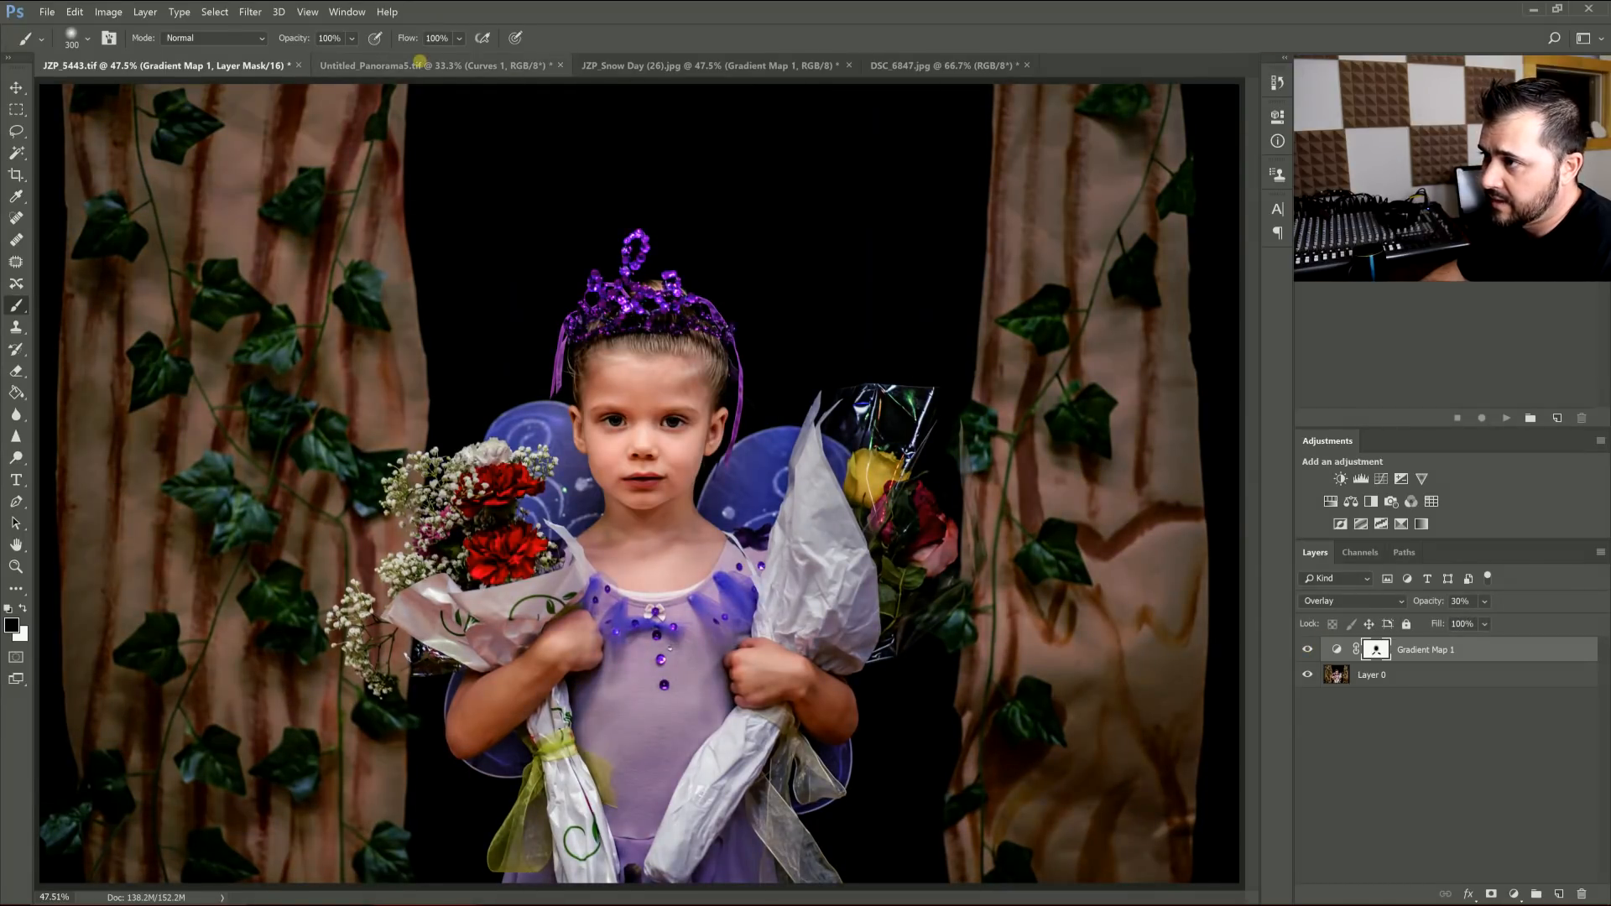
- On the forest panorama, add a gradient map using the JZP Brown Beige preset for a sepia tone
click(431, 66)
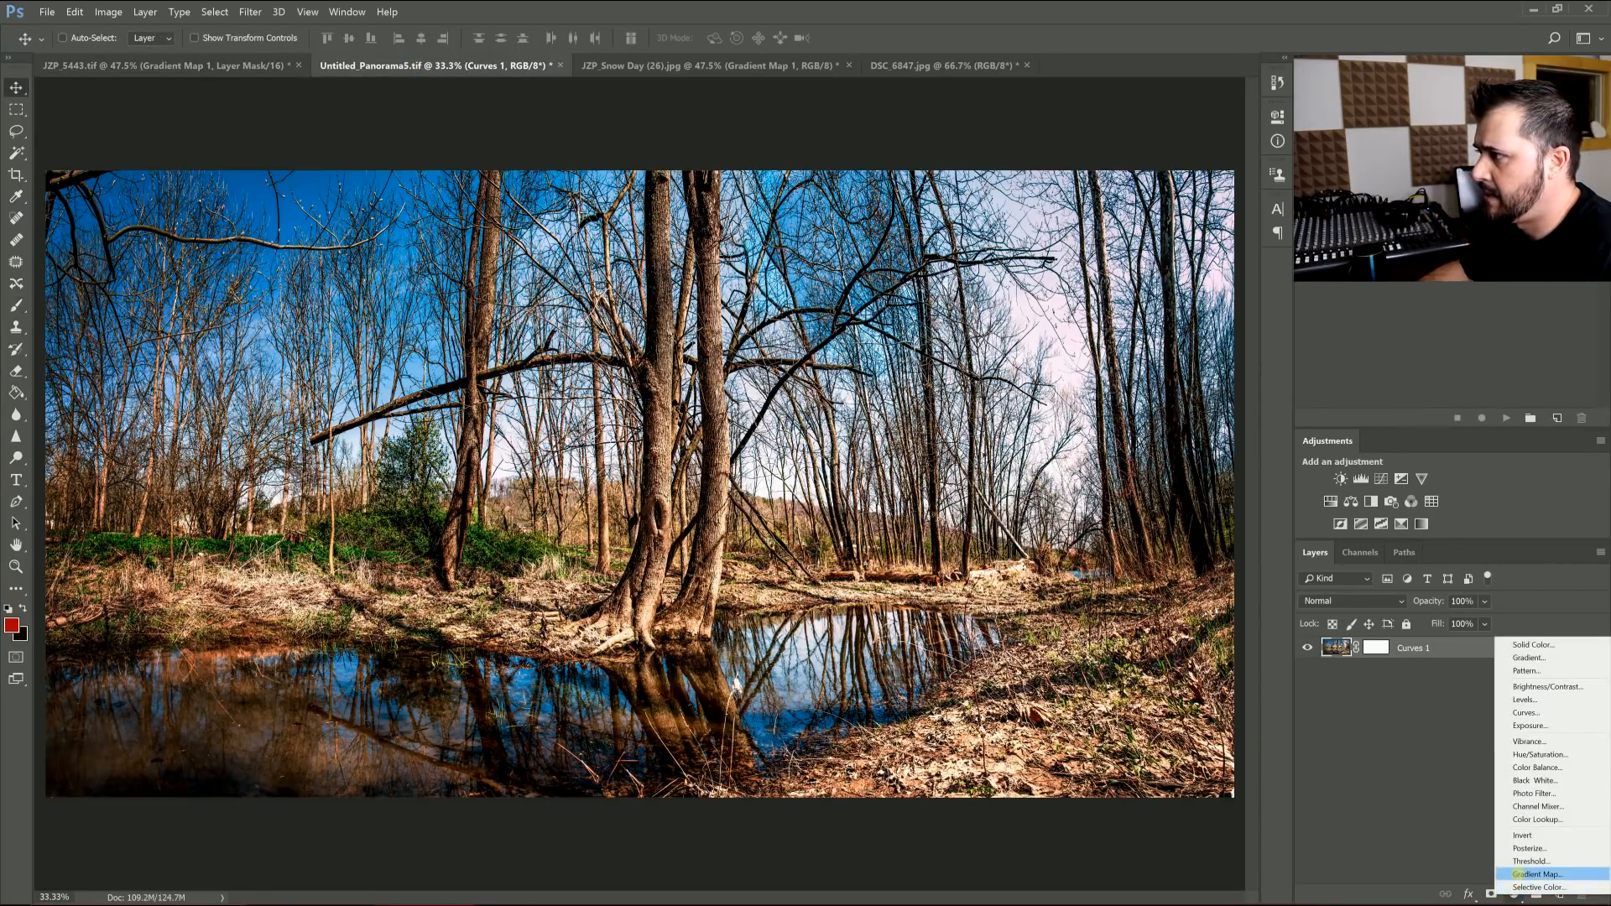
click(1538, 875)
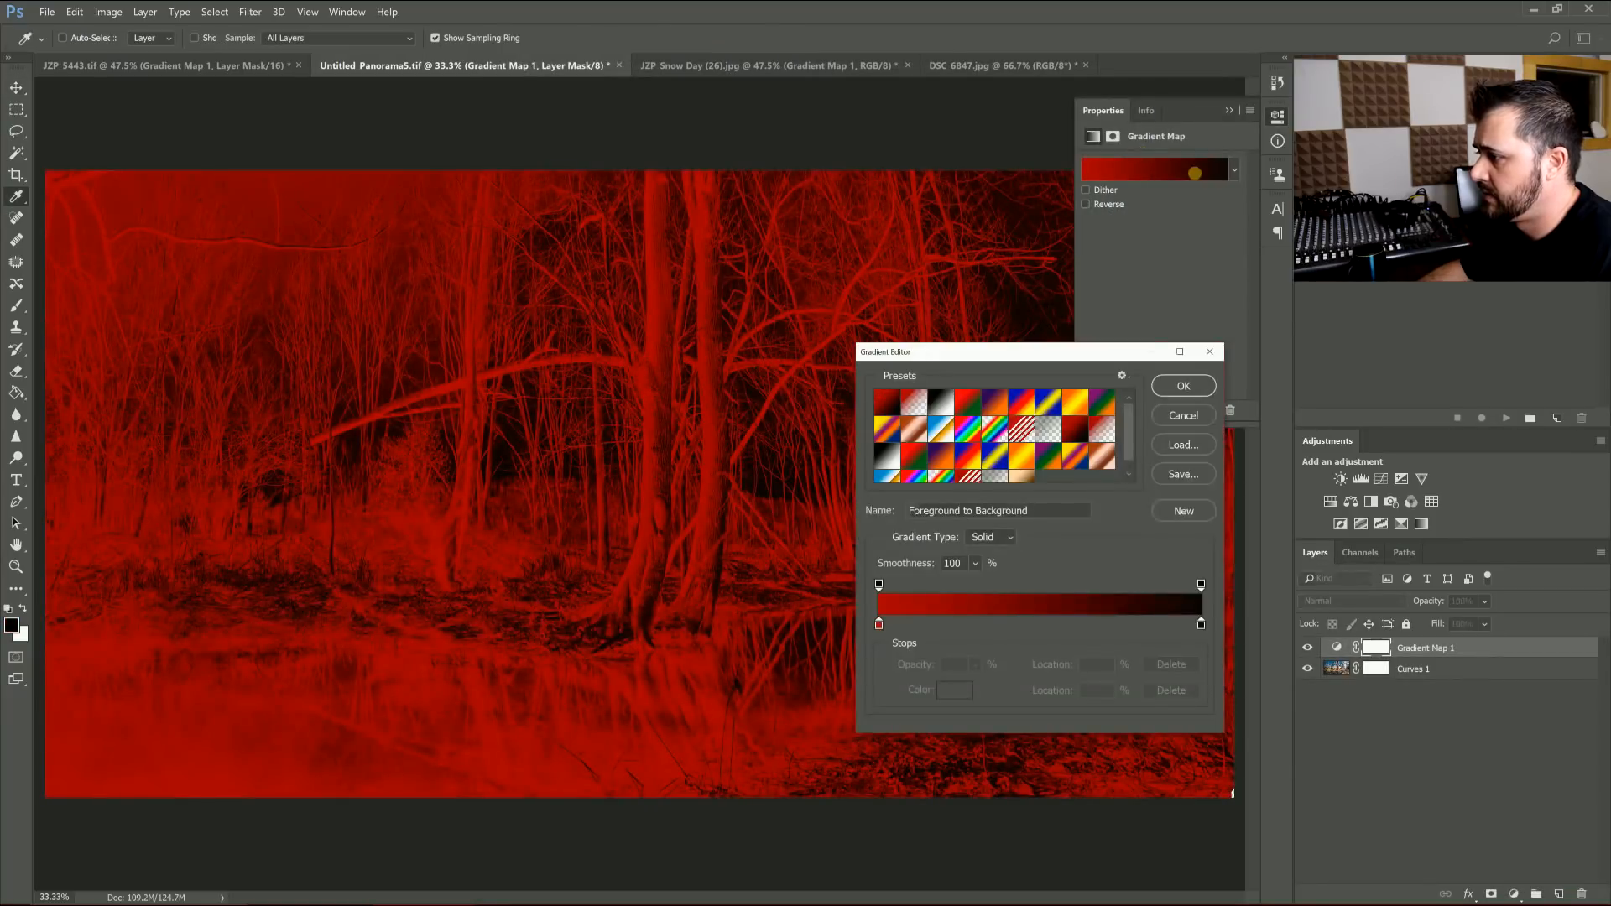
click(878, 625)
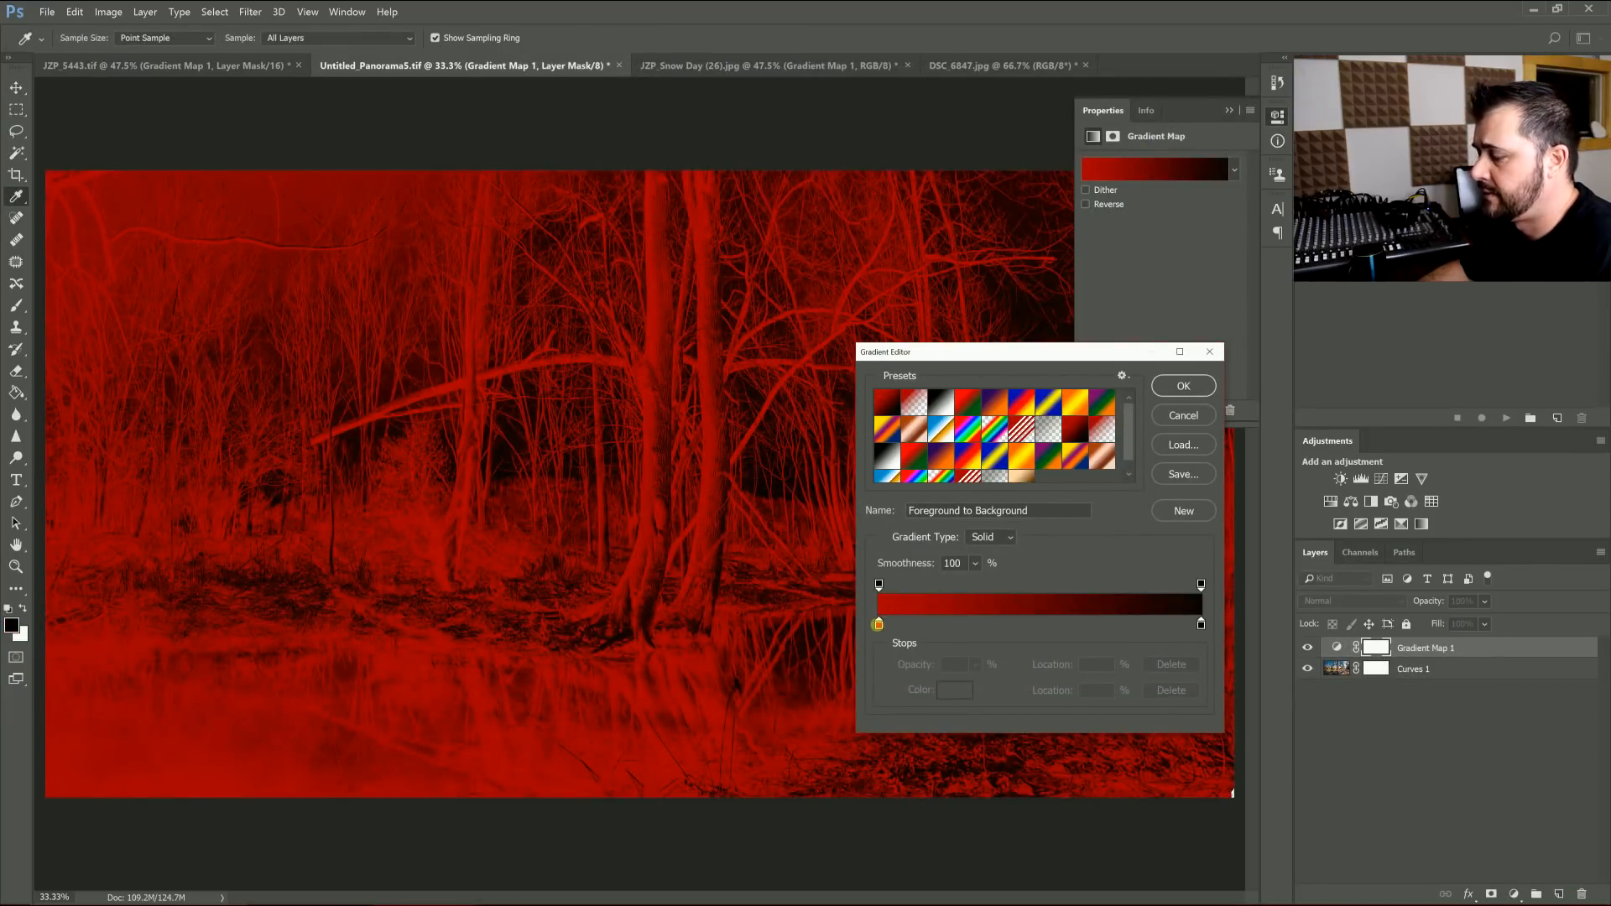
click(877, 624)
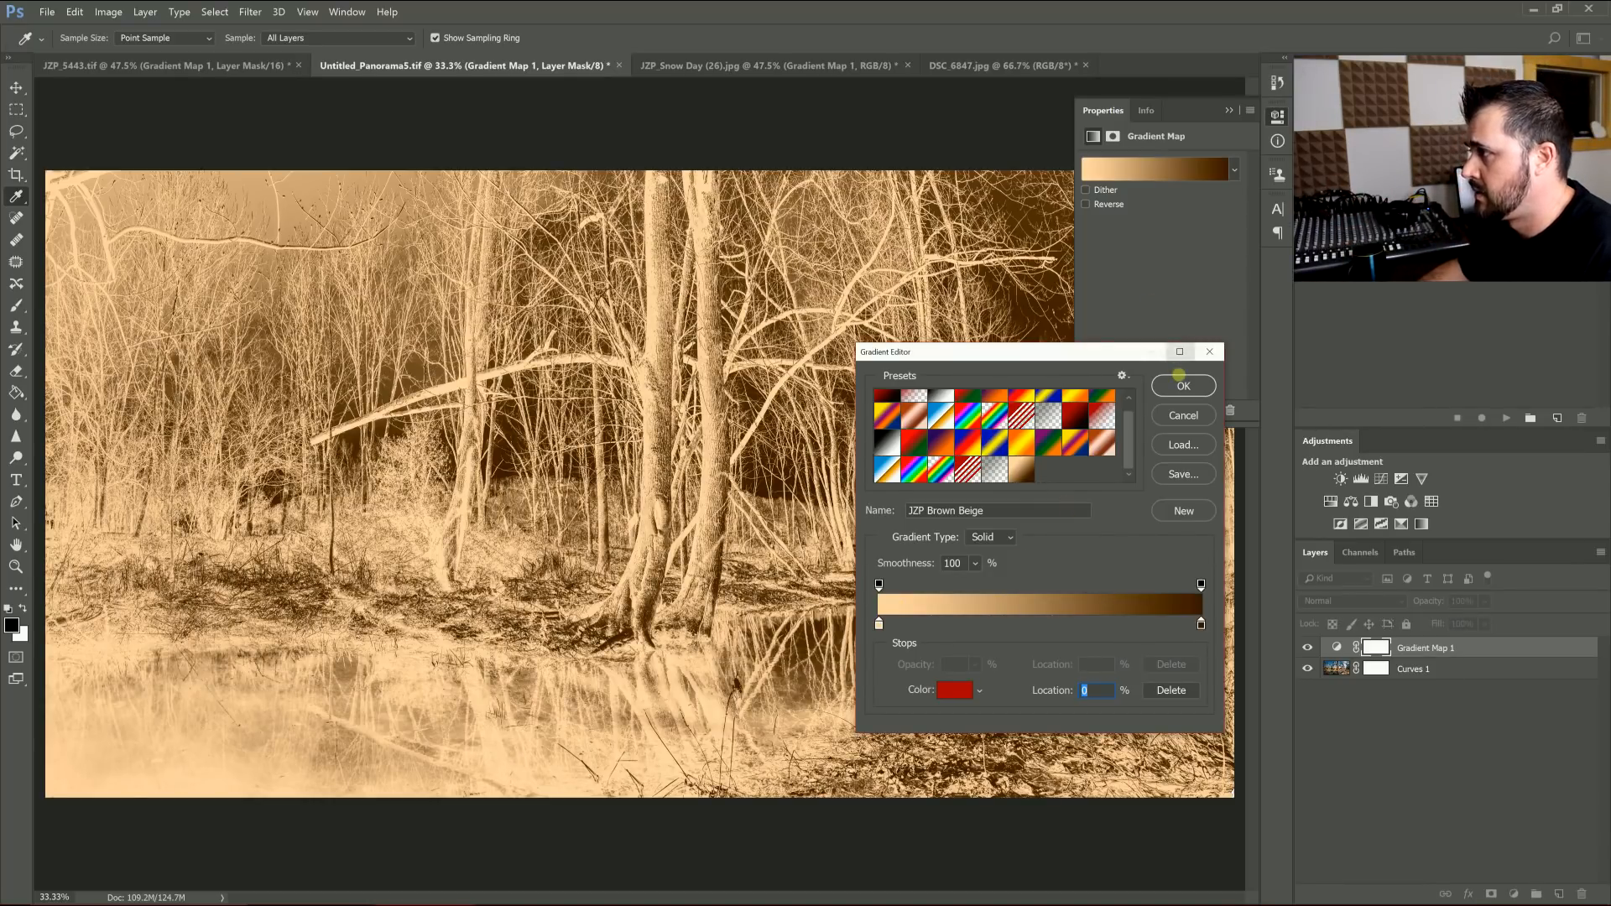
click(1182, 385)
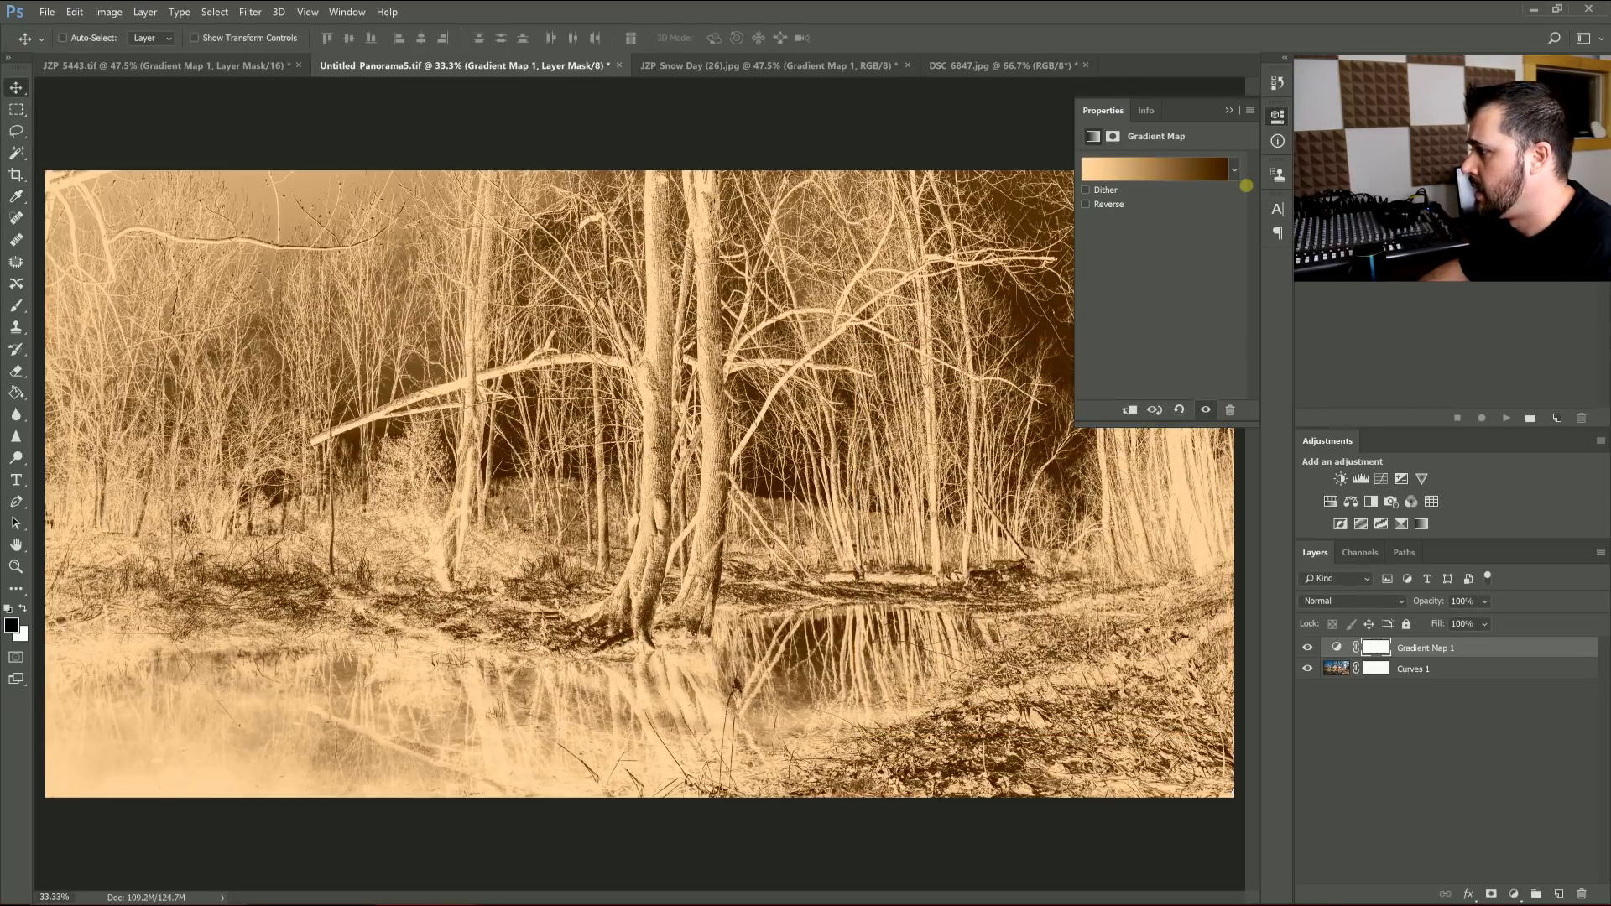
- Blend the panorama's brown gradient map in Overlay and reverse it in its settings
click(1350, 601)
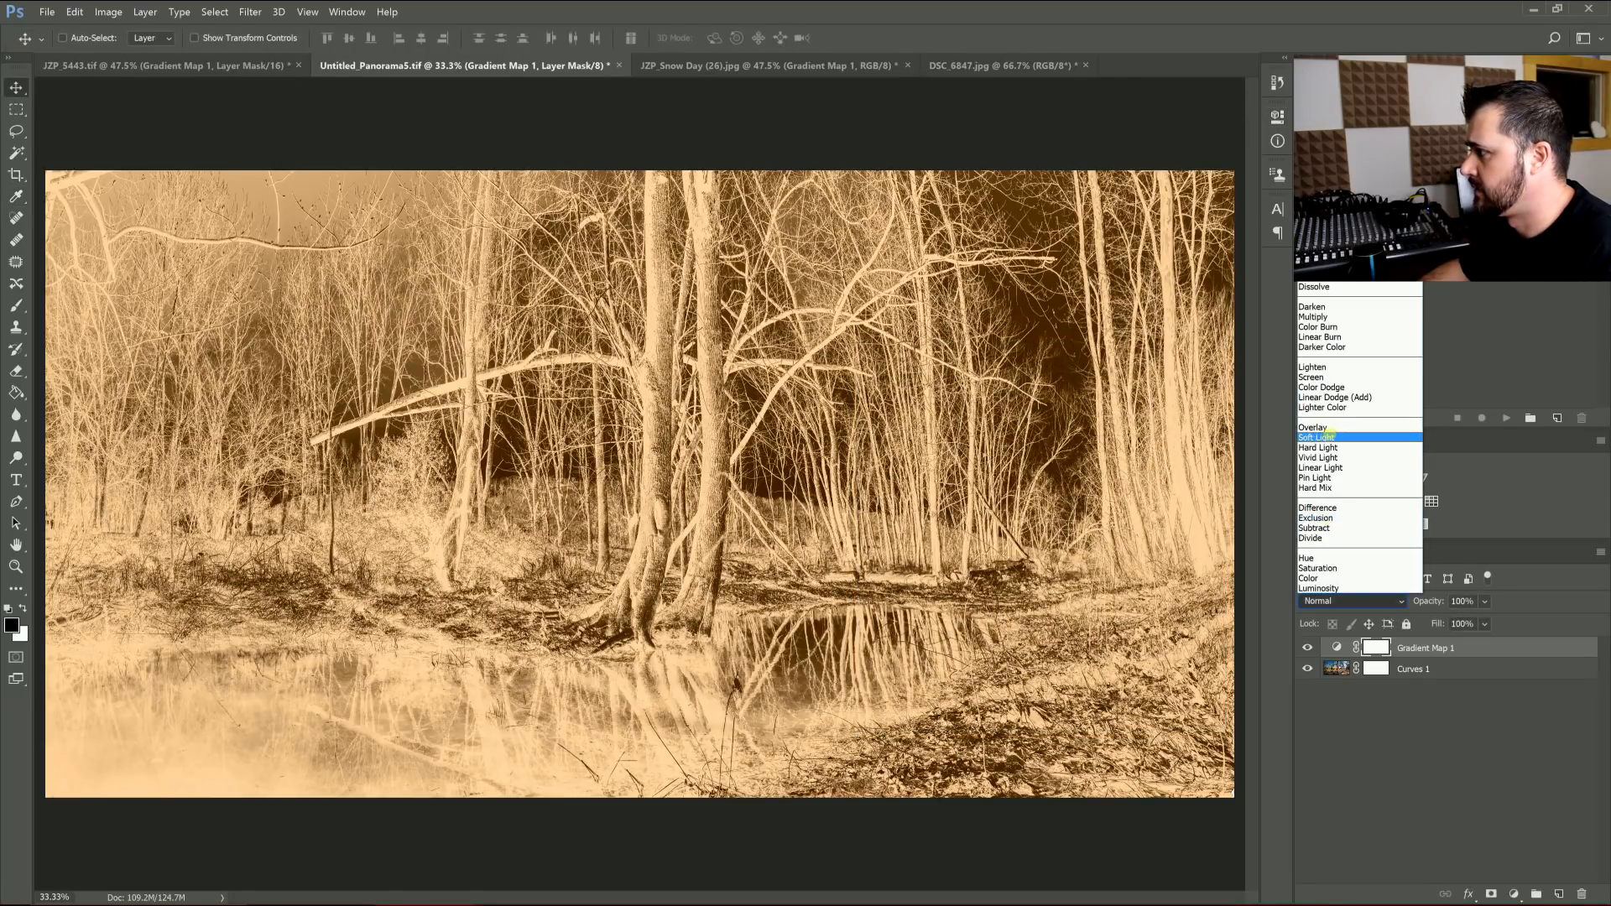
click(1313, 426)
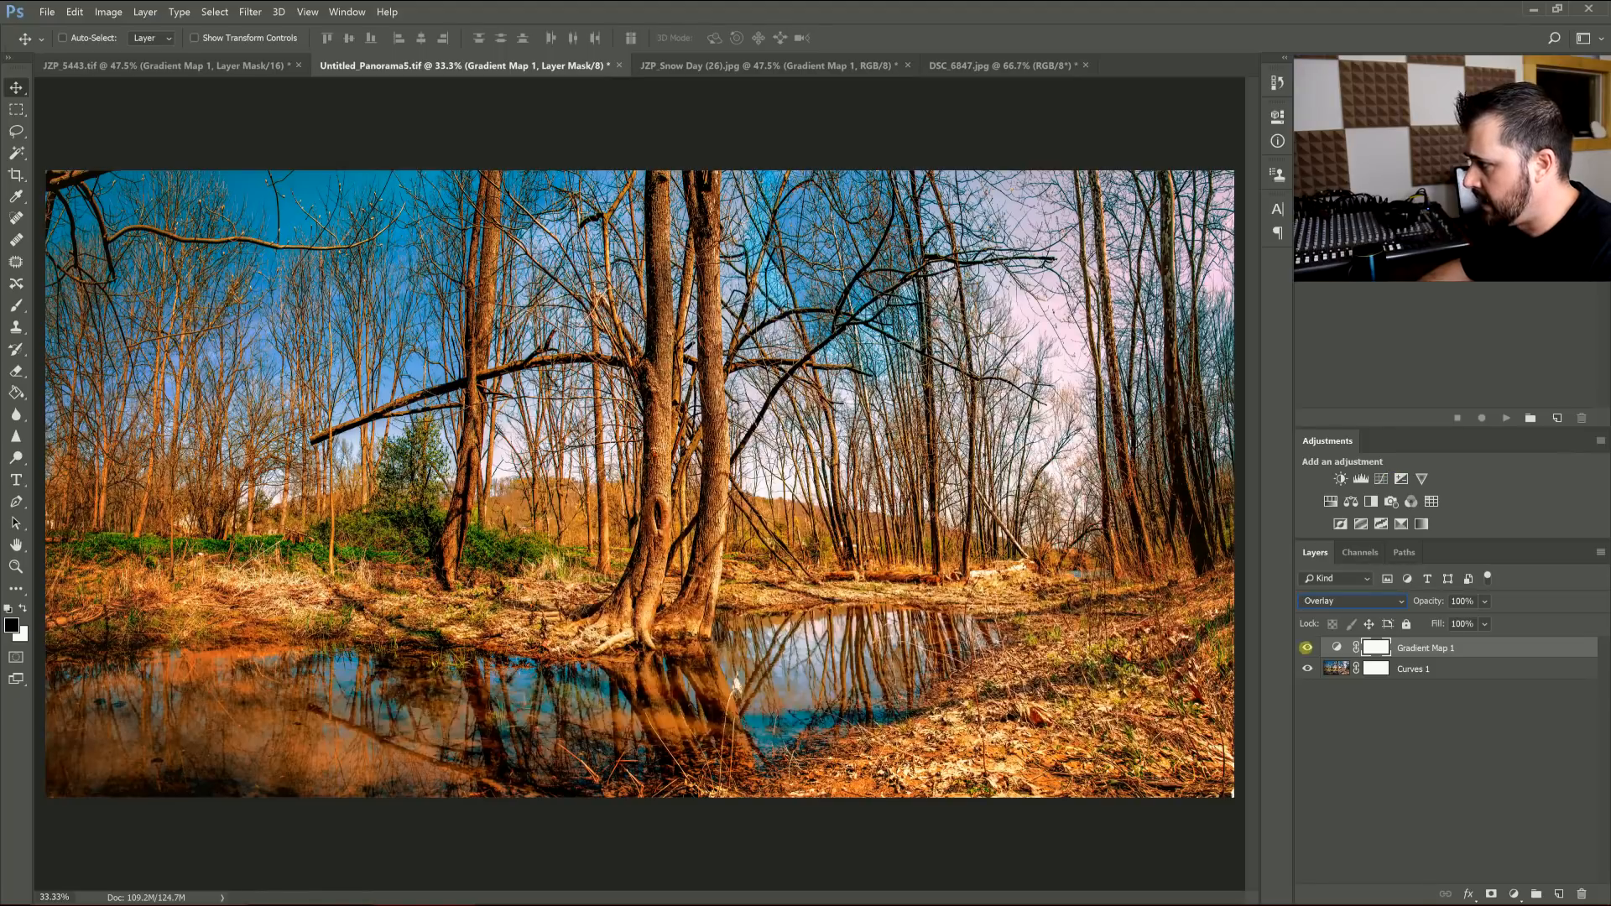
click(1307, 648)
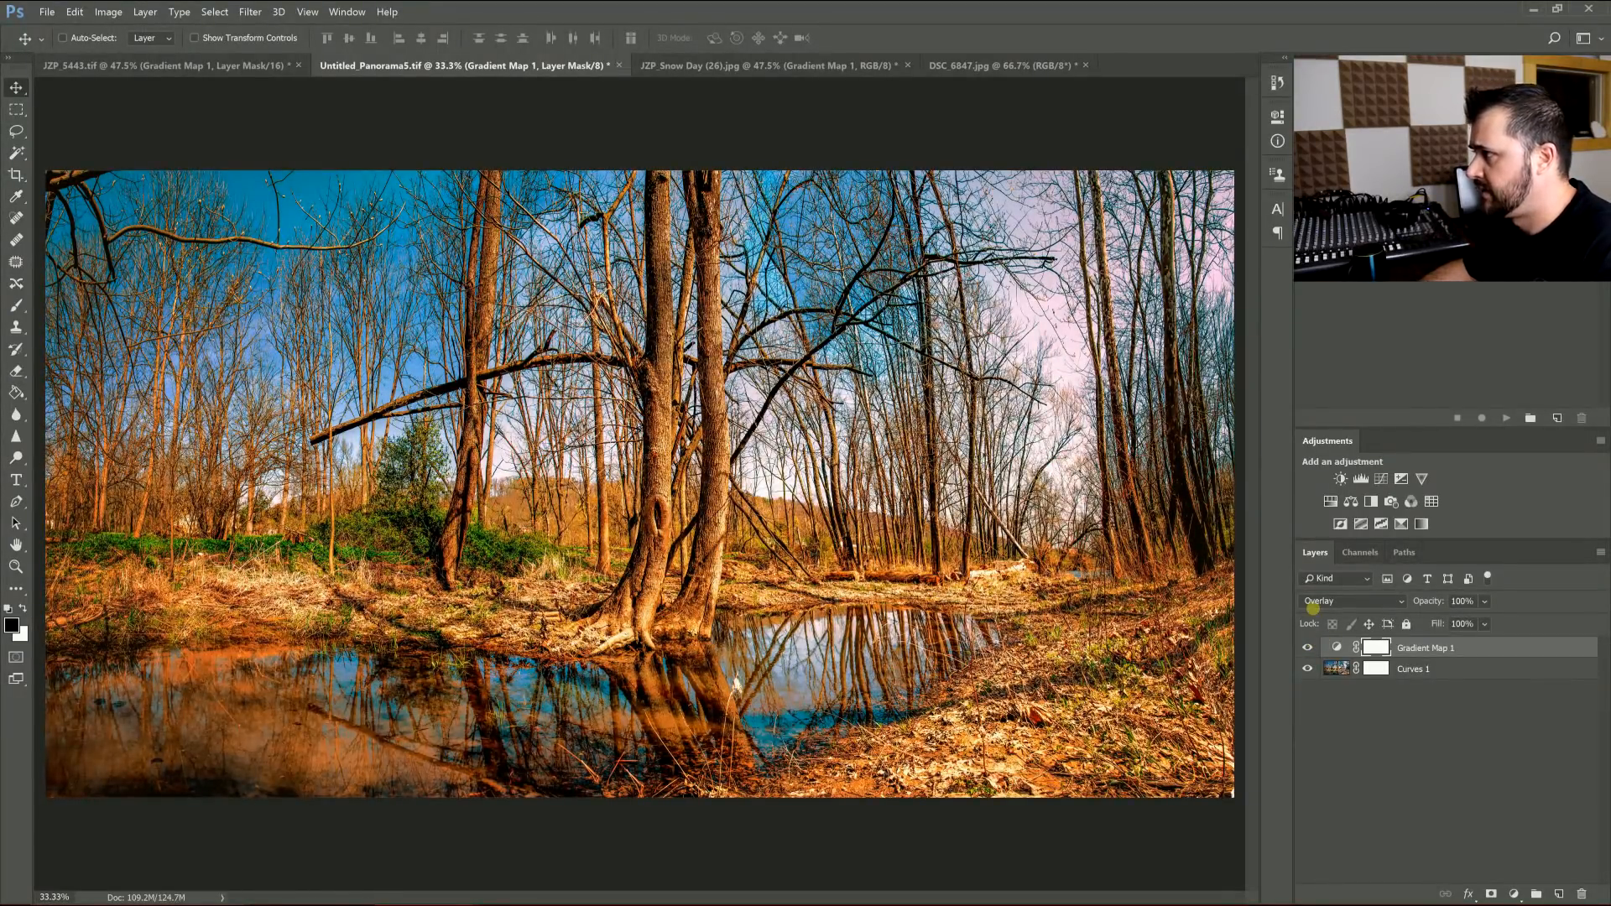
double_click(1335, 646)
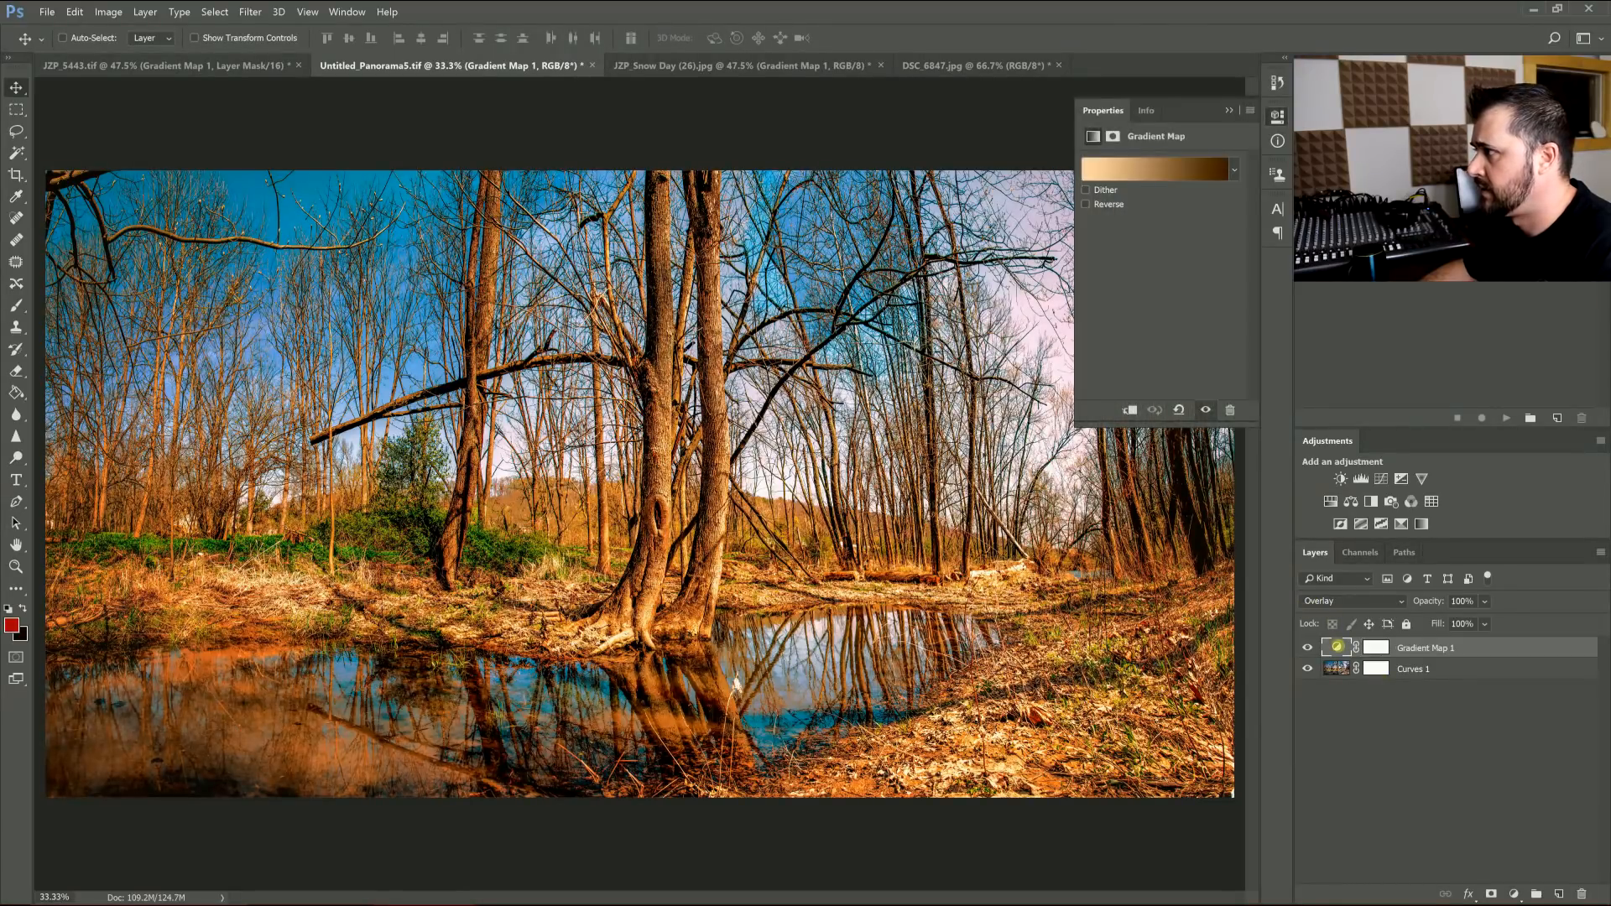
click(1087, 204)
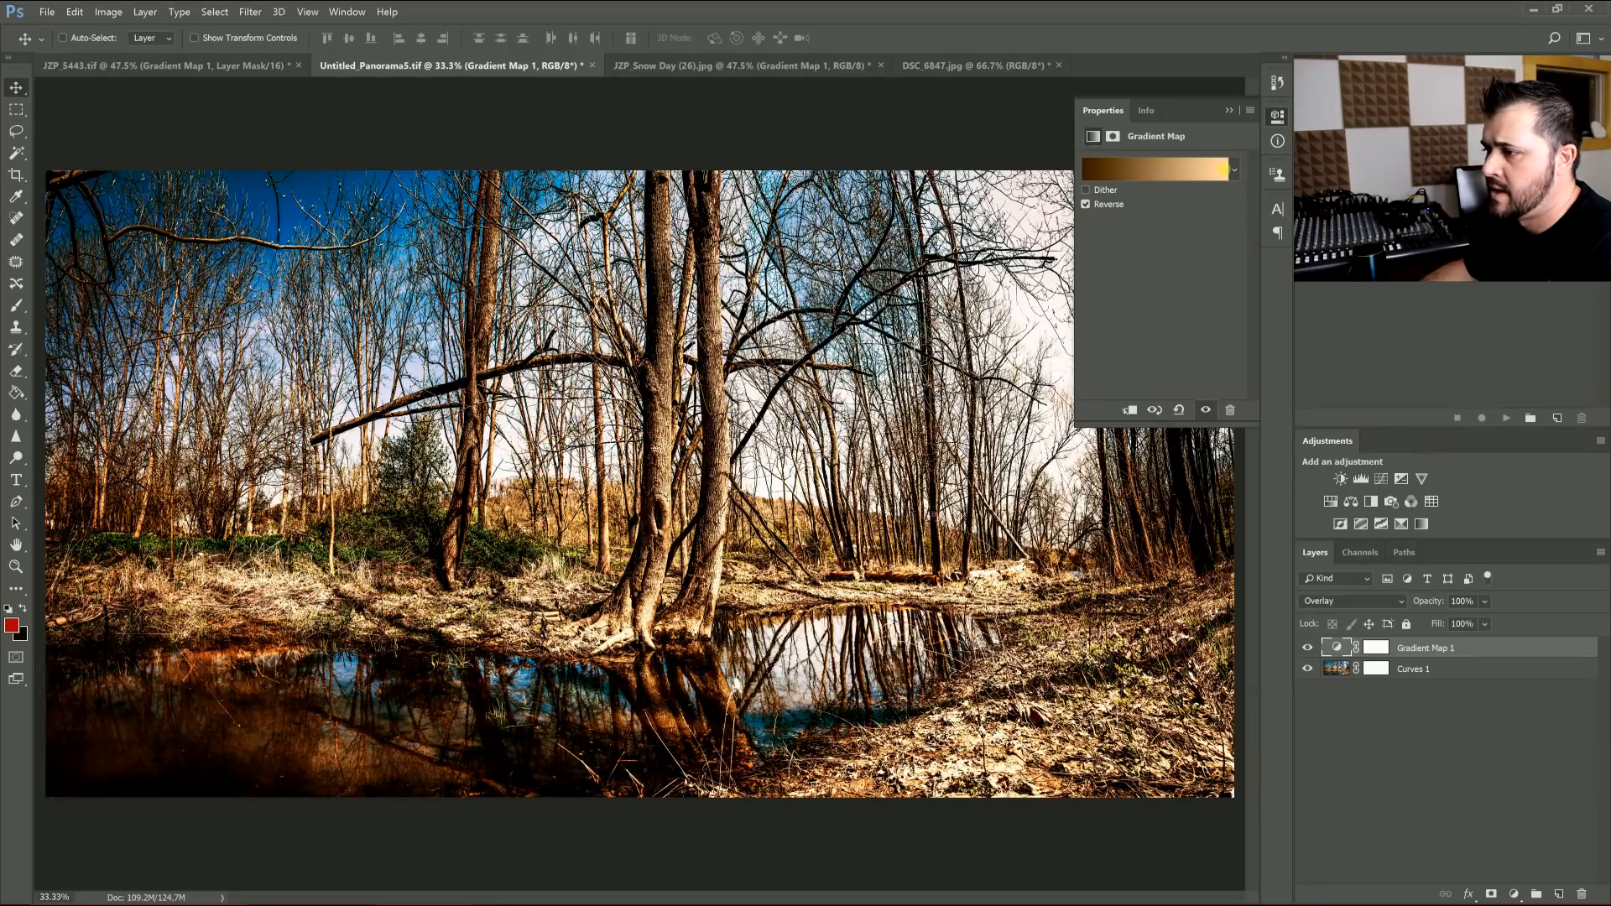
click(1265, 92)
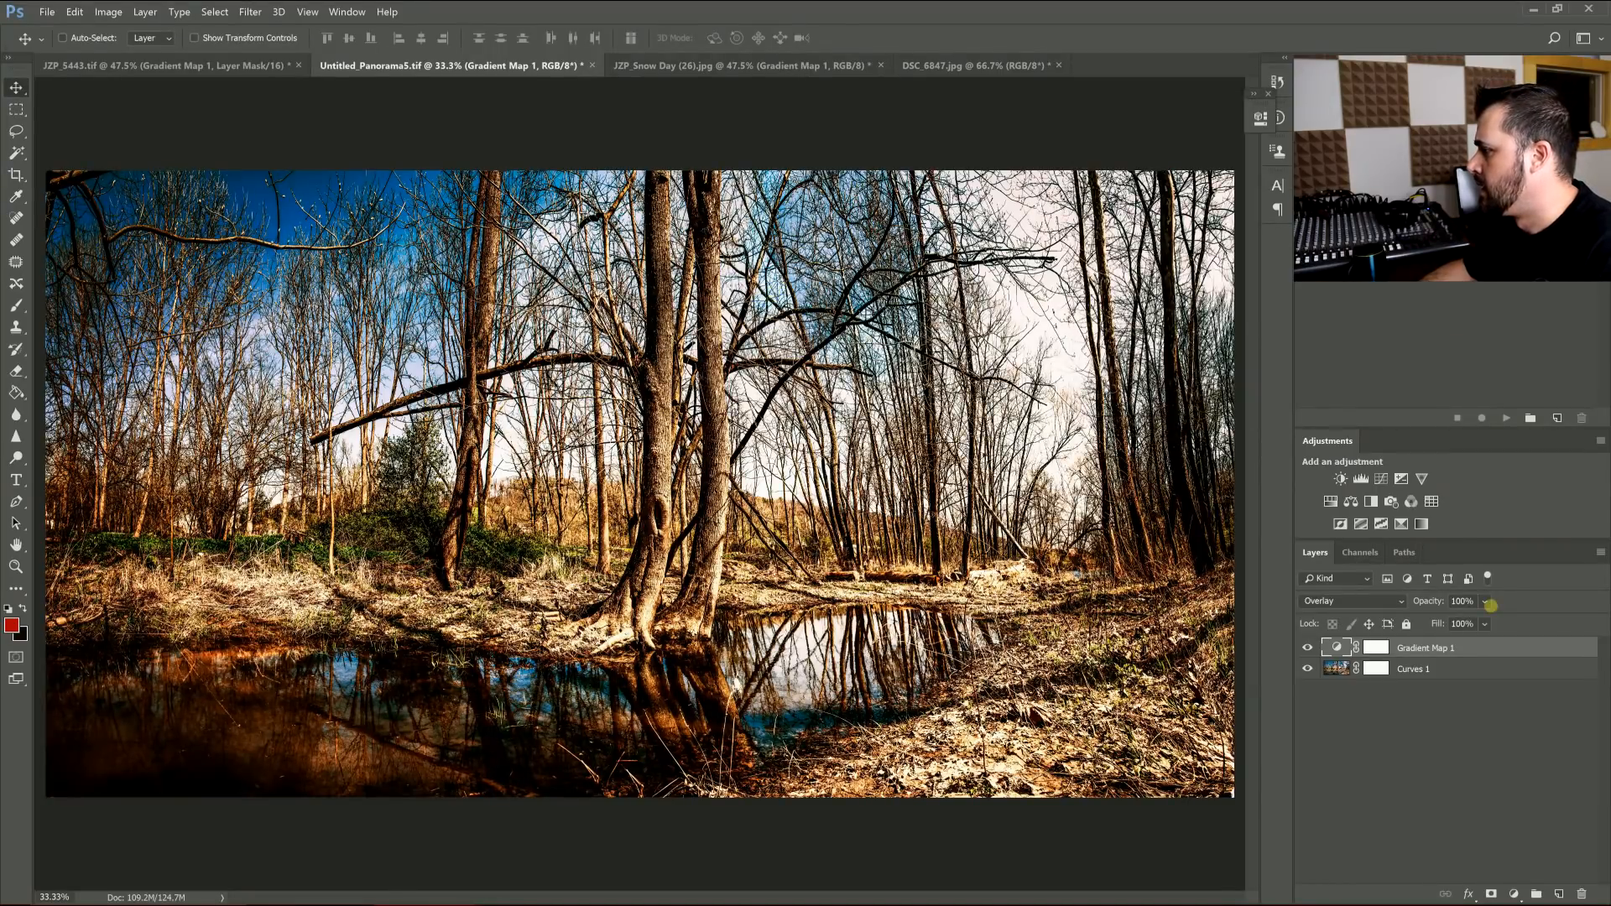
- Lower the gradient map's opacity to about 47%, then move to the snowy street photo
drag(1491, 601, 1404, 620)
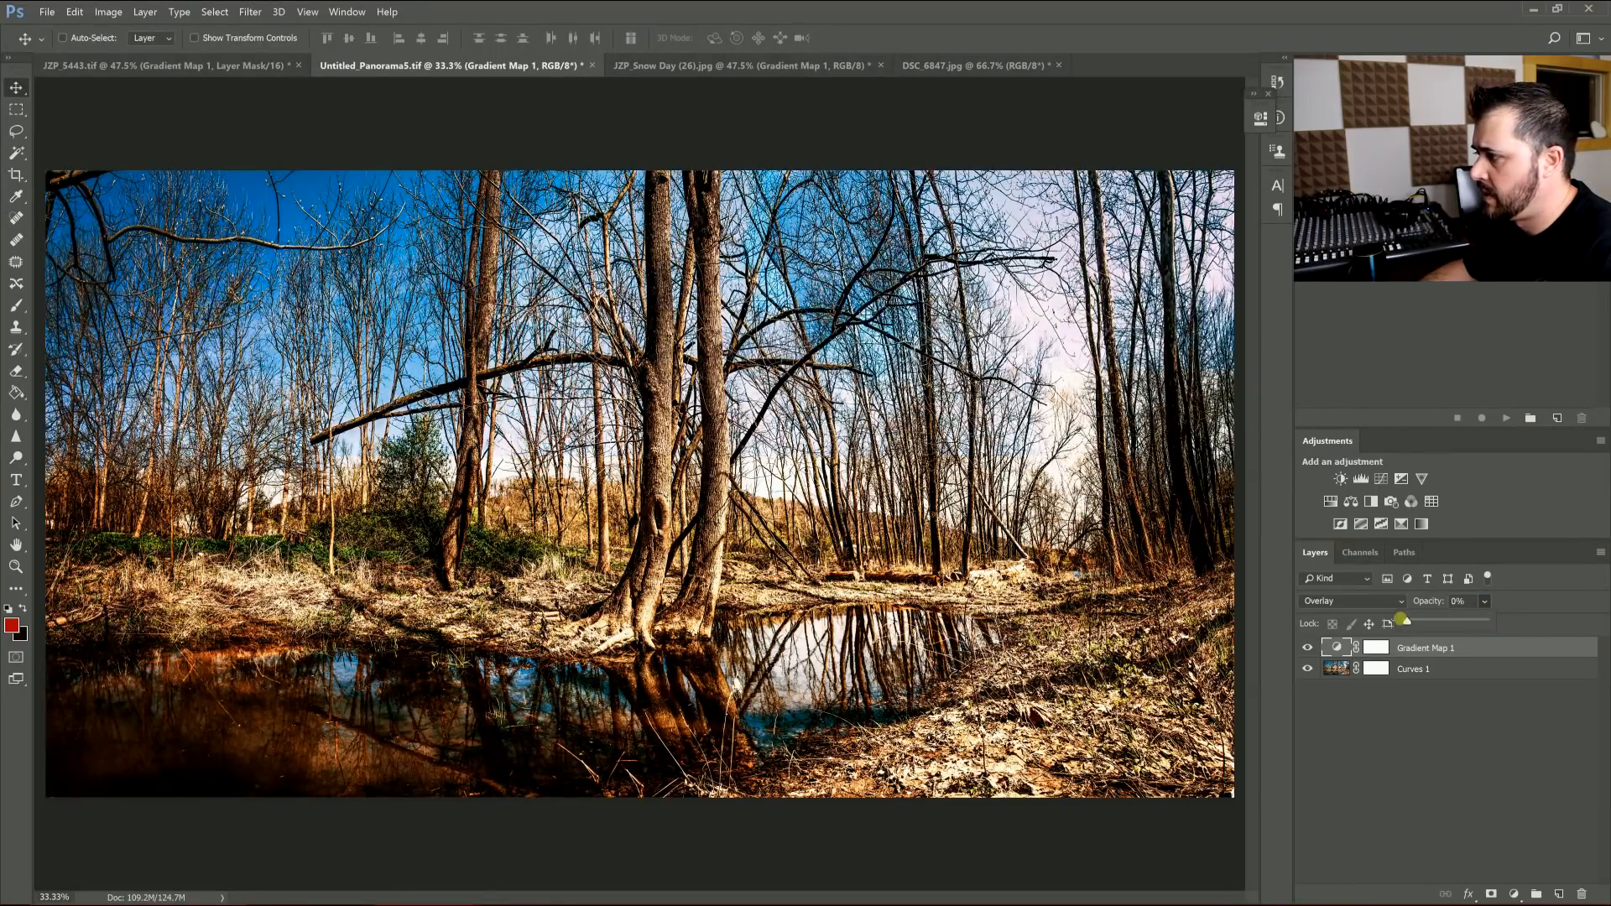
drag(1404, 621, 1419, 621)
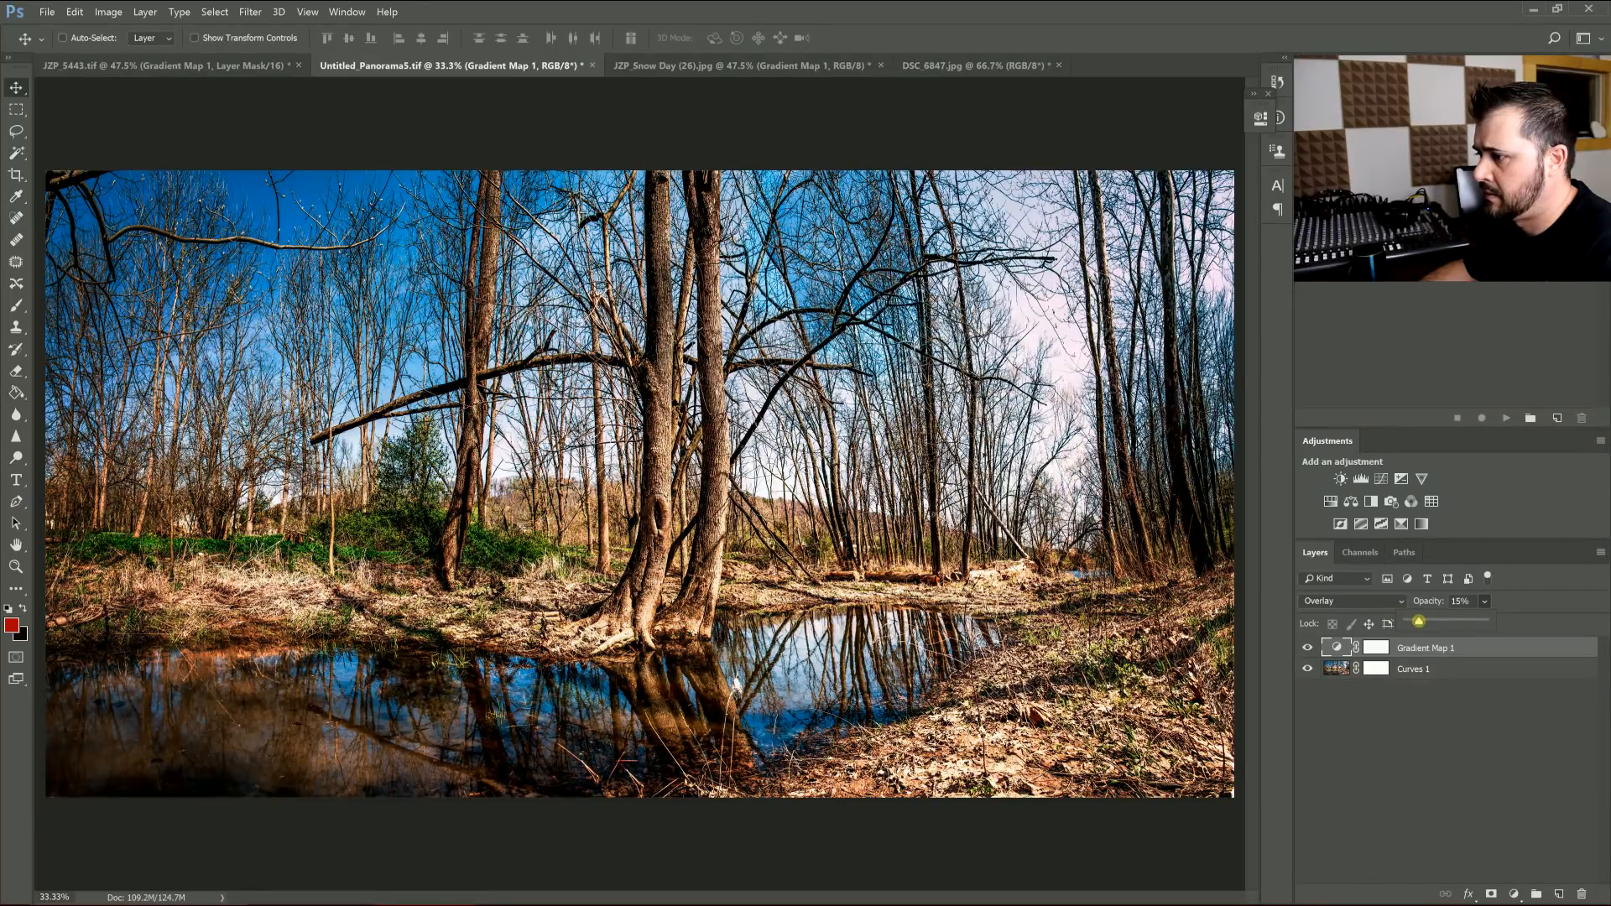
drag(1418, 621, 1438, 621)
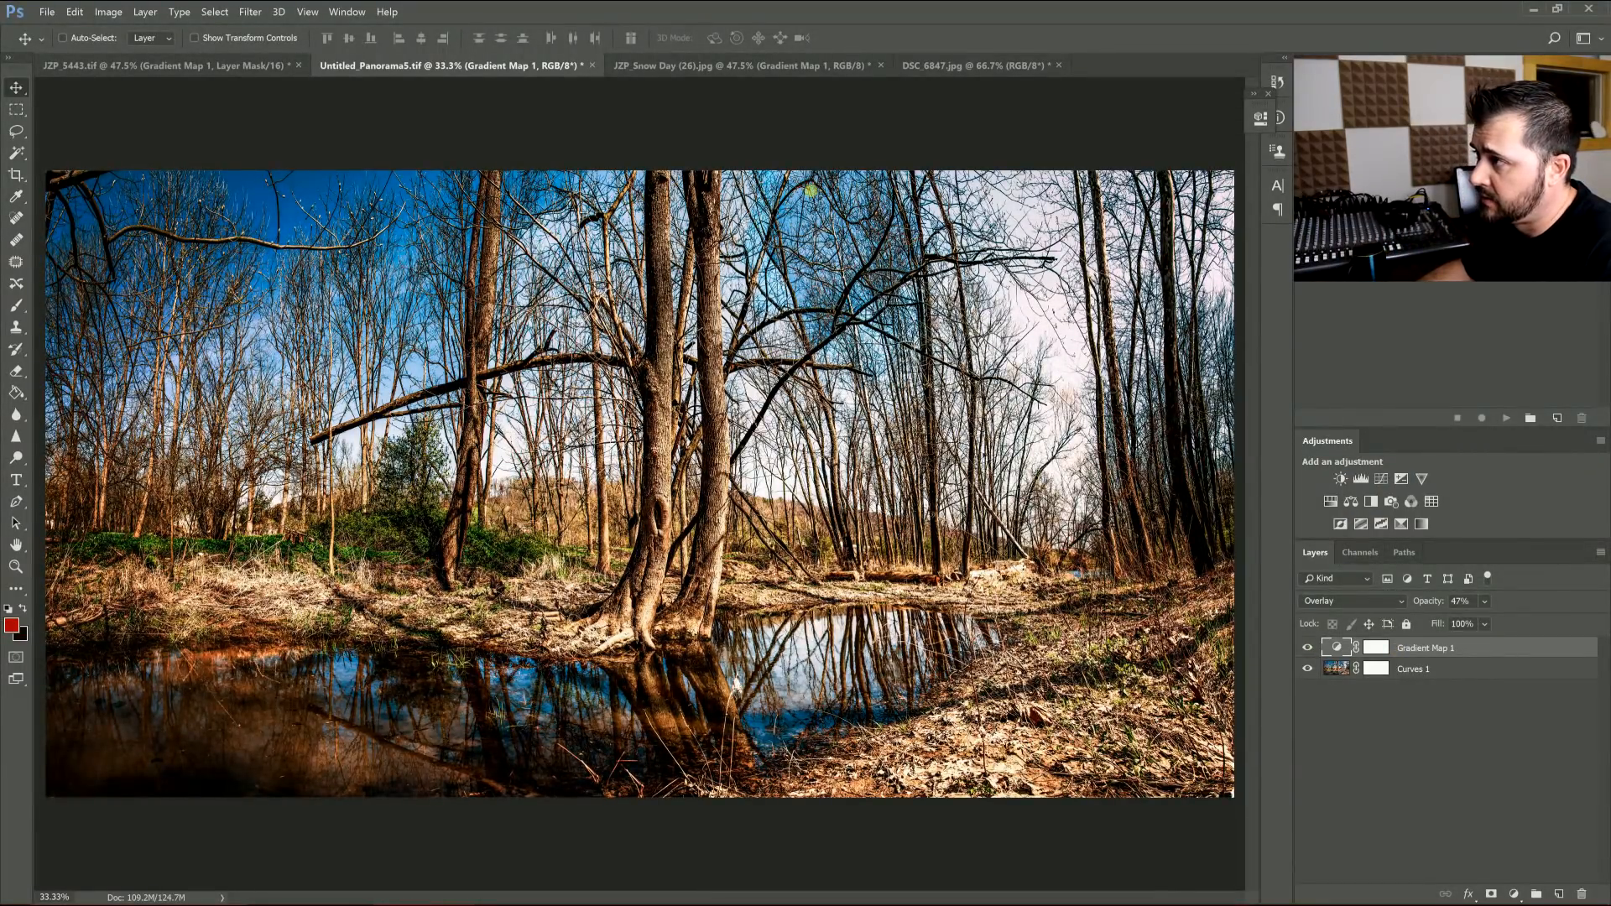
click(730, 65)
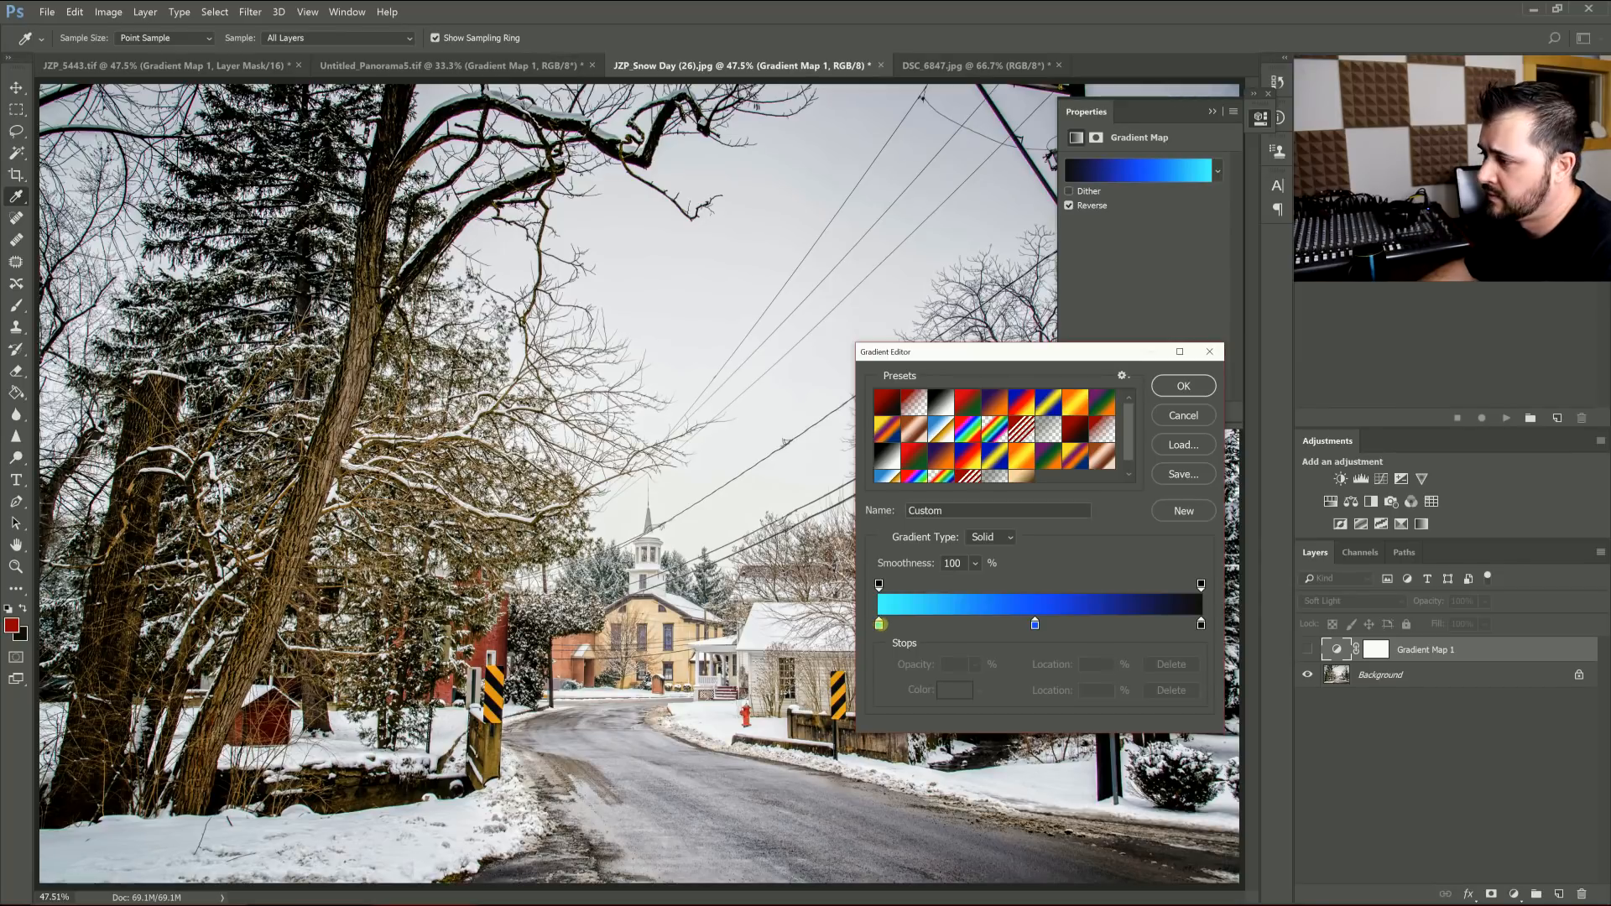
- Adjust the blue gradient's stops for a cold winter tone, then return to the panorama
click(877, 624)
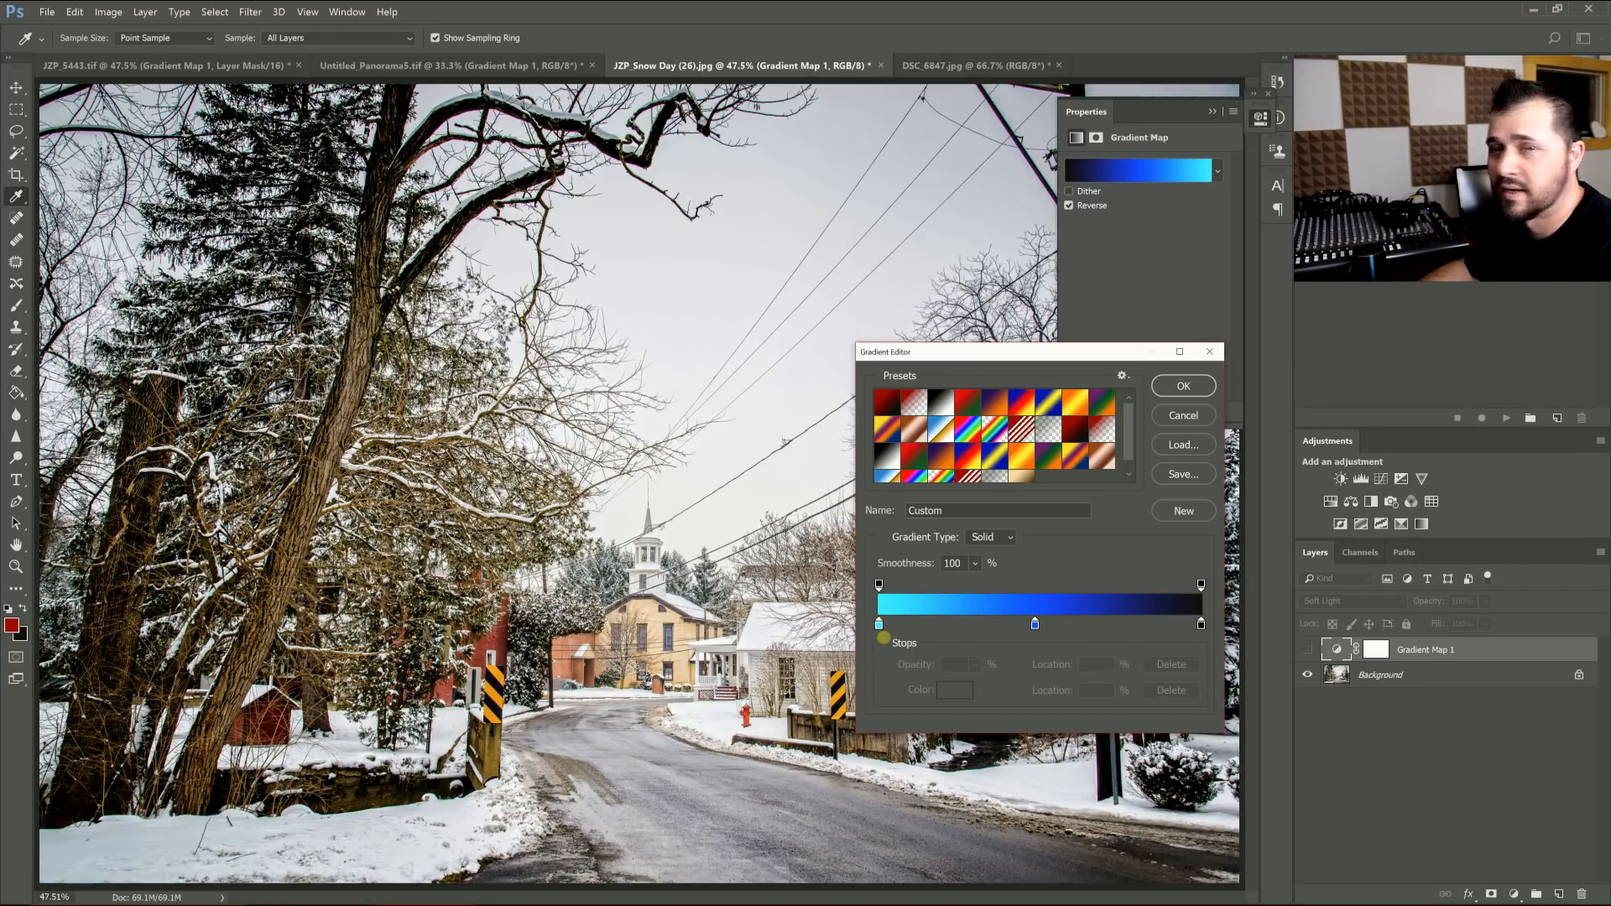
click(1036, 624)
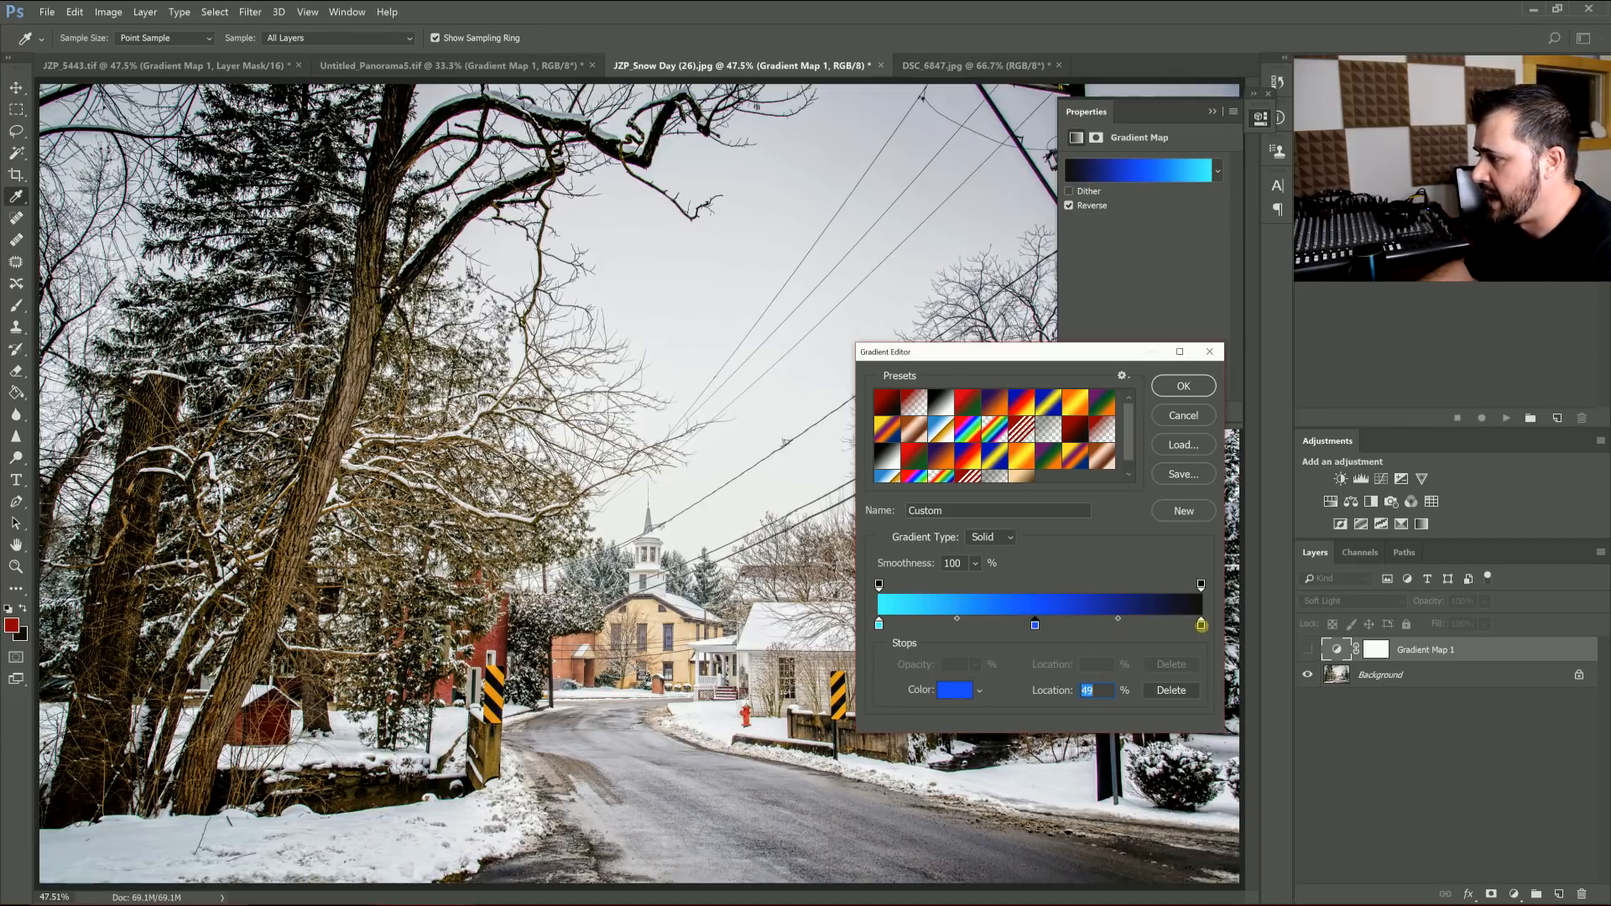
click(1181, 385)
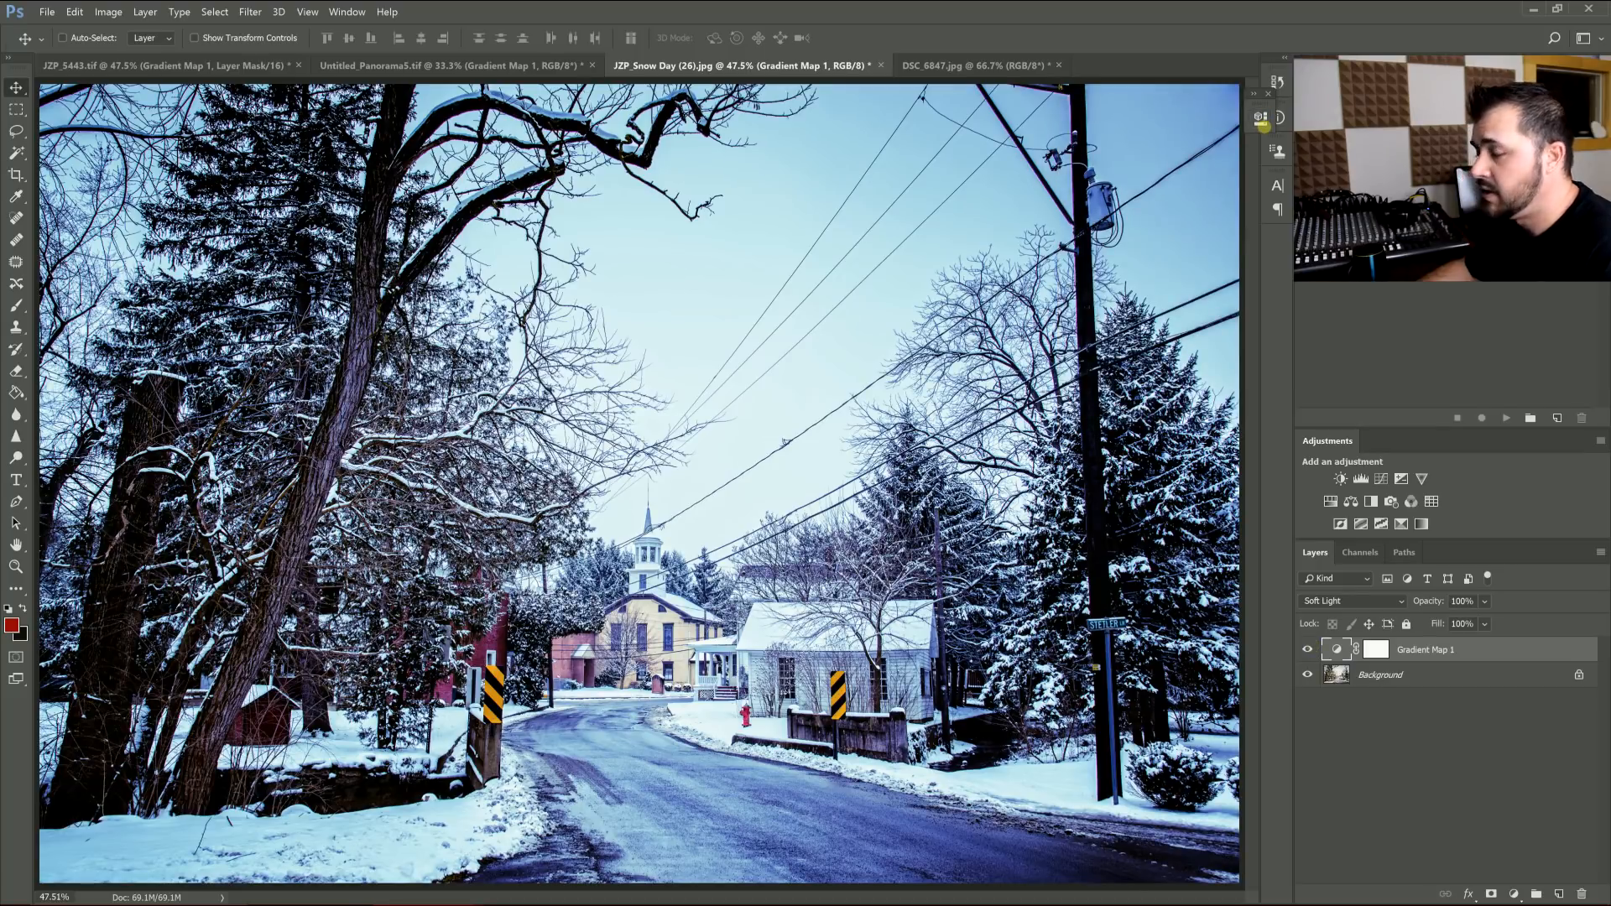
mouse_move(1357, 648)
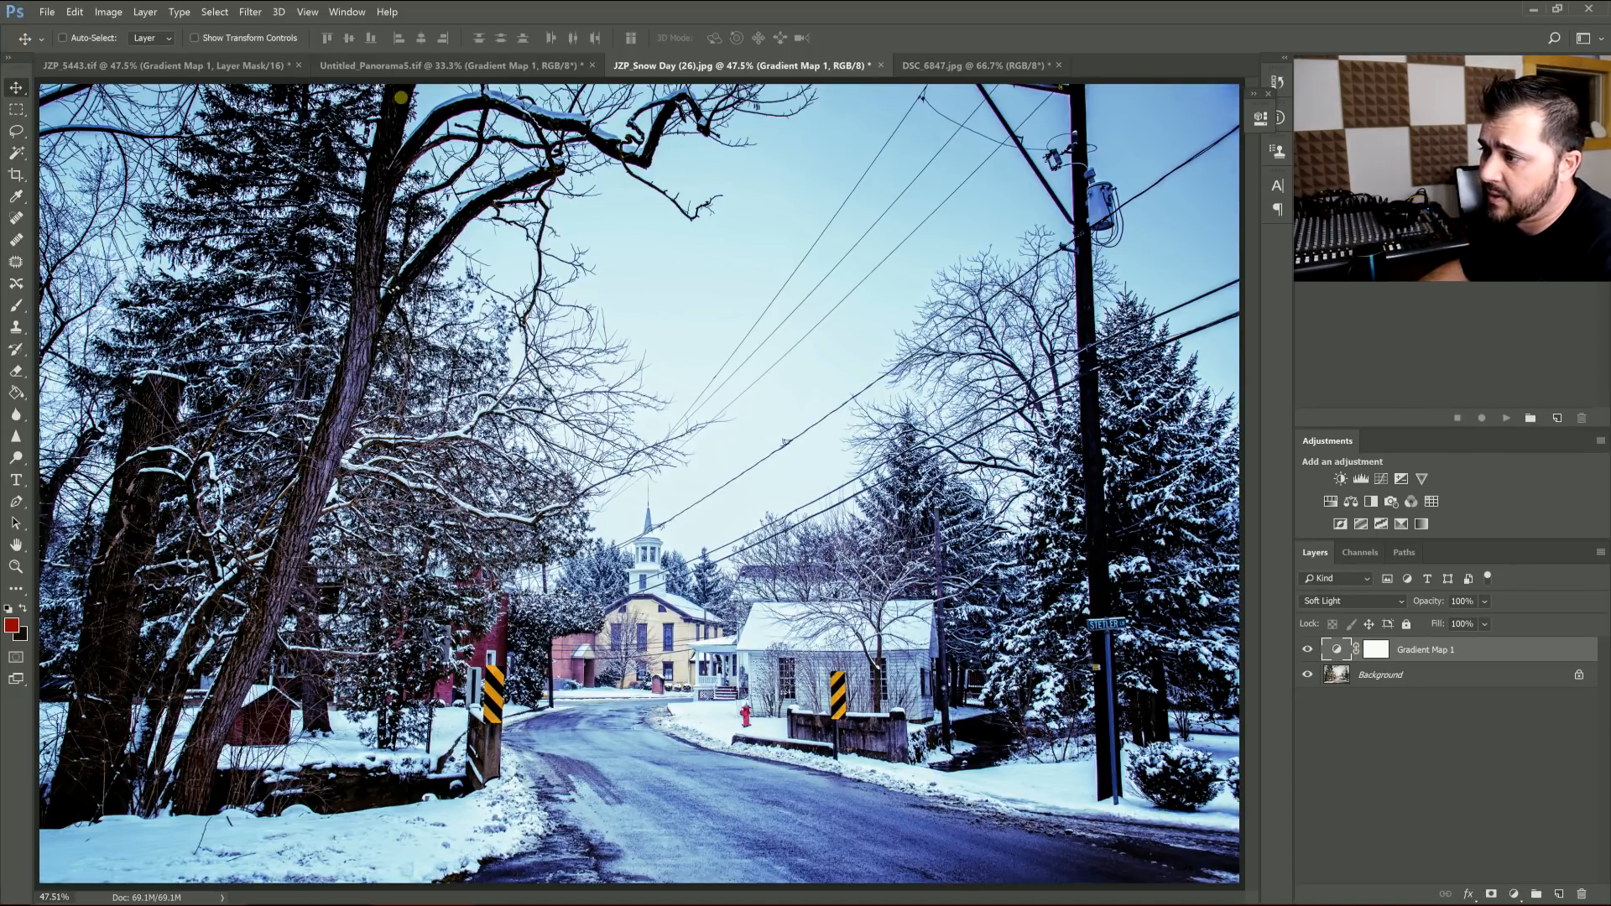
click(452, 65)
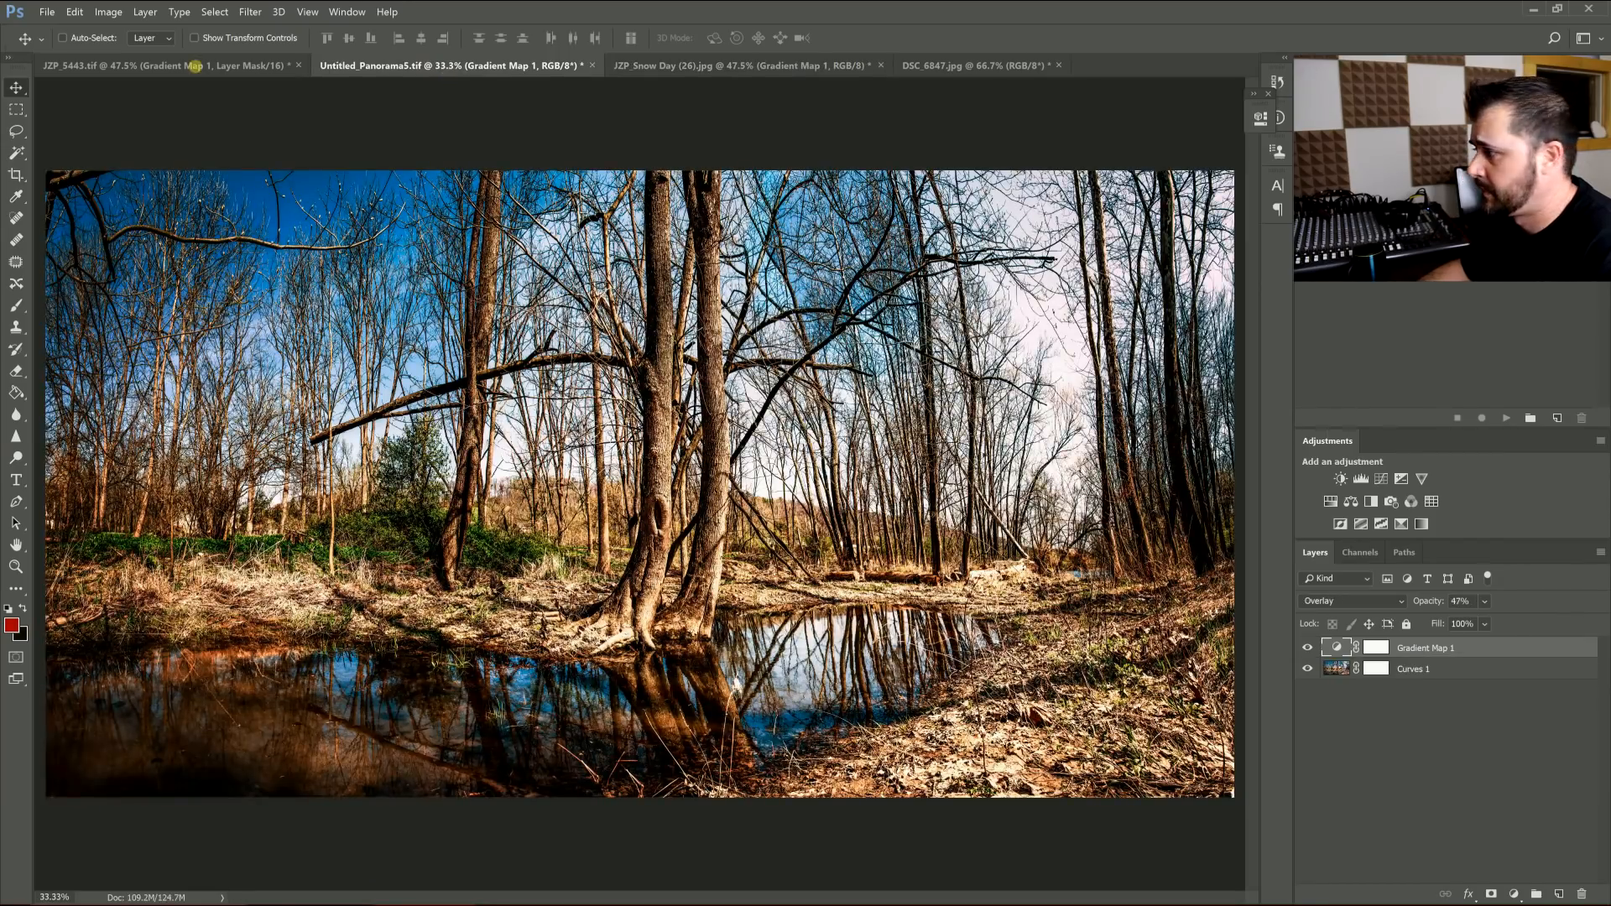
- Give the flower portrait a sepia brown gradient map blended in Soft Light
click(122, 66)
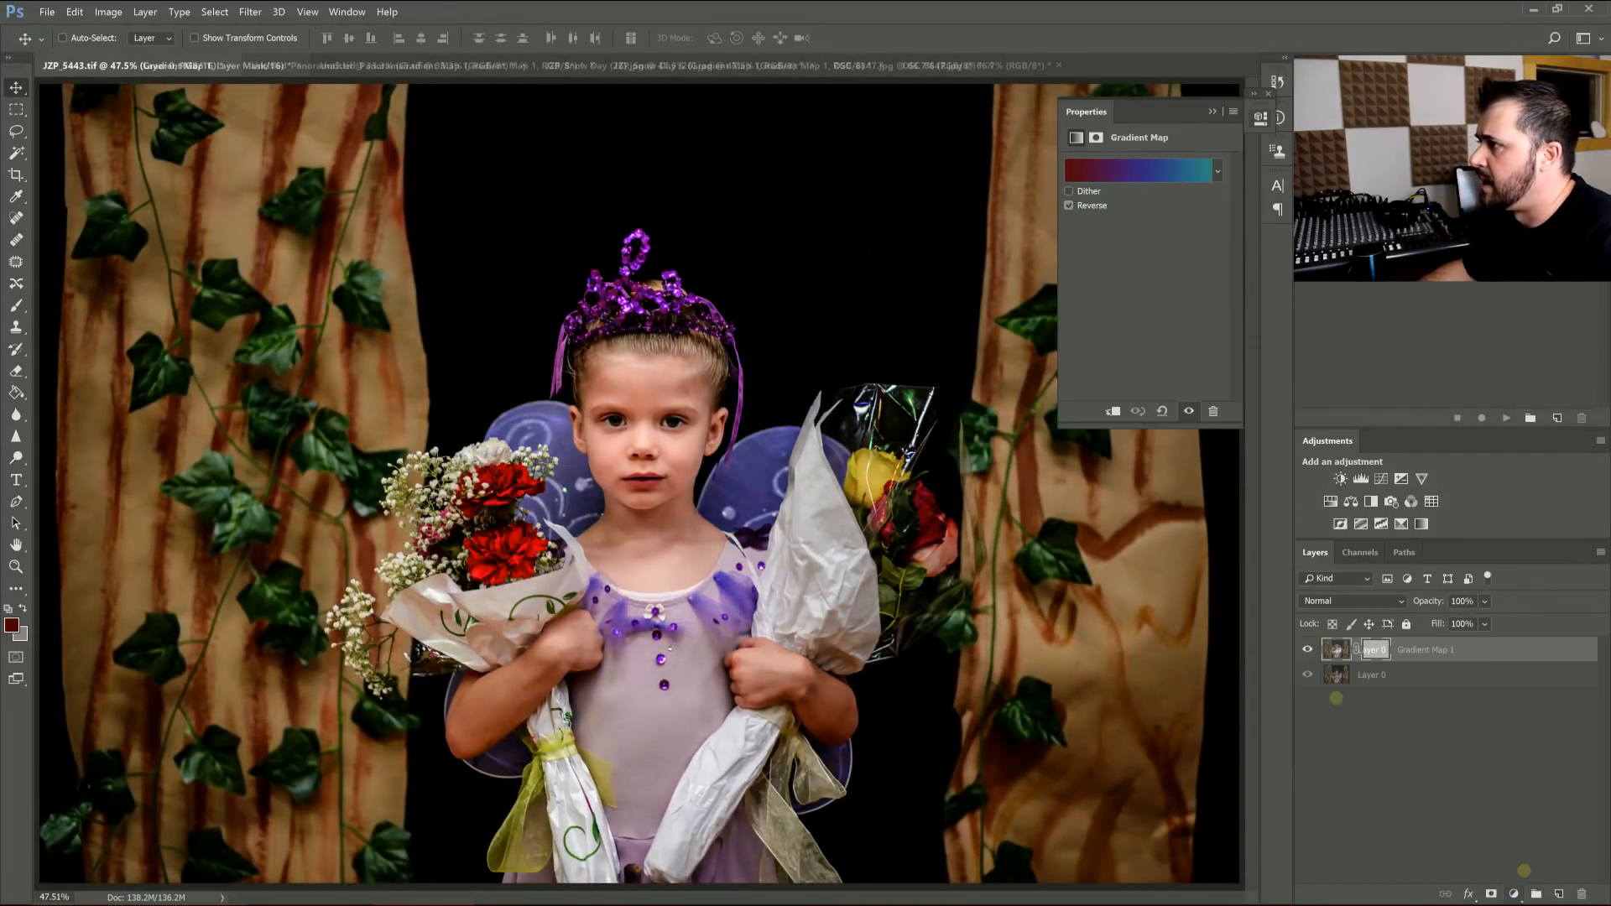
click(1136, 172)
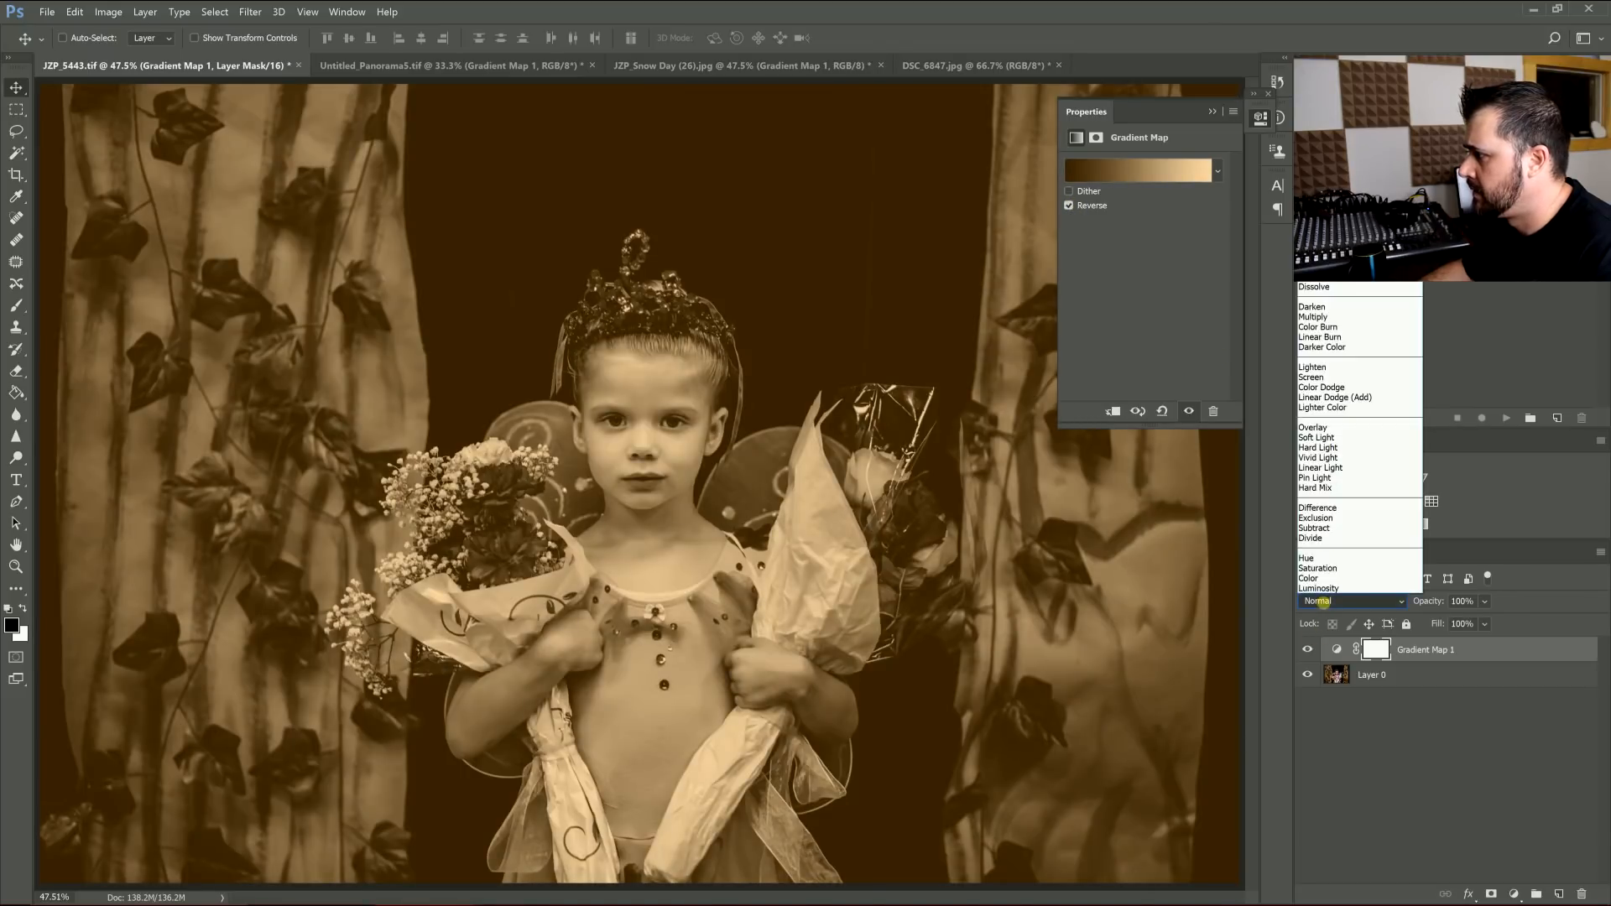
click(1316, 438)
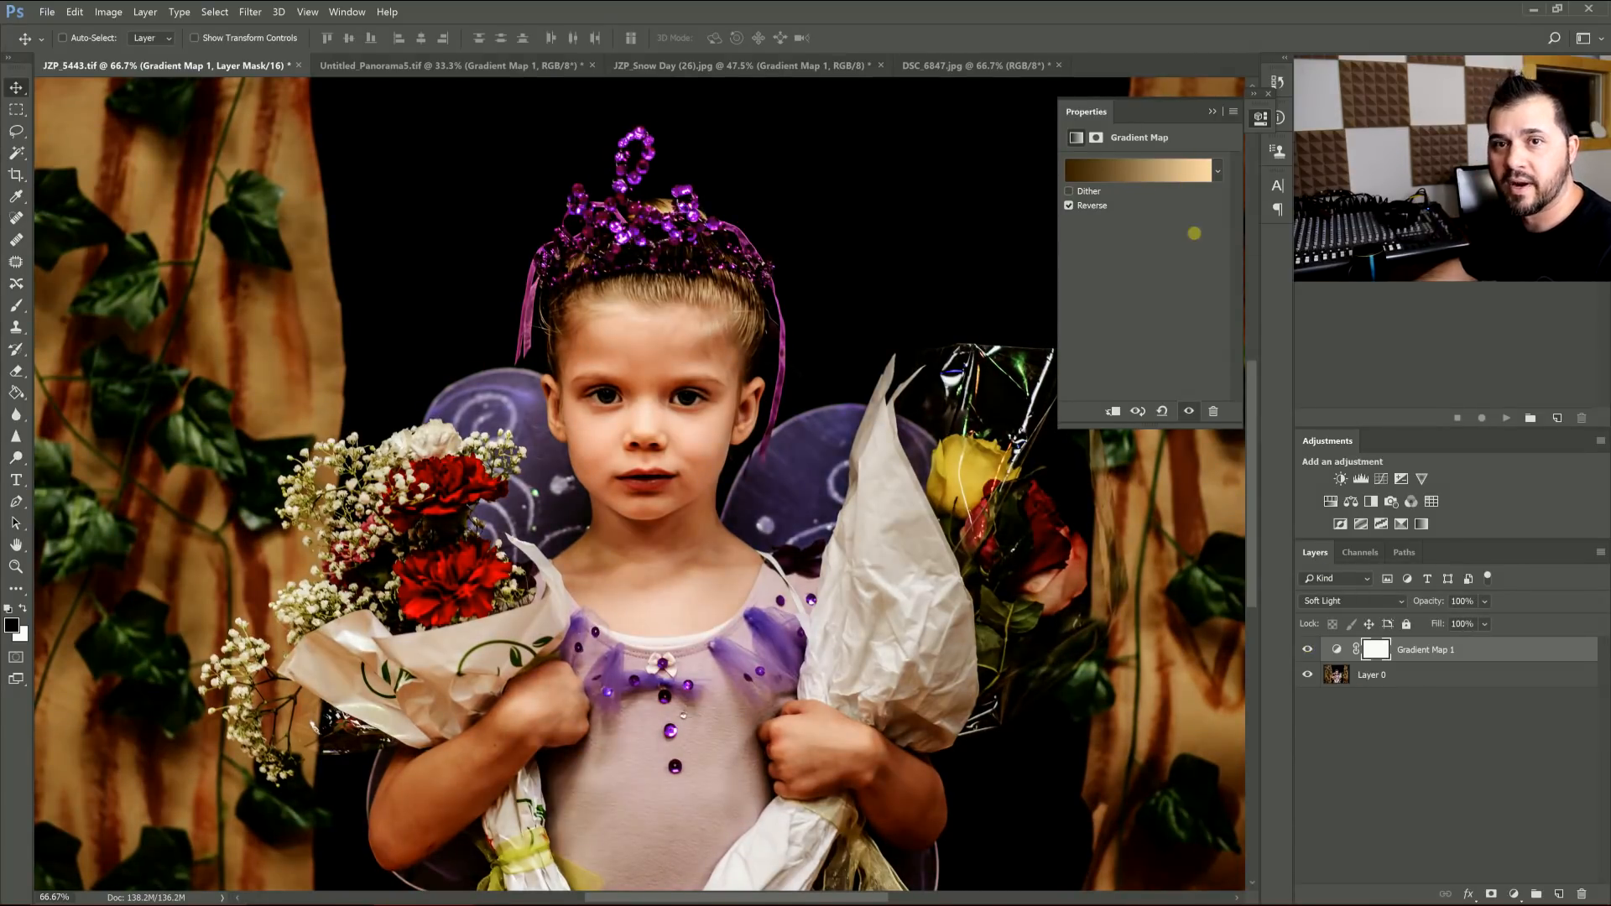
click(1069, 205)
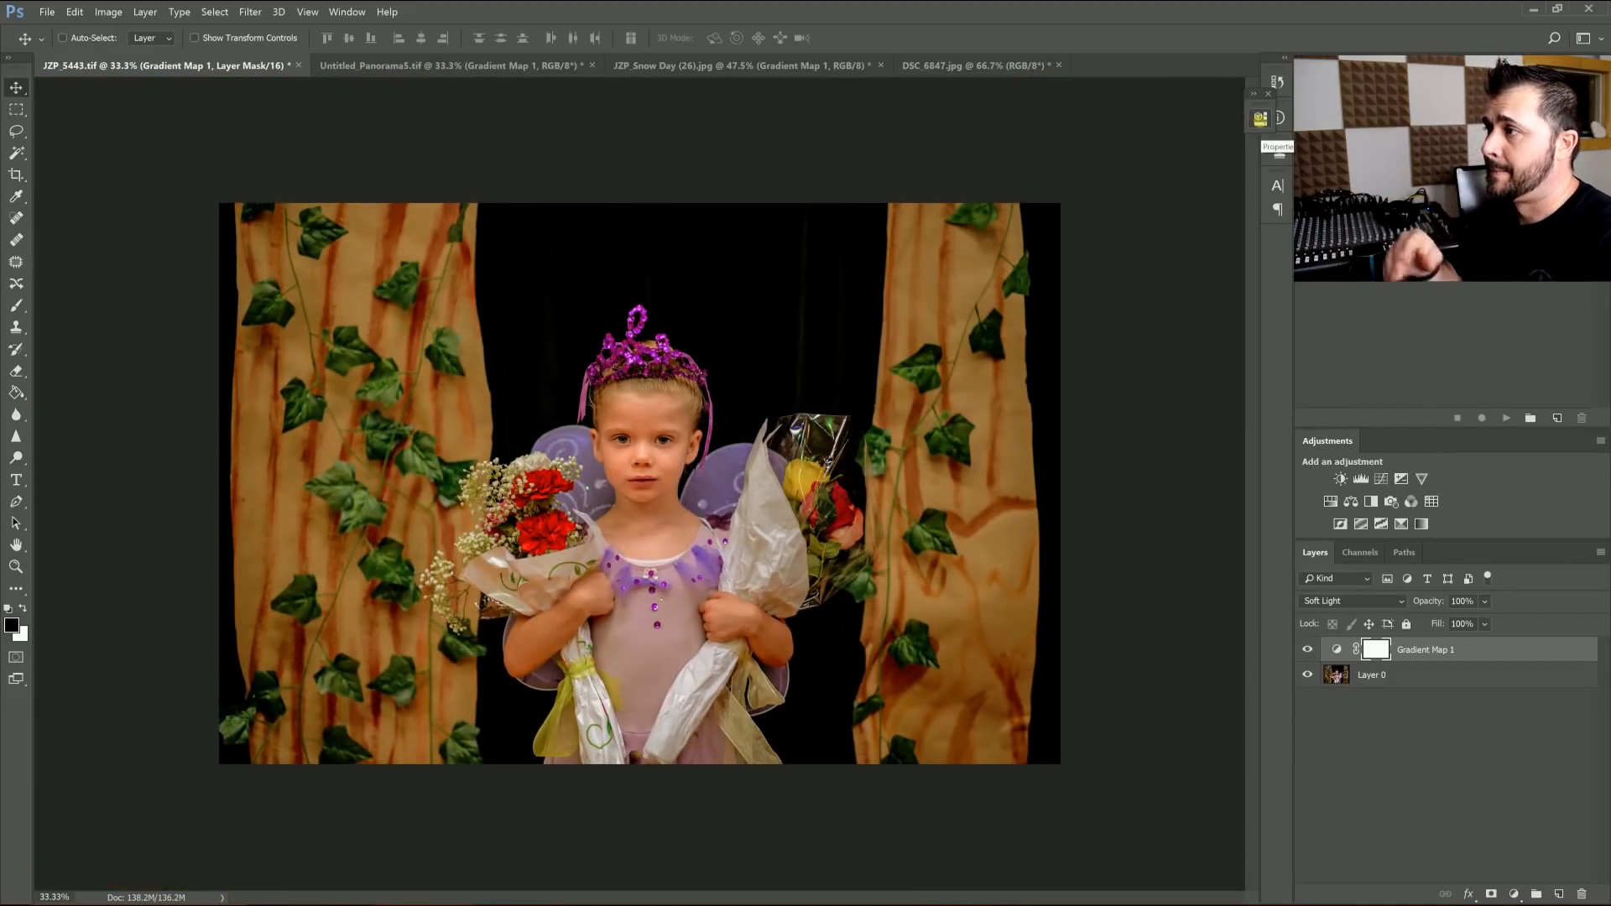
- Delete the blue gradient map layer from the snowy street photo, restoring its colours
click(740, 65)
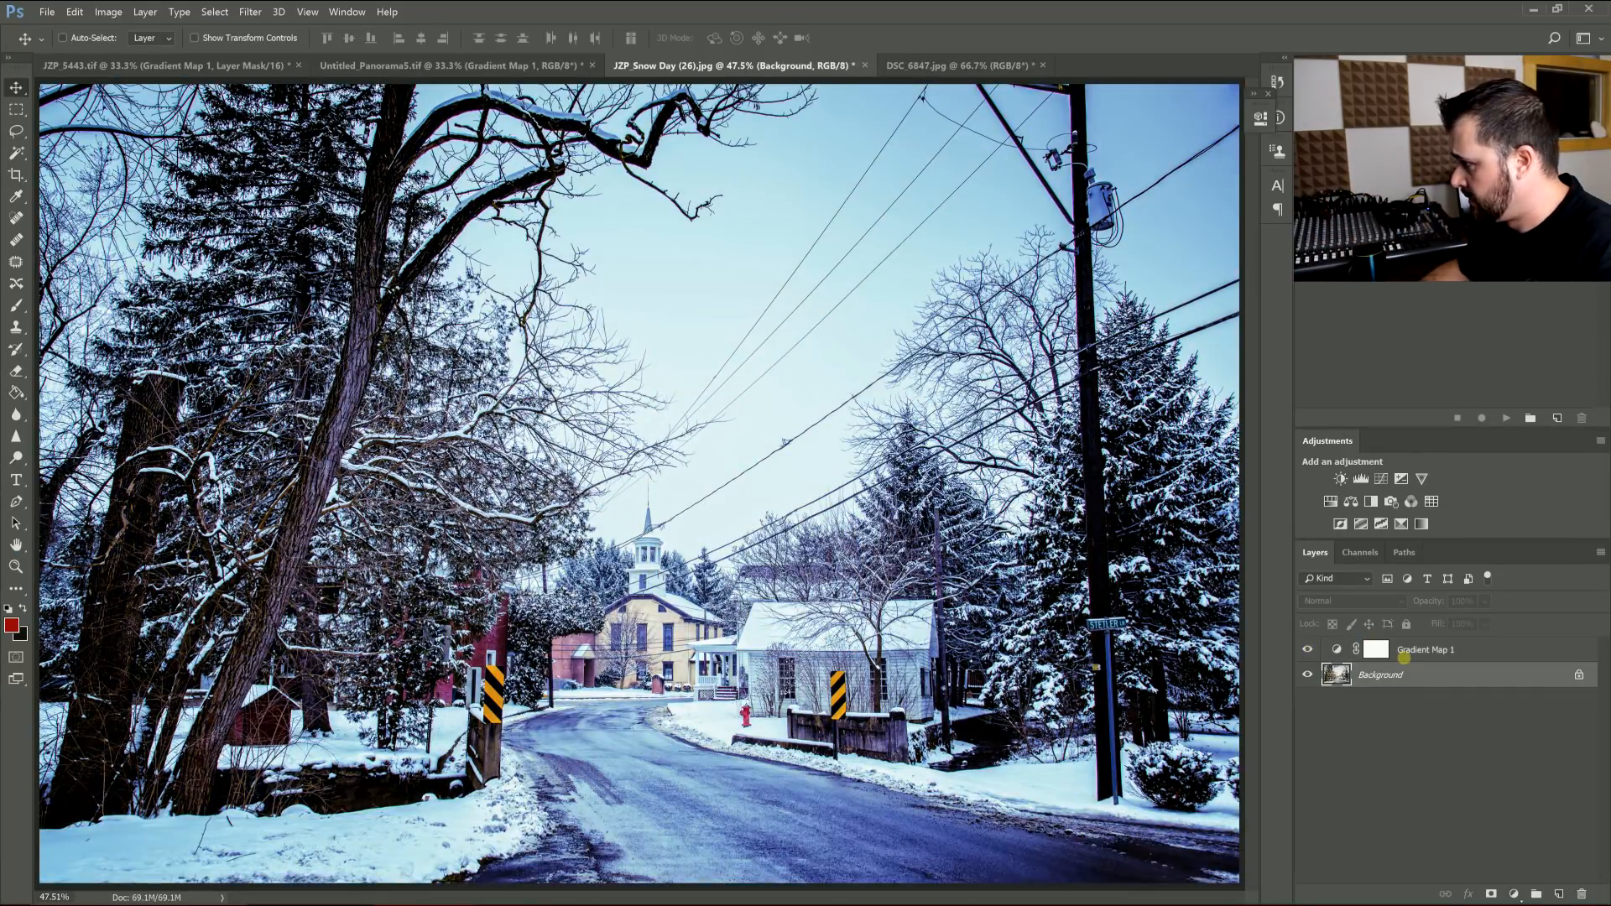
click(1341, 601)
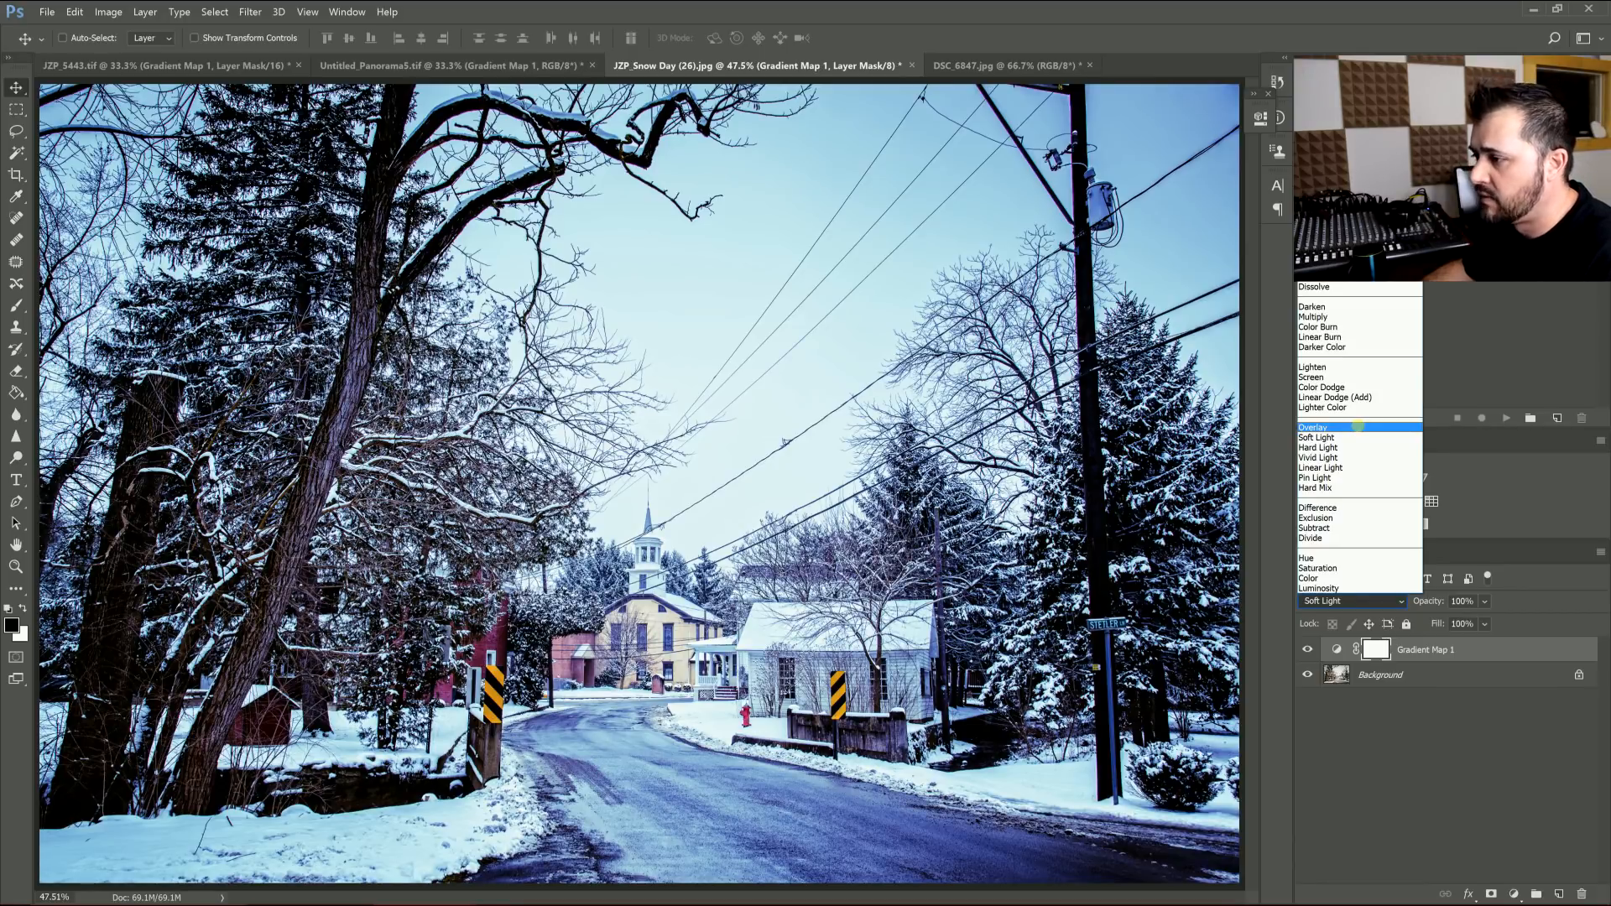
click(1314, 426)
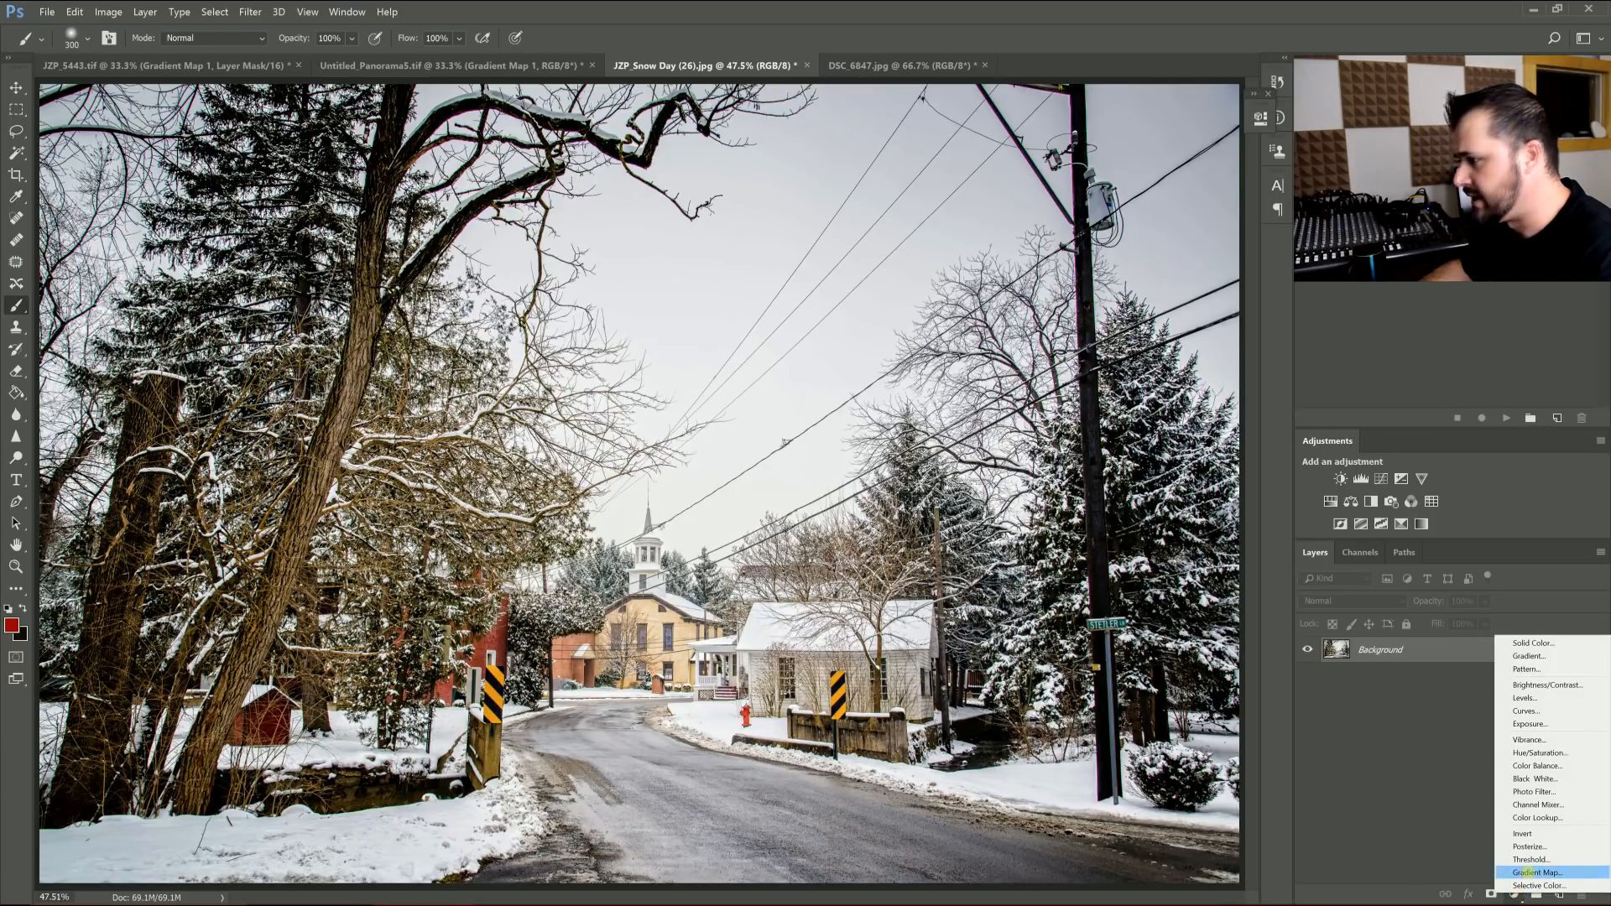
- Add a red gradient map adjustment blended in Soft Light at 88% opacity
click(1537, 872)
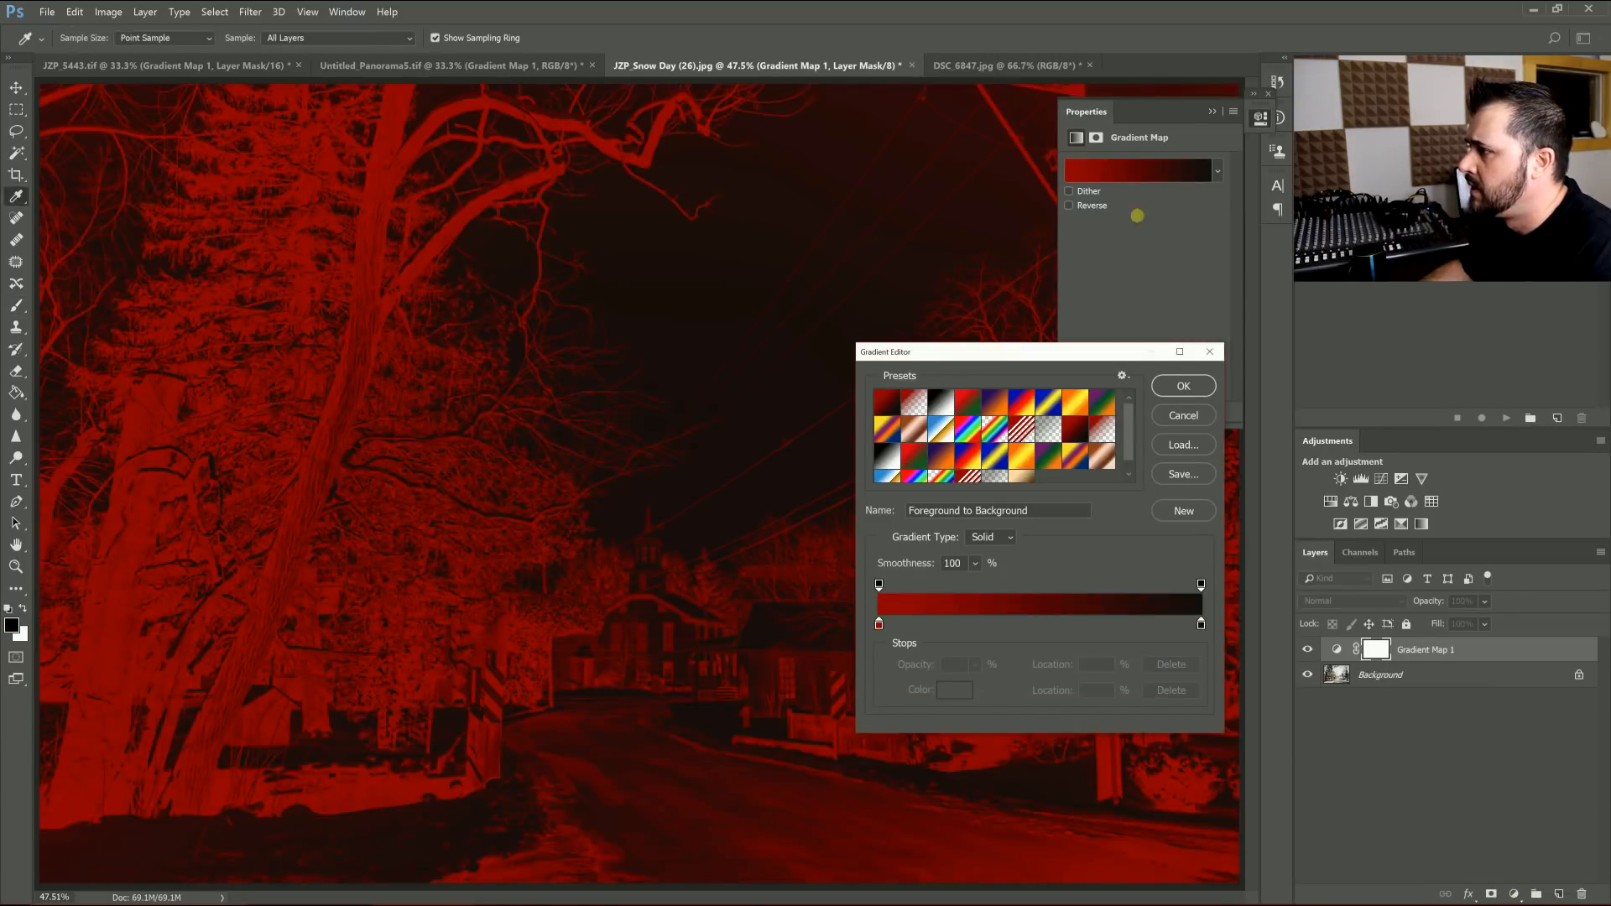
click(1182, 386)
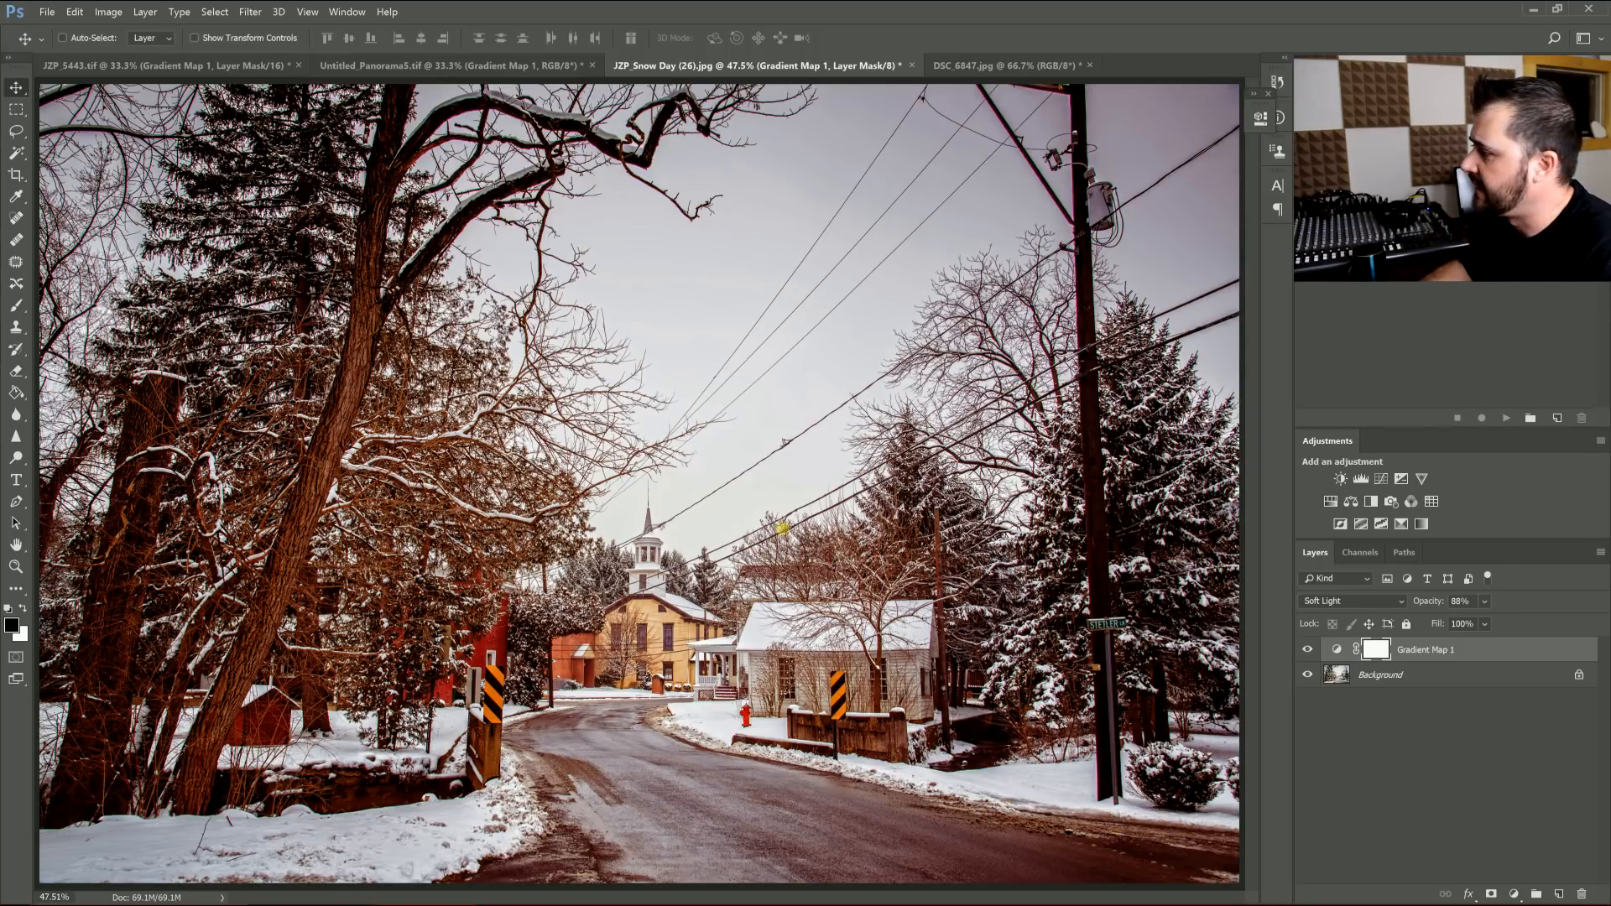
click(1307, 653)
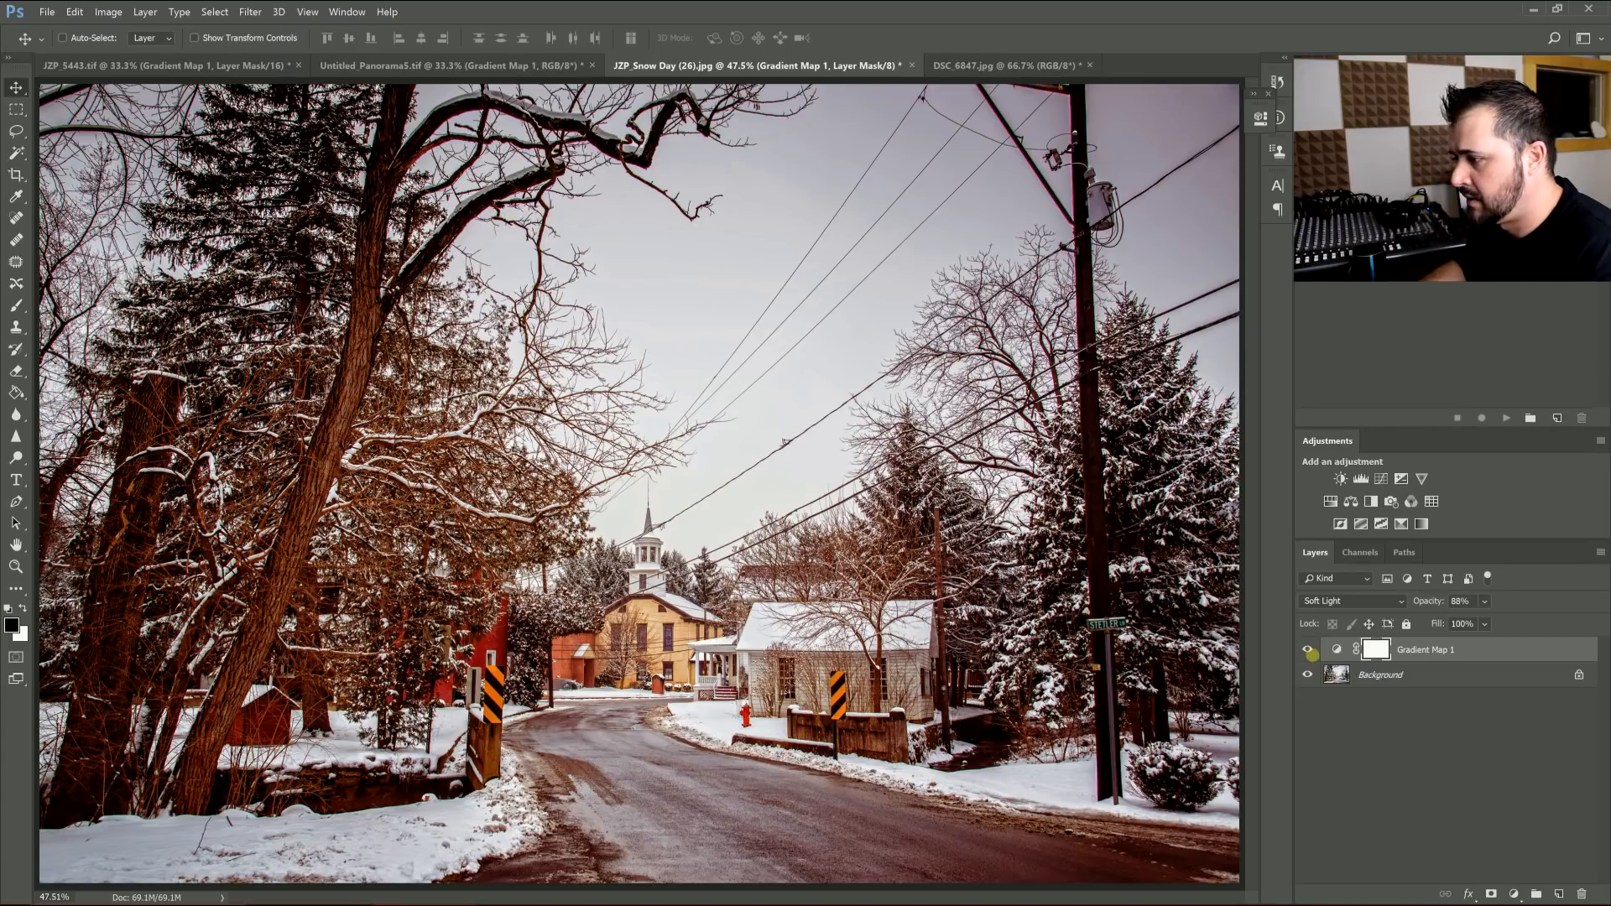
- Toggle the gradient map's visibility to compare the film tone against the original
click(1309, 647)
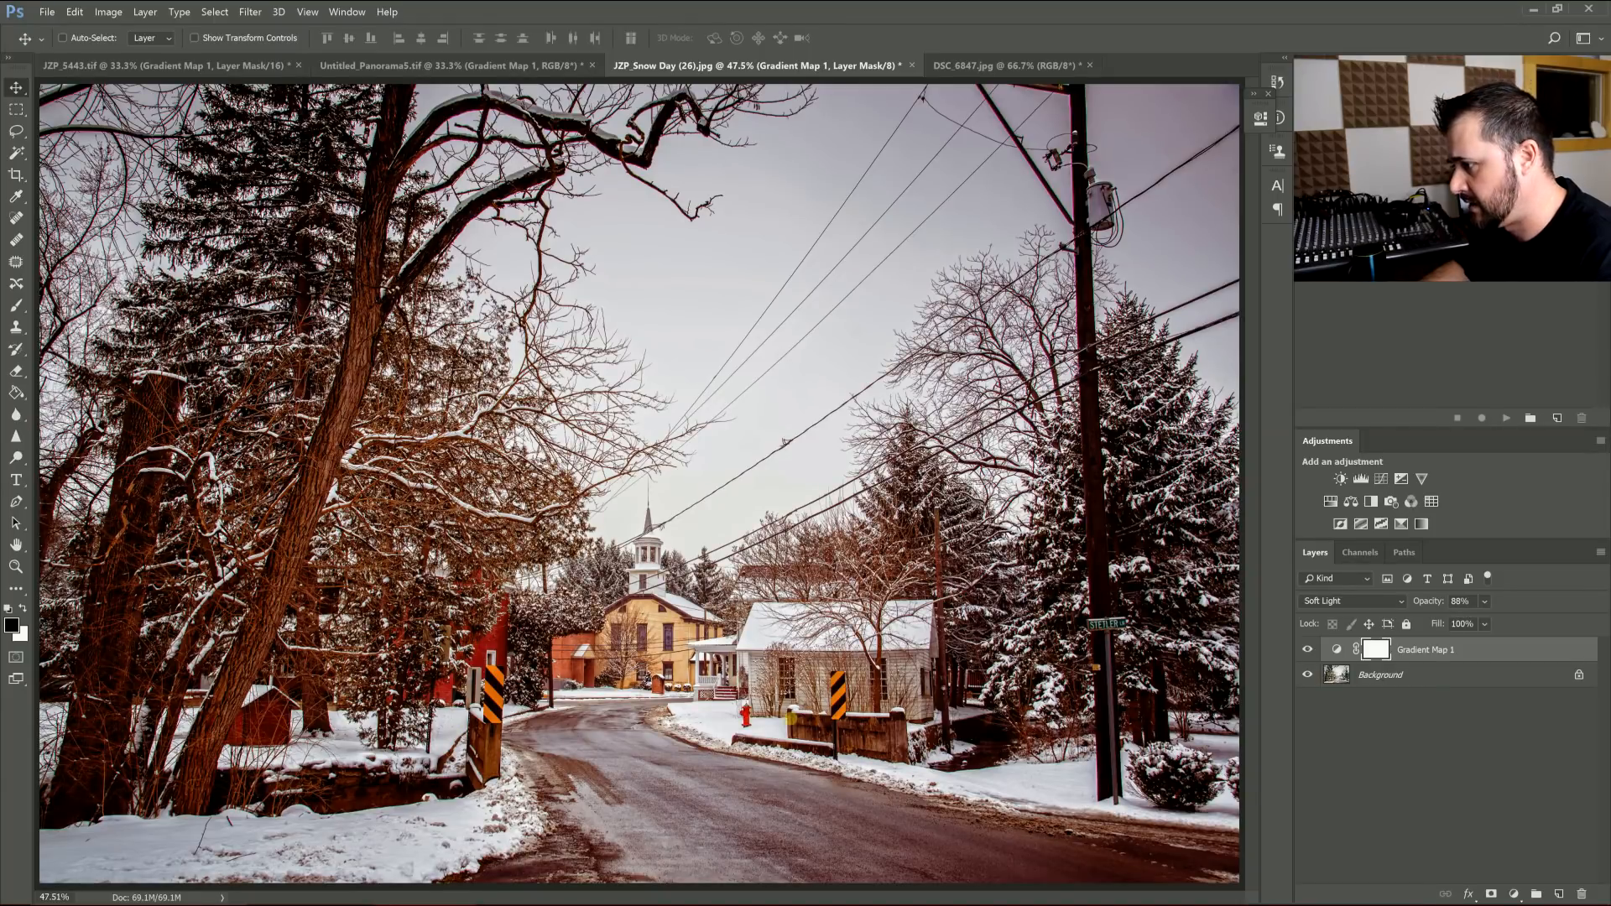
click(1307, 648)
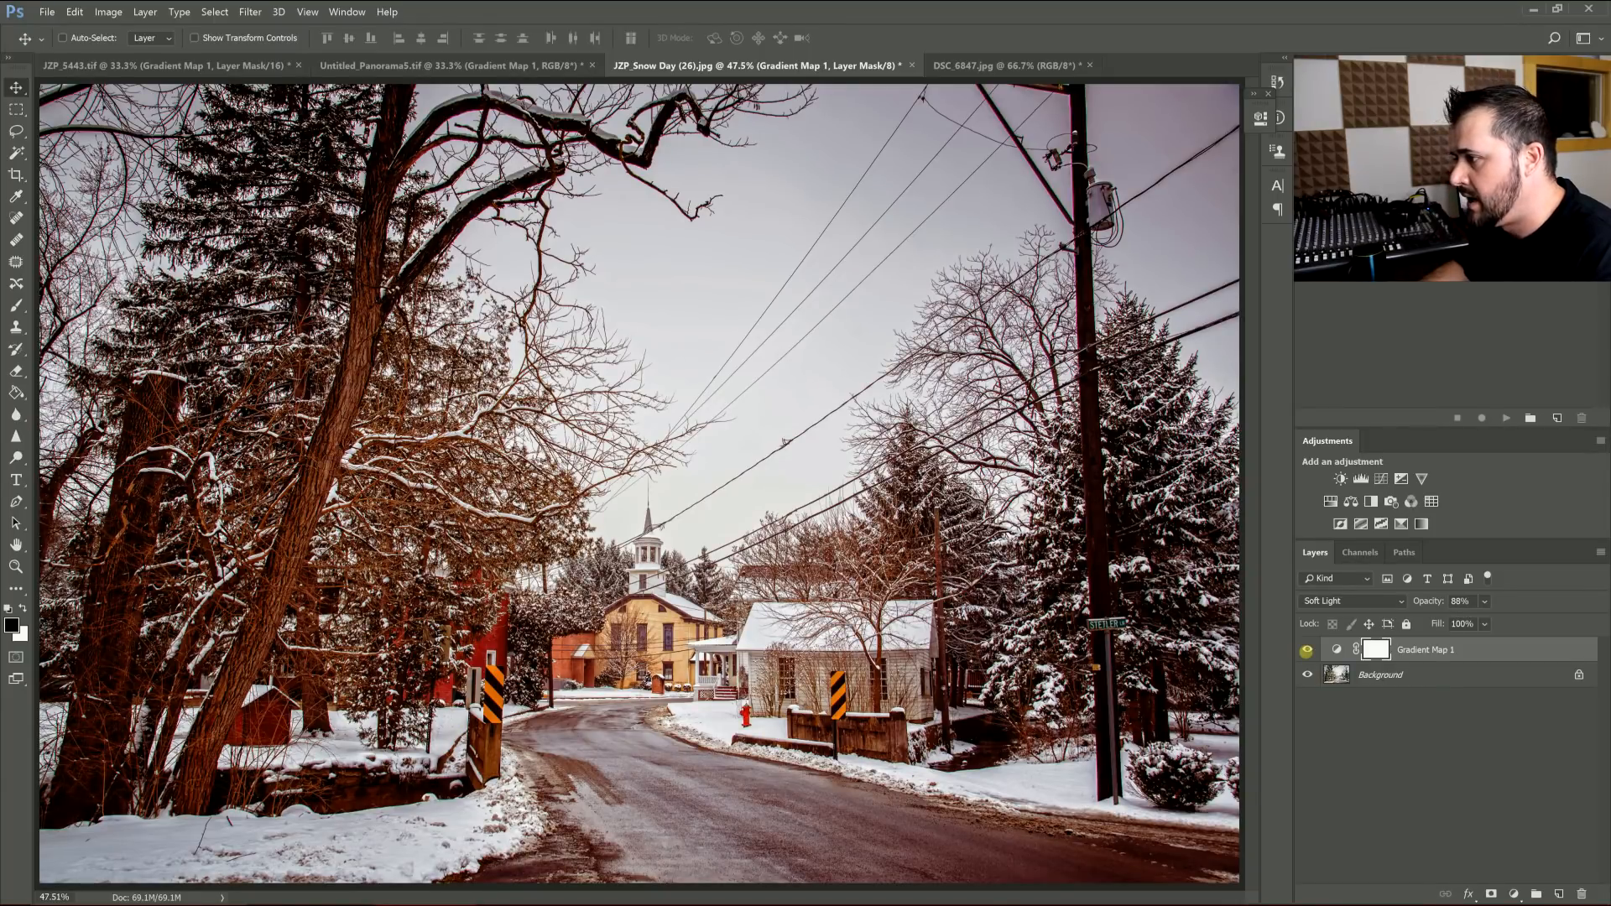
click(1308, 648)
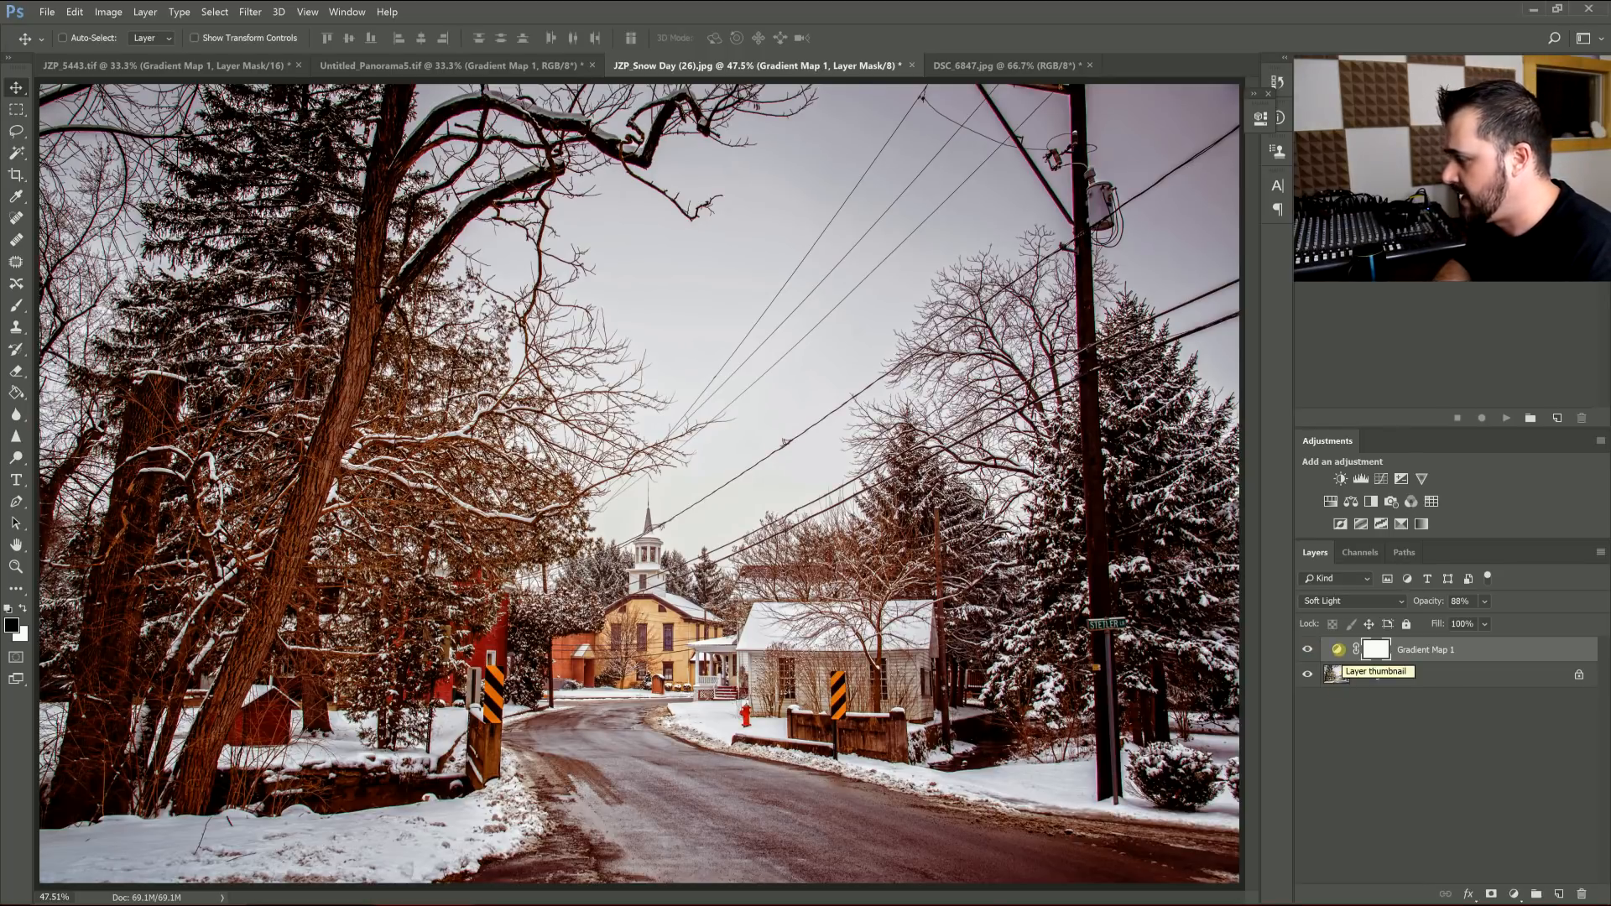
- Switch the map to a reversed gold-white-blue gradient in Overlay for a chrome look
click(1338, 647)
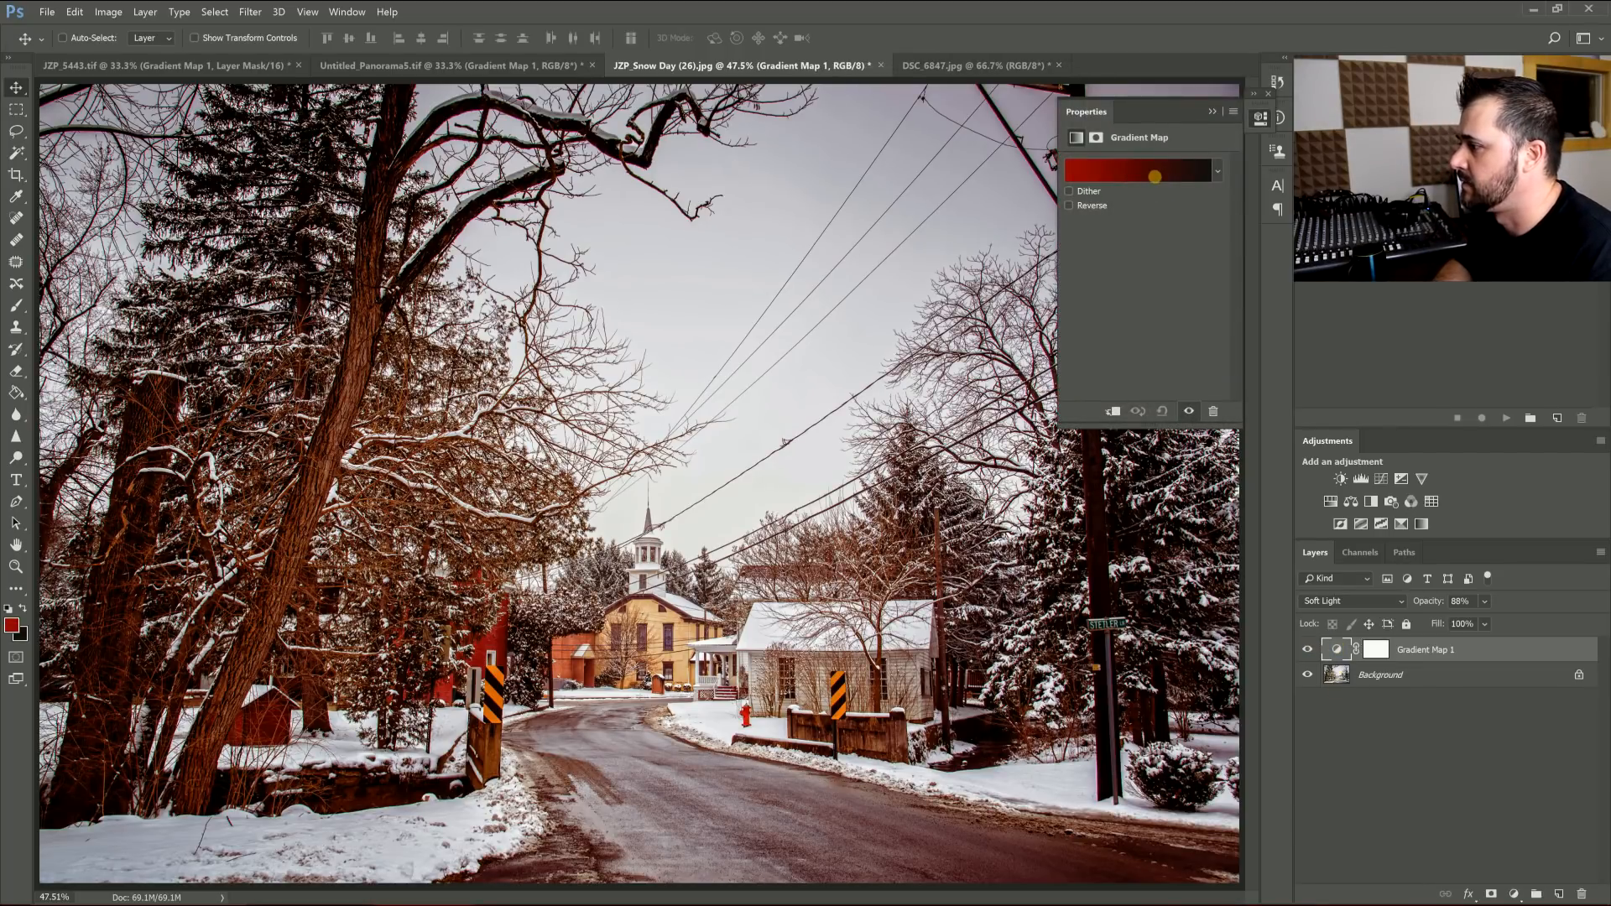
click(1136, 171)
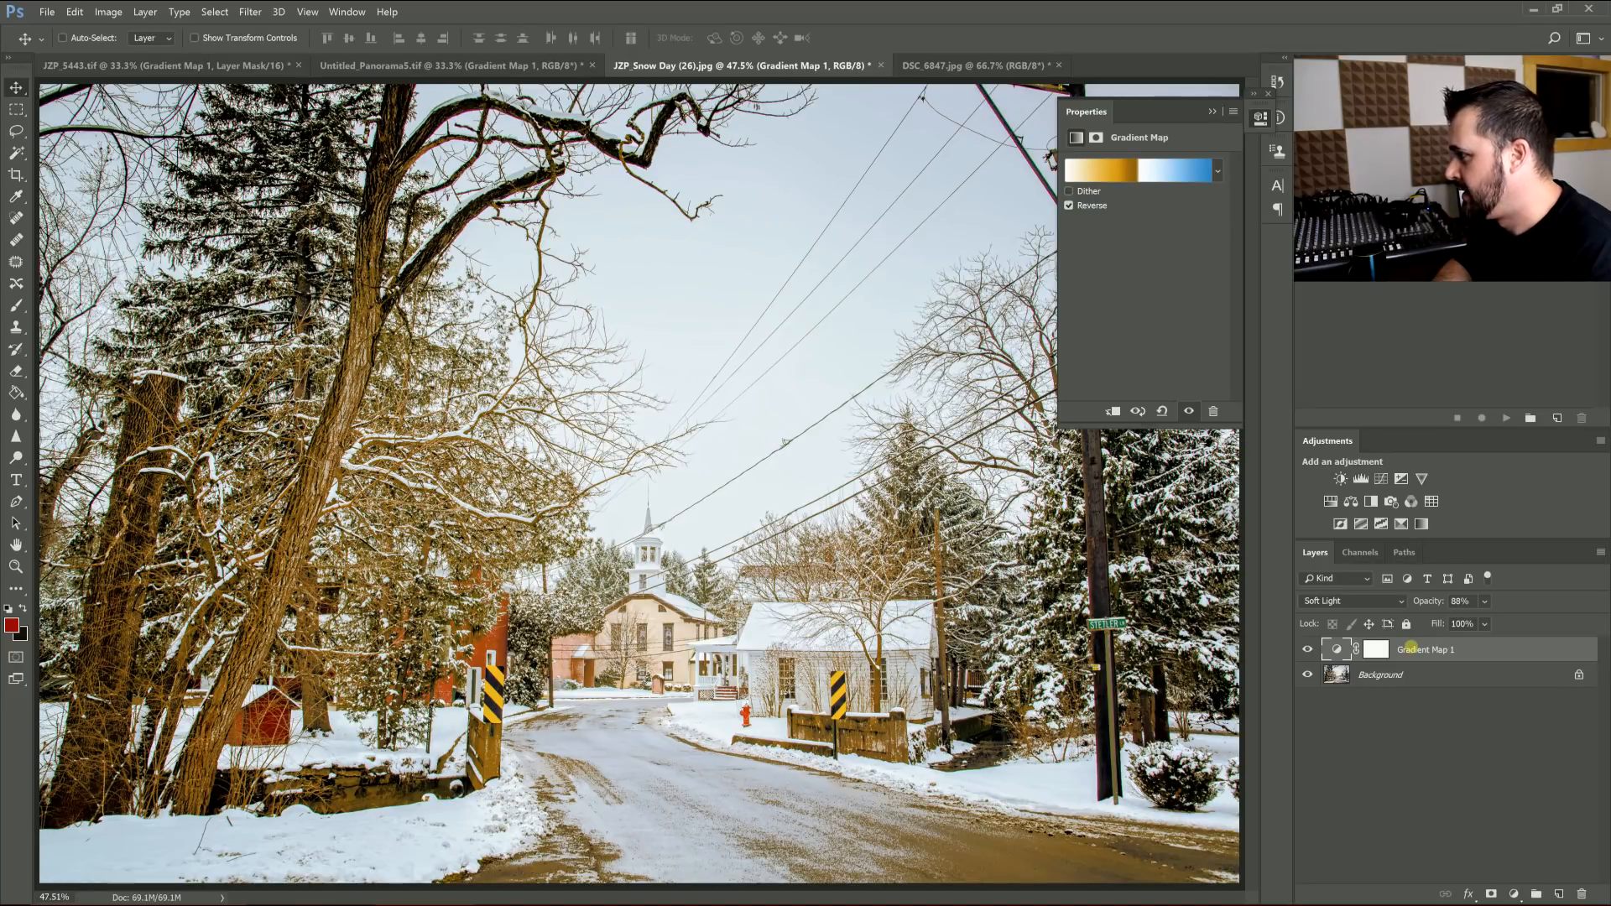
click(1349, 601)
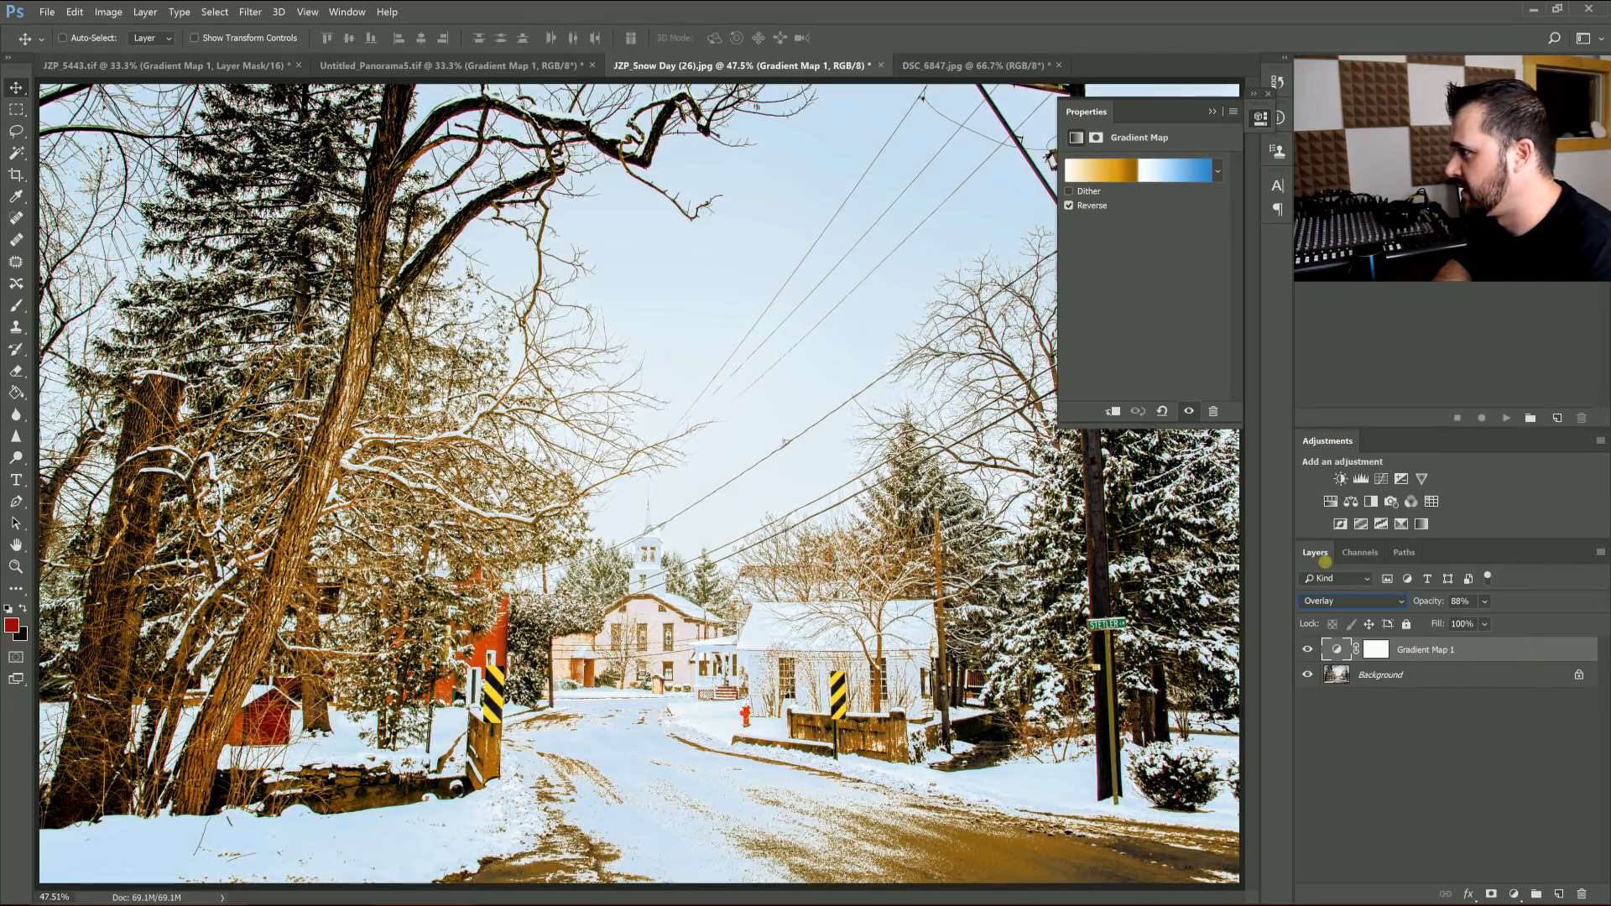
click(1069, 205)
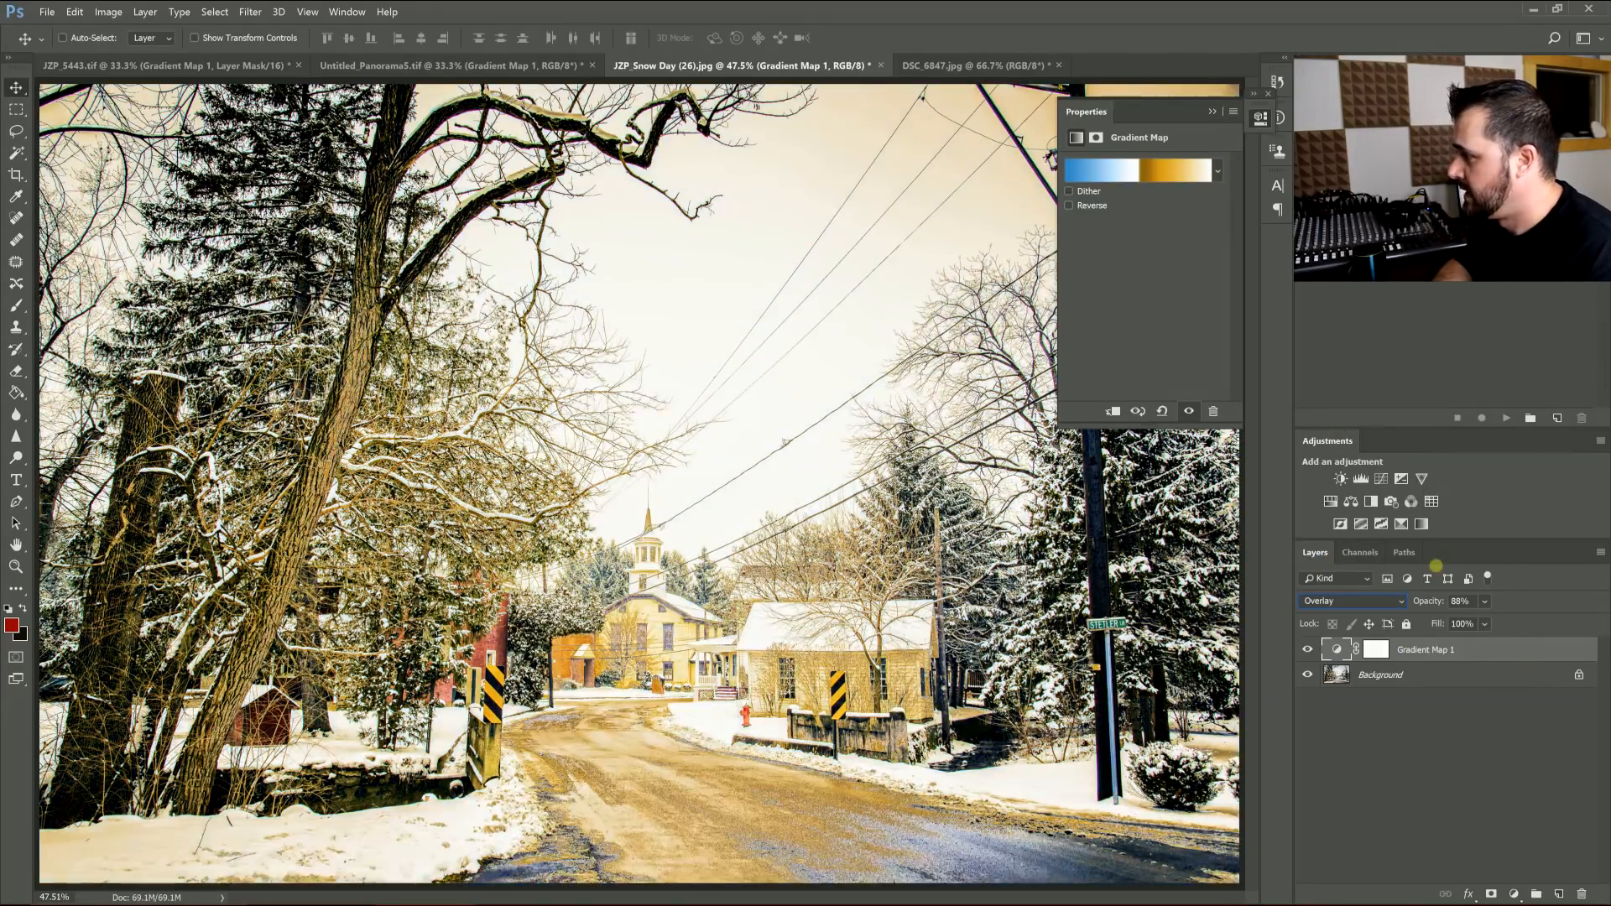